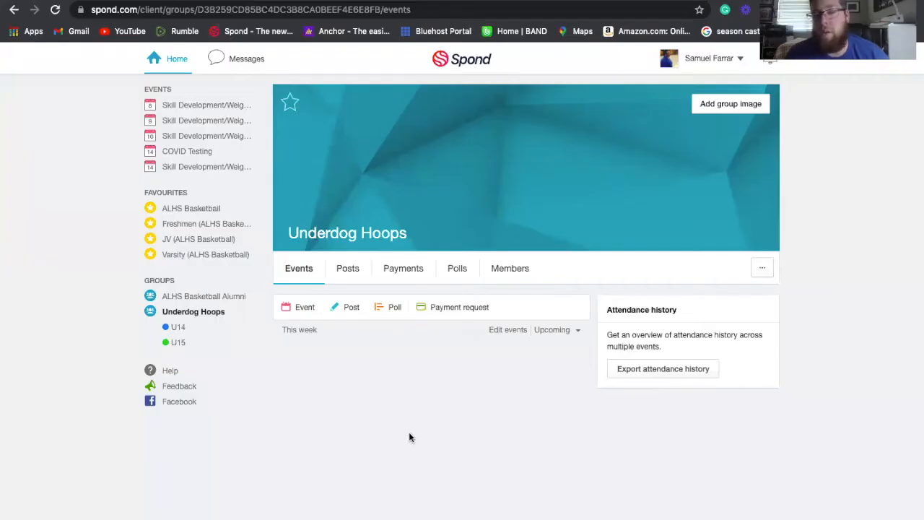
mouse_move(405, 389)
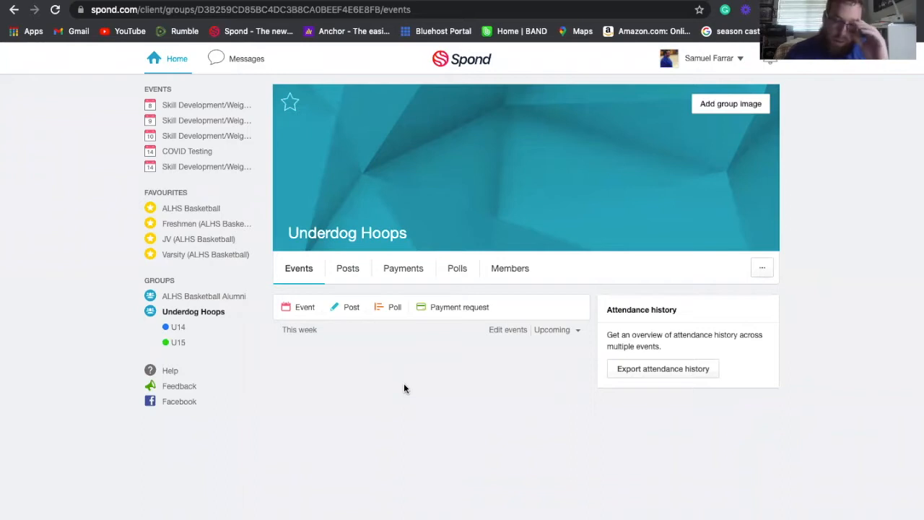
mouse_move(331, 334)
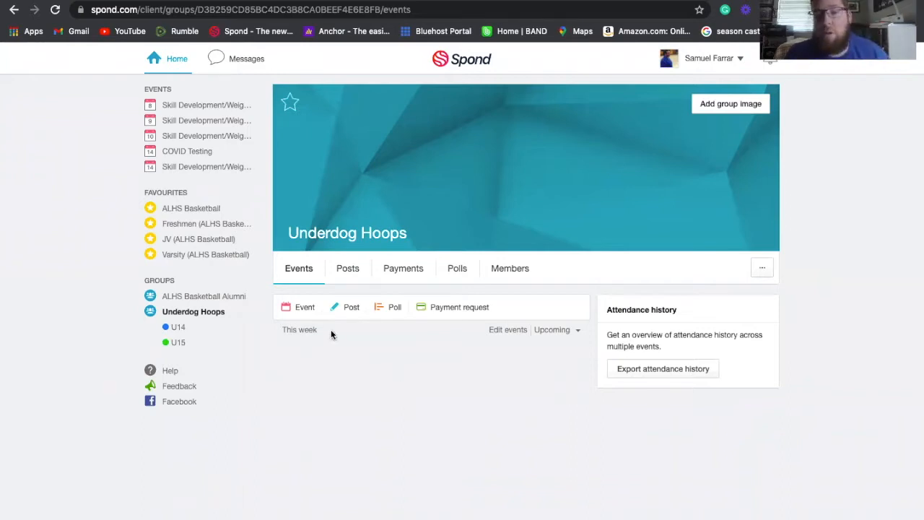
mouse_move(325, 251)
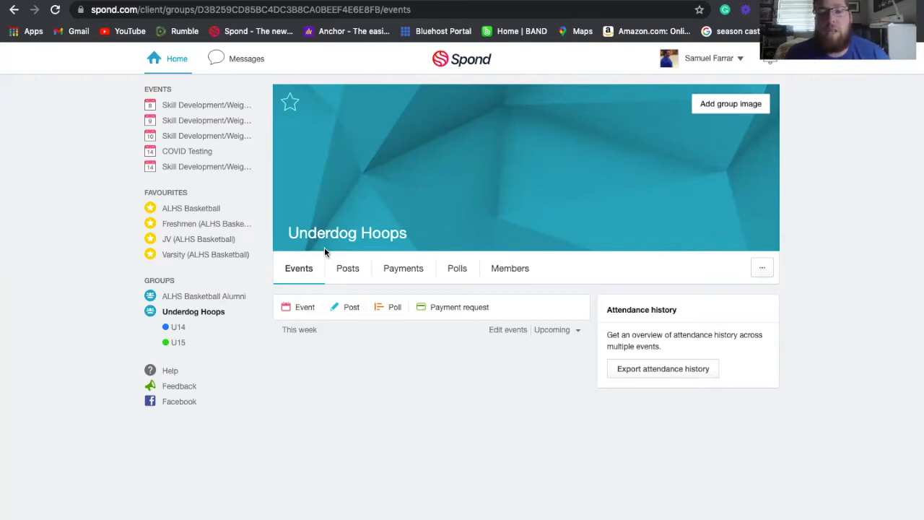
mouse_move(307, 245)
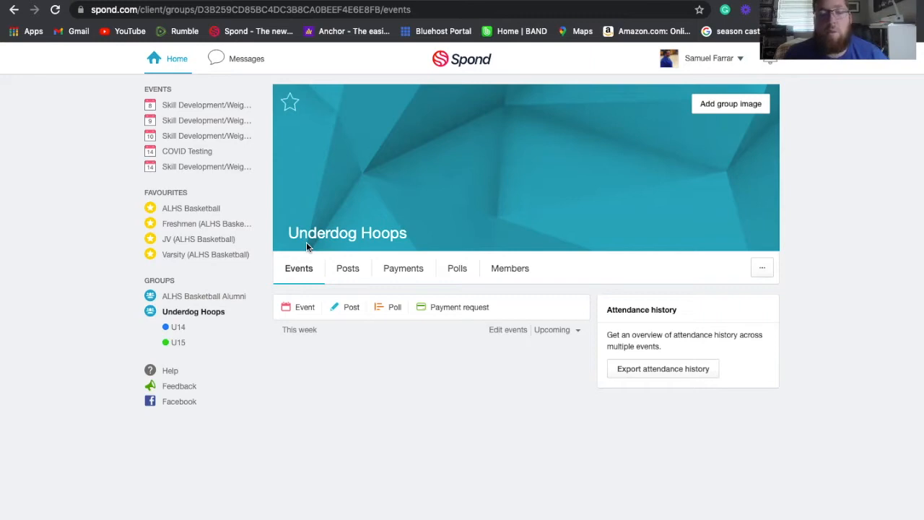
mouse_move(238, 195)
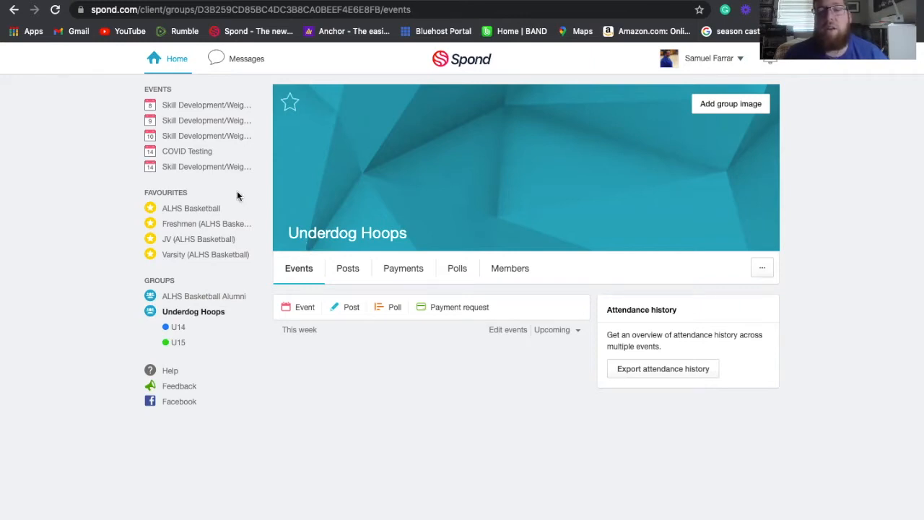
mouse_move(155, 237)
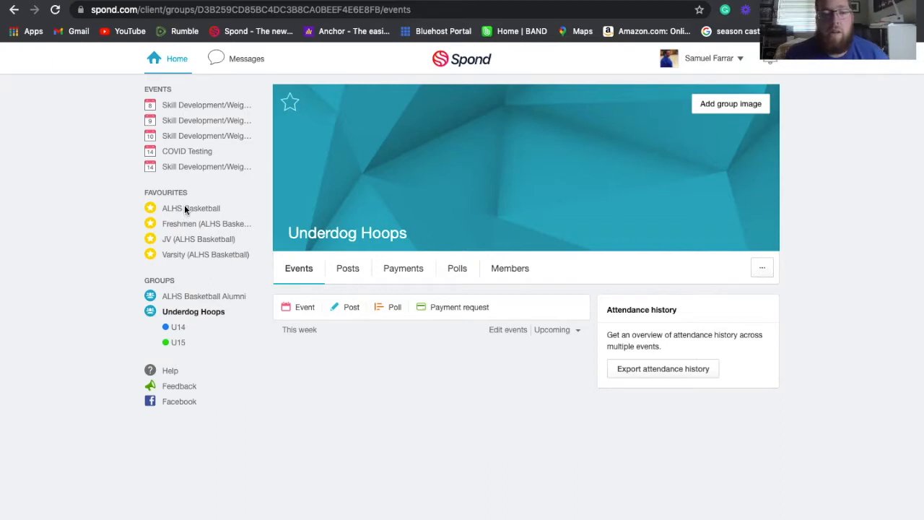
mouse_move(210, 505)
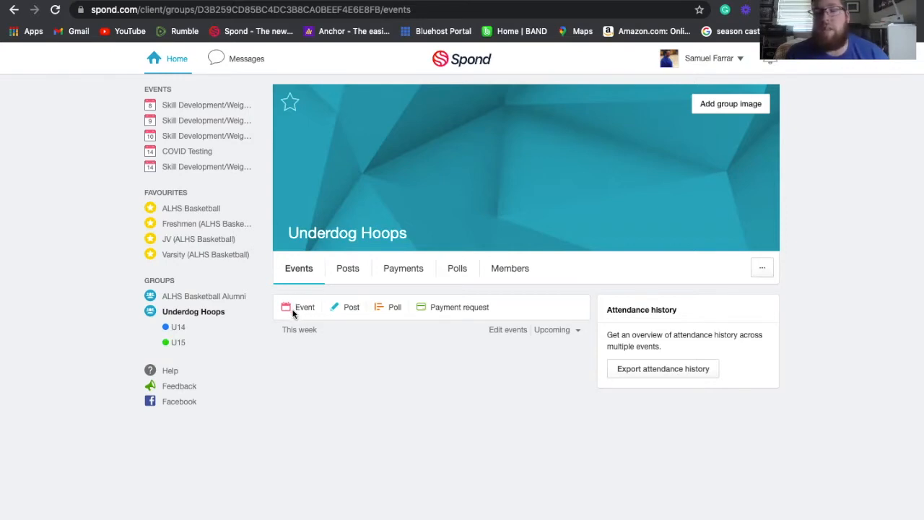
mouse_move(316, 292)
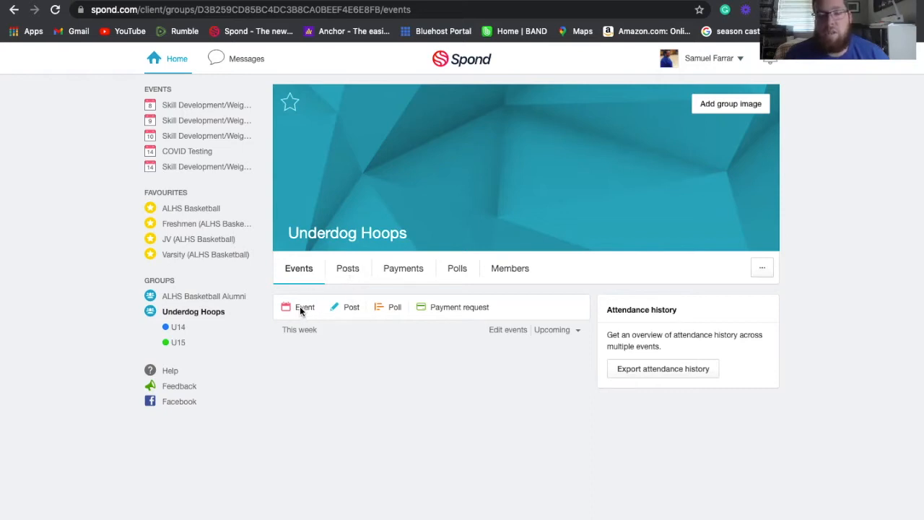
Bring up the Event options: one specific date, repeating, or season planner
left_click(304, 307)
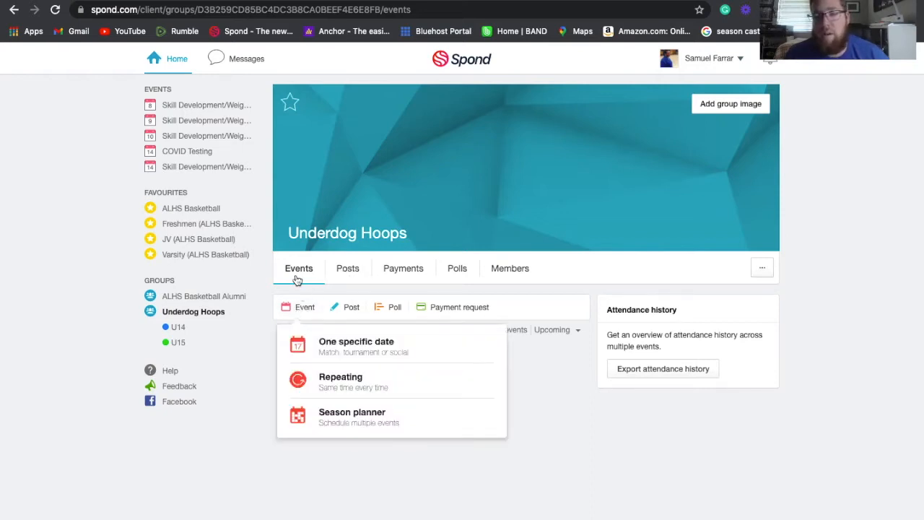
mouse_move(298, 267)
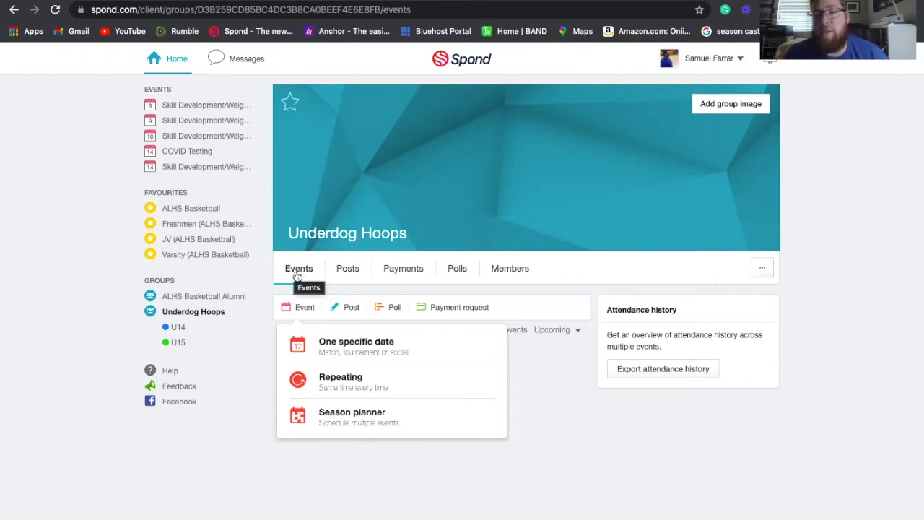
mouse_move(305, 316)
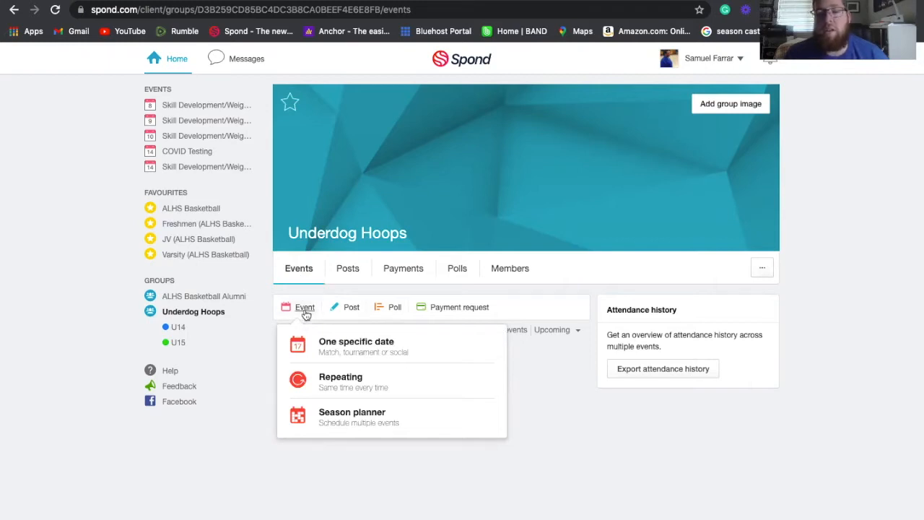
mouse_move(356, 347)
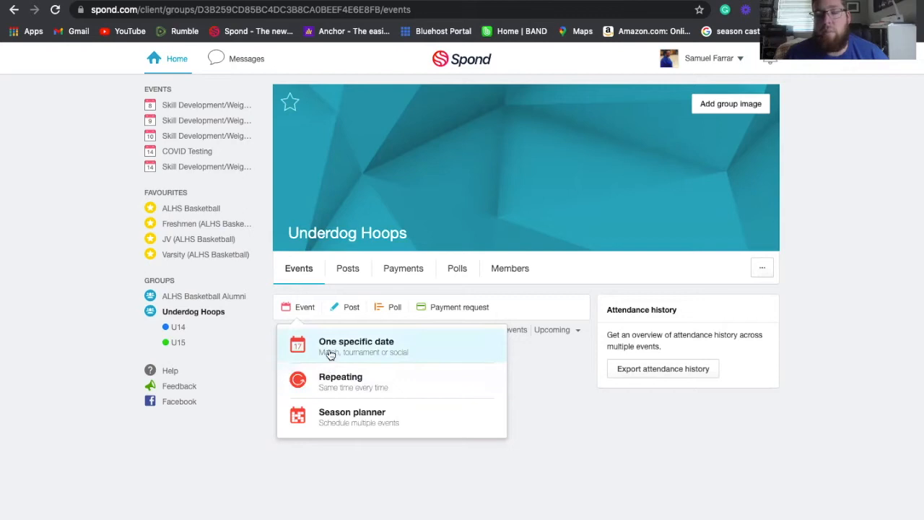
mouse_move(336, 386)
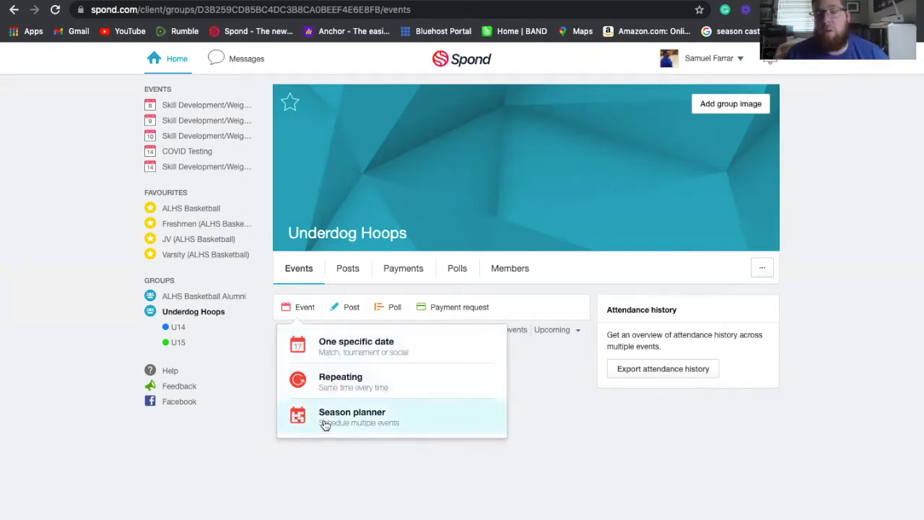
Open the season planner and start the first event 06/08/2021 at 6:00 pm
left_click(353, 416)
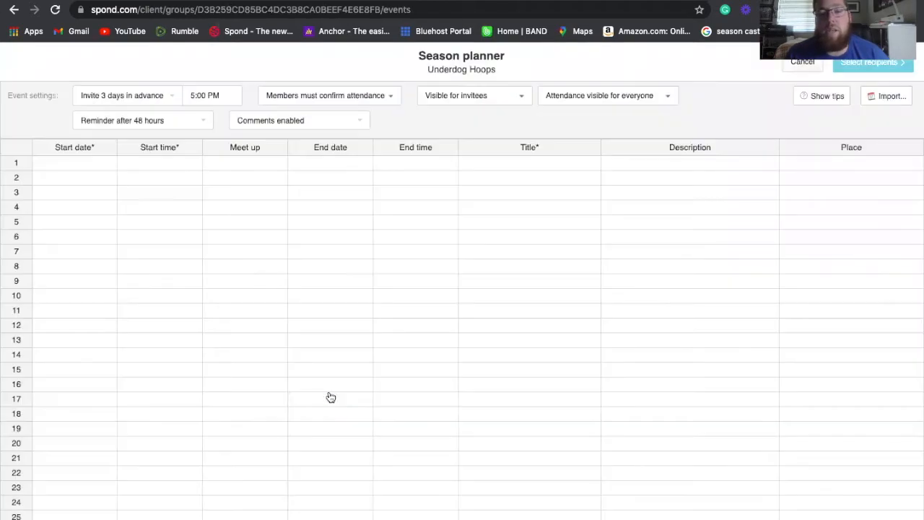
left_click(75, 162)
type("06/08/2021")
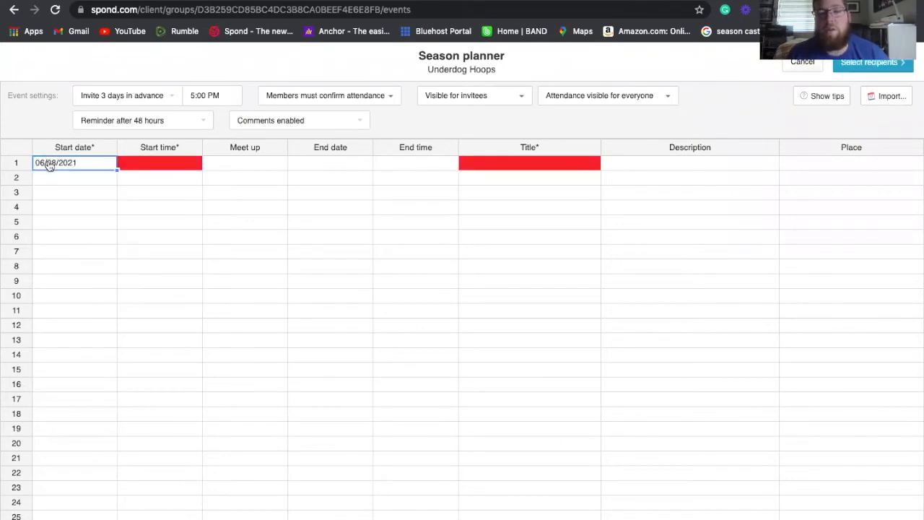
left_click(159, 162)
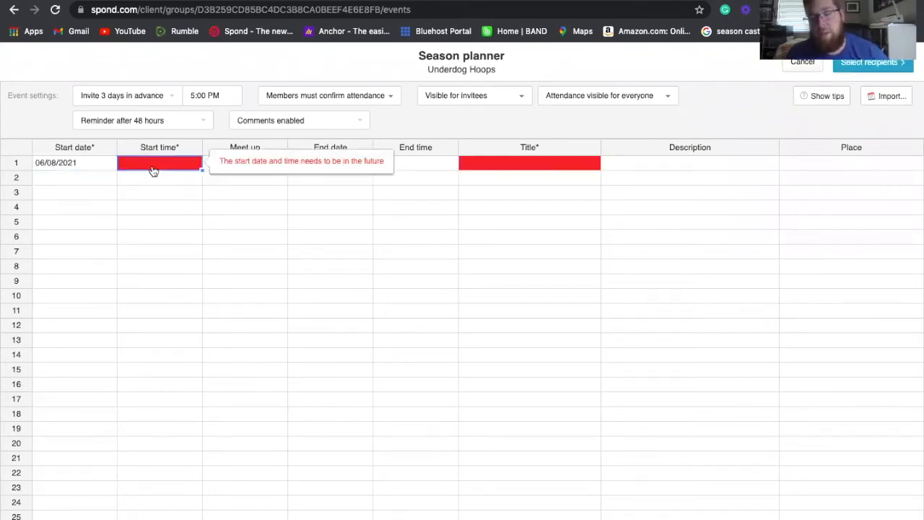
type("6")
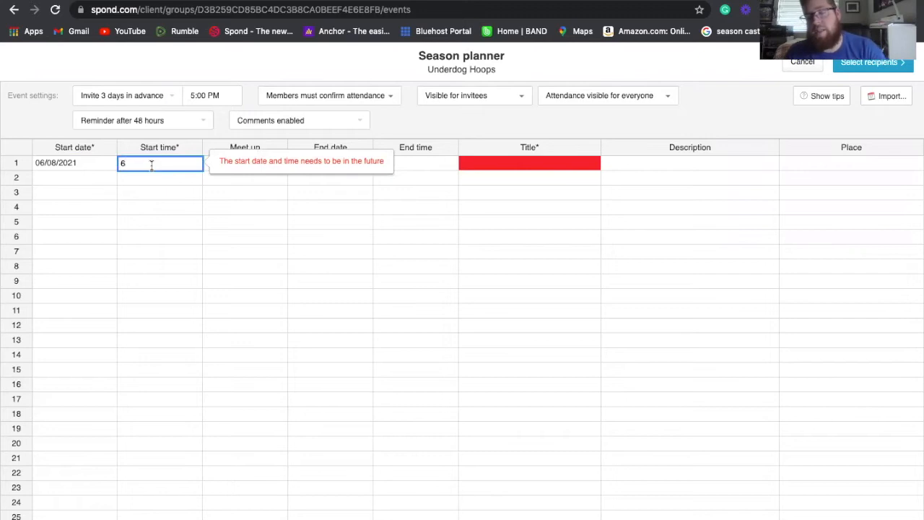
type(":00 p")
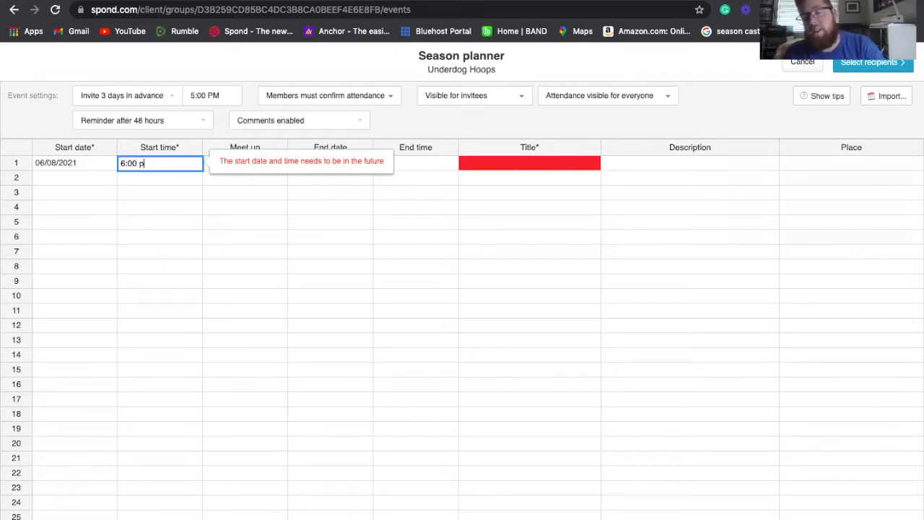
left_click(158, 207)
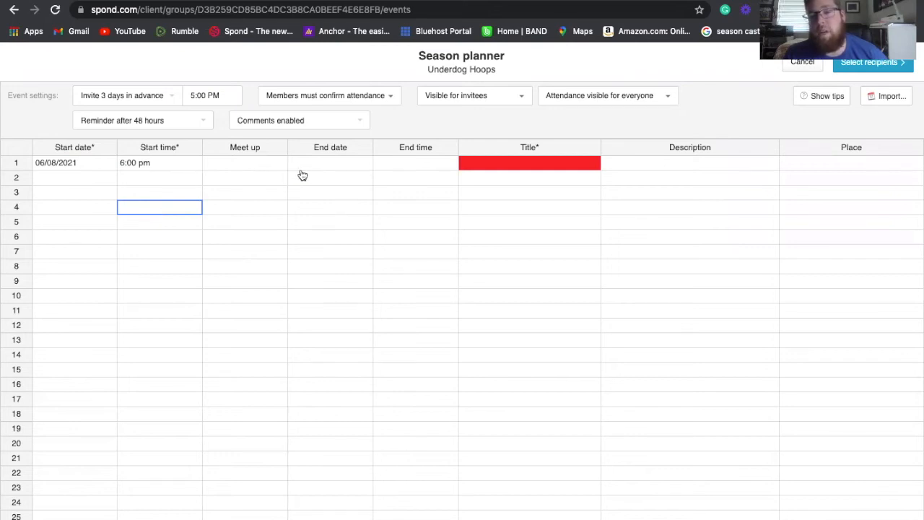
mouse_move(332, 167)
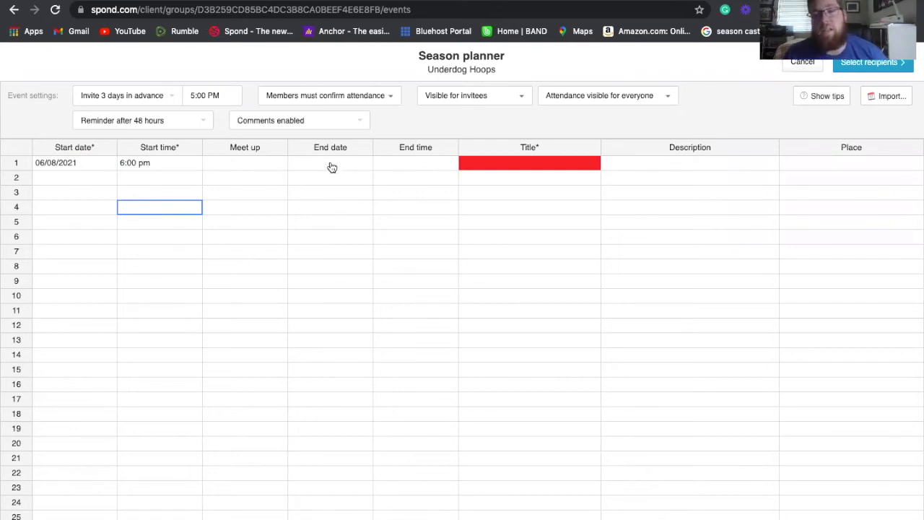
Try entering 7:00pm as the end date, then clear the rejected entry
left_click(330, 163)
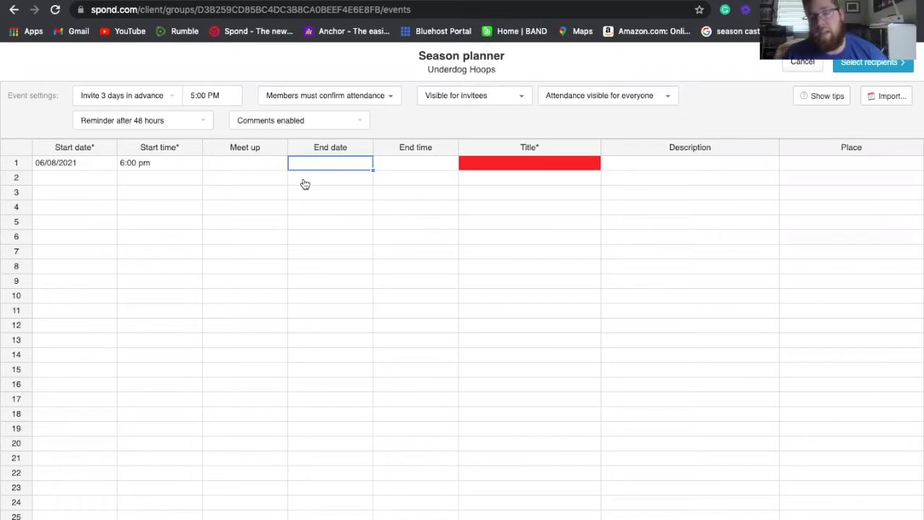
type("7")
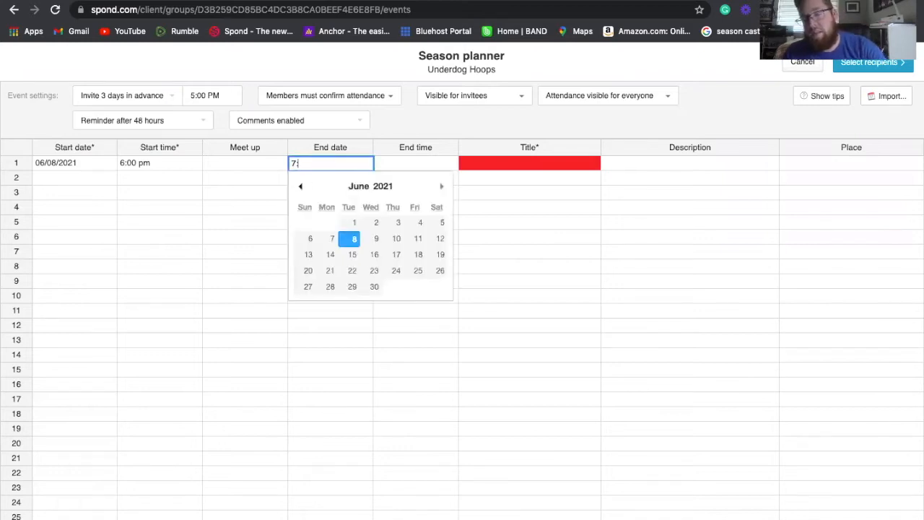
type(":00pm")
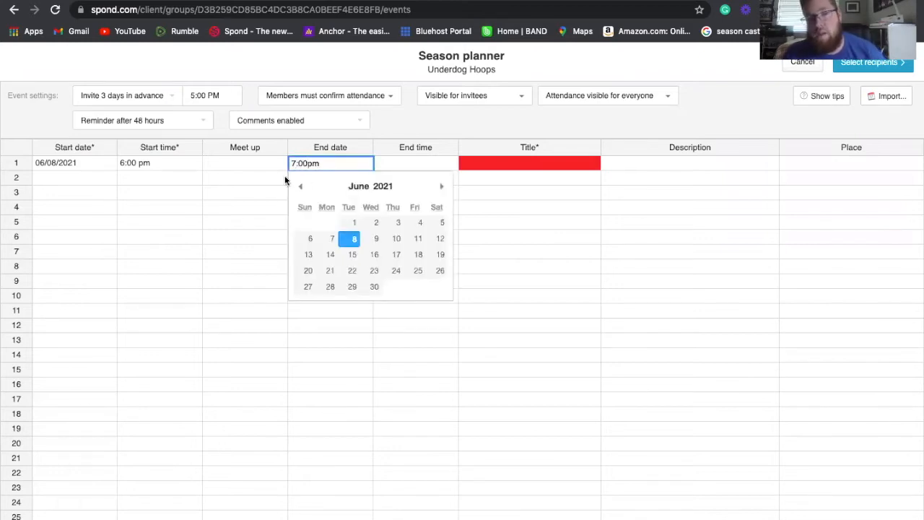
left_click(244, 222)
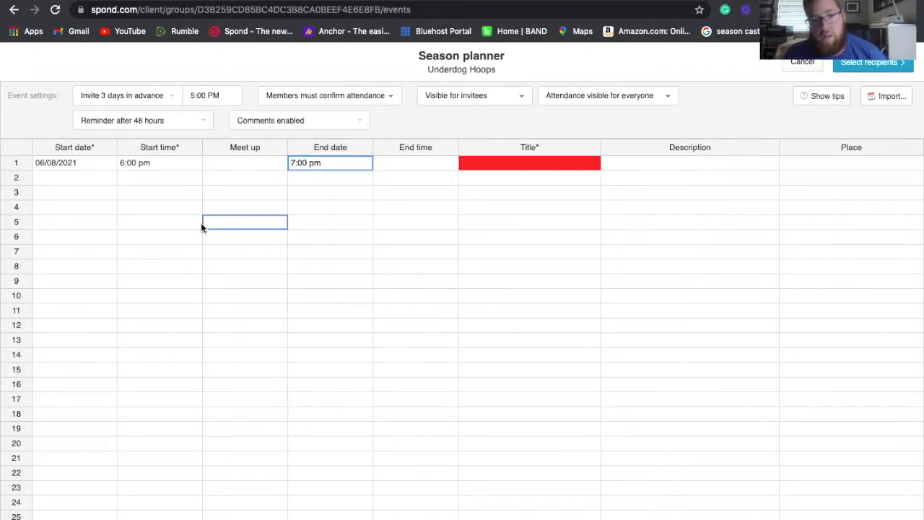
left_click(330, 162)
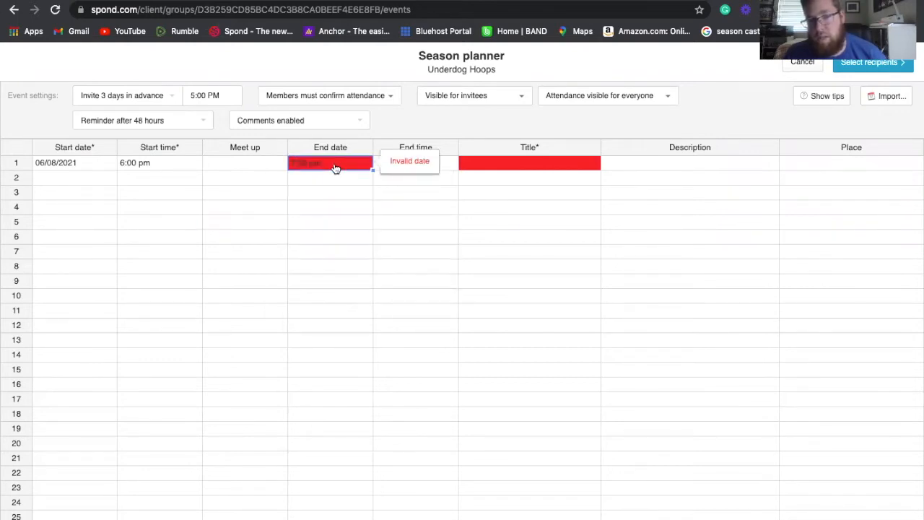
left_click(330, 163)
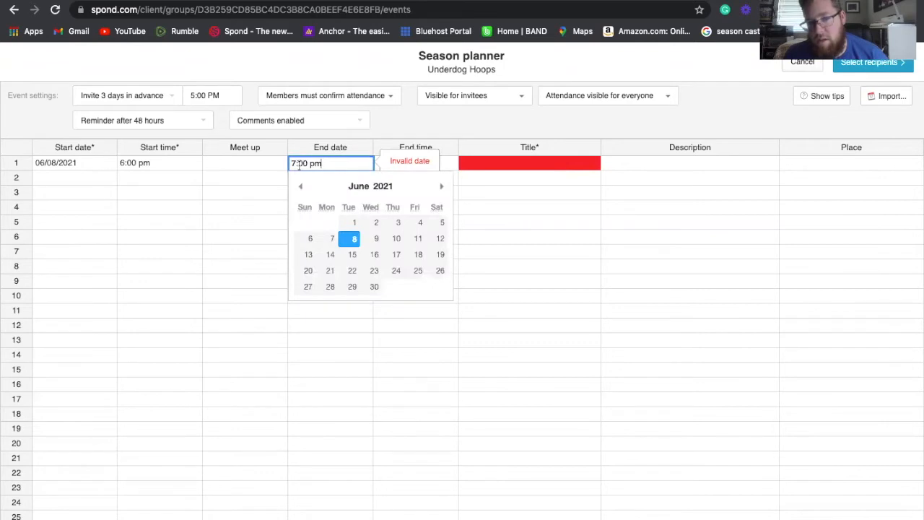
key("BackSpace")
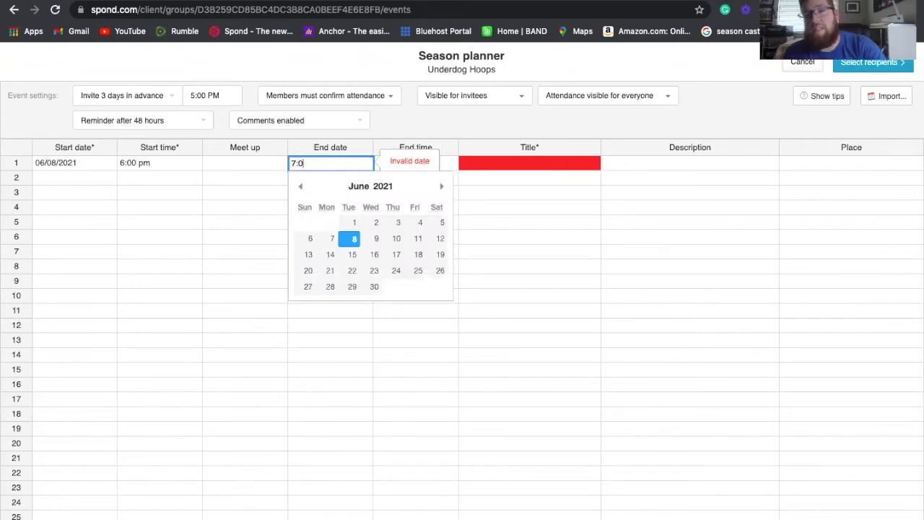
left_click(354, 238)
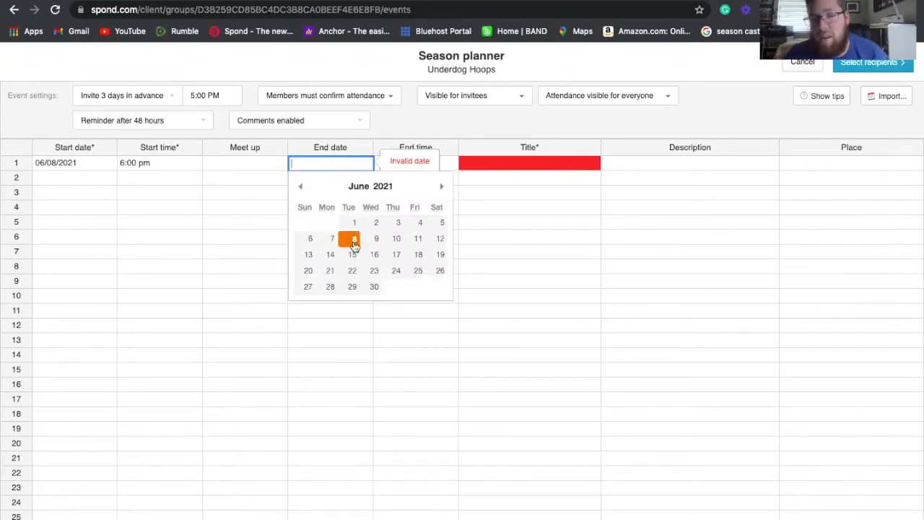
Give the first event a 7:00 pm end time and the title Practice
left_click(354, 239)
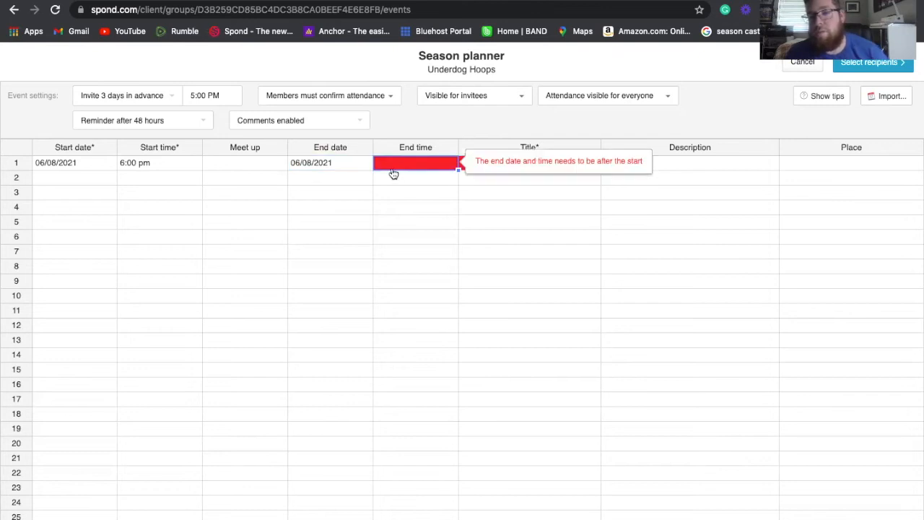
mouse_move(400, 163)
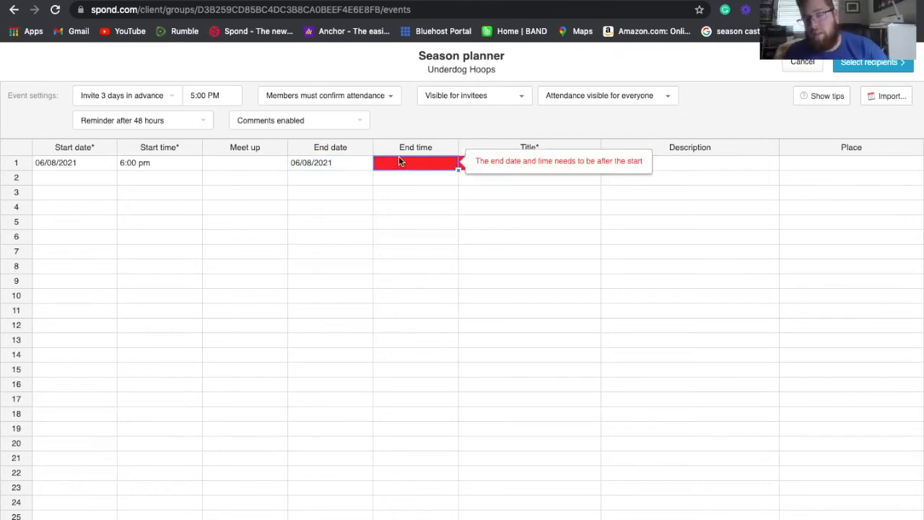
type("7:00 pm")
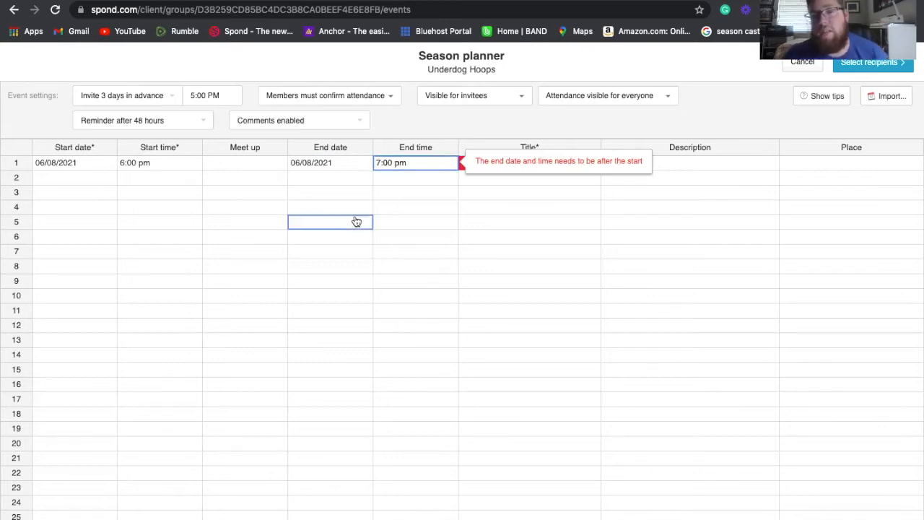
left_click(529, 162)
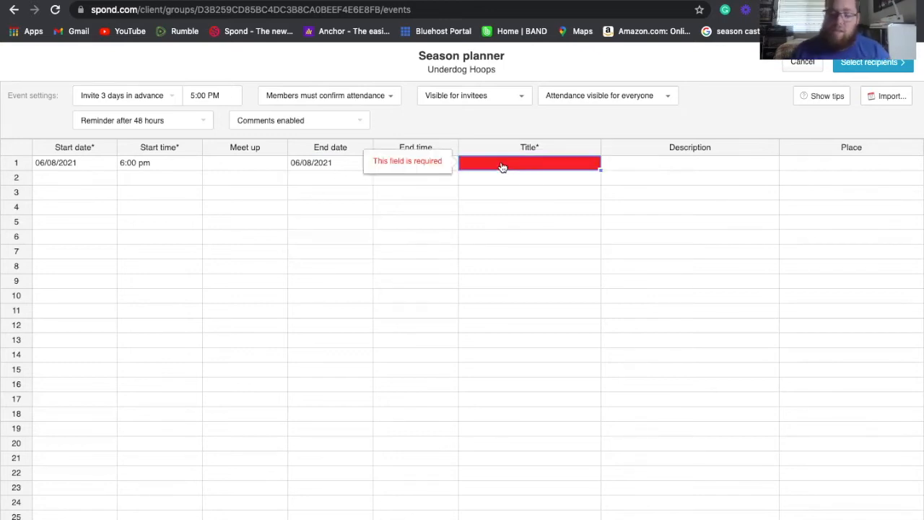
type("Practi")
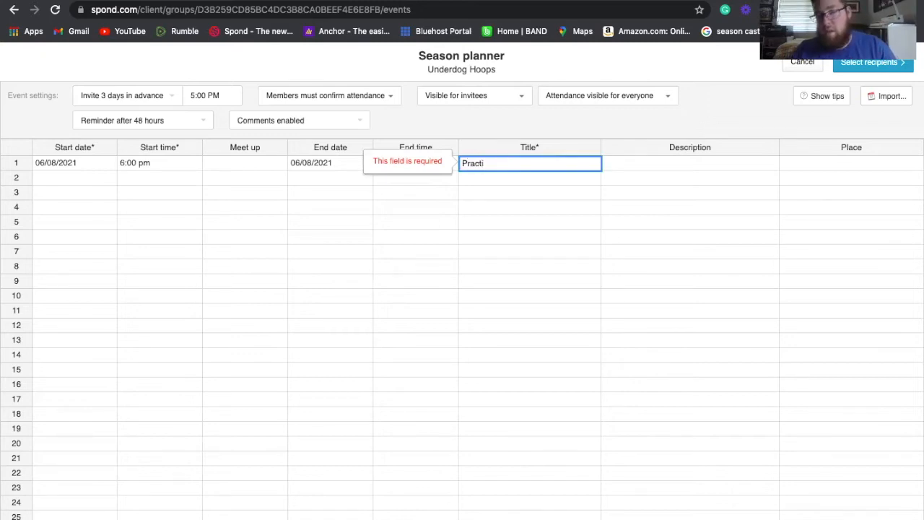
type("ce")
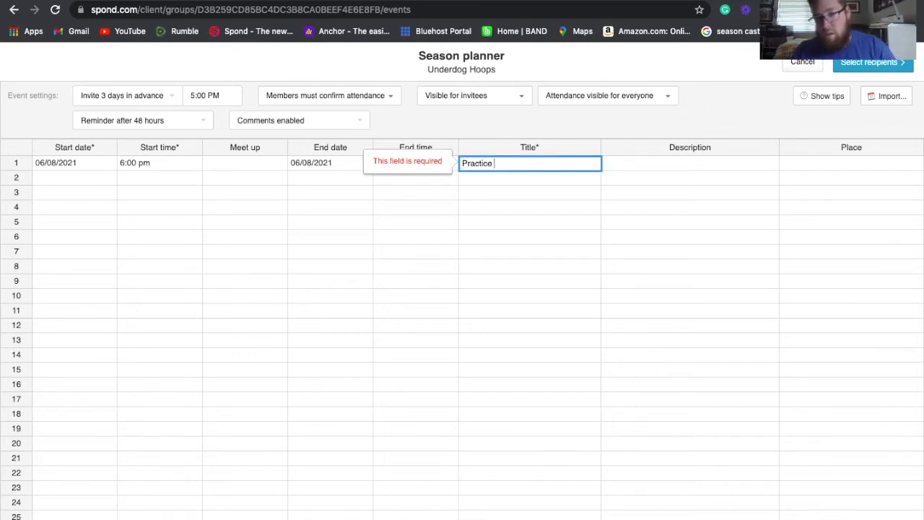
left_click(688, 163)
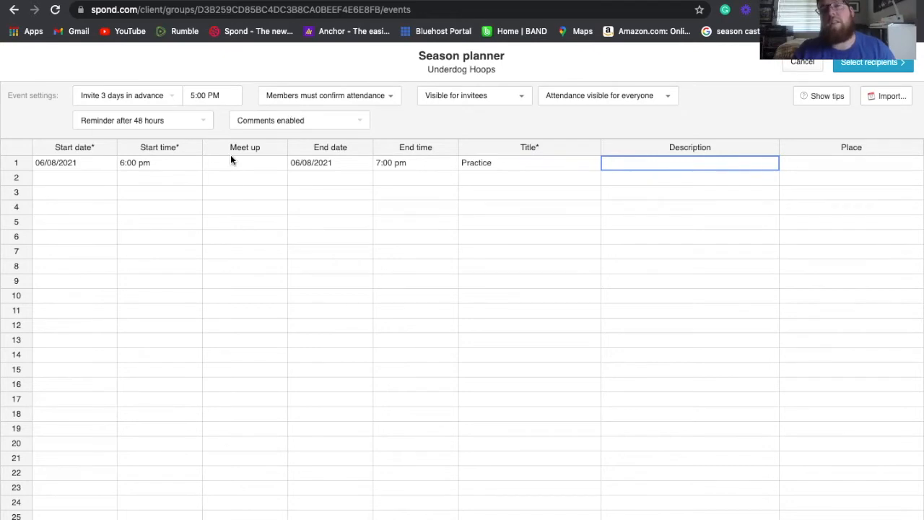
Set the first event's meet-up time to 5:45 pm
left_click(244, 162)
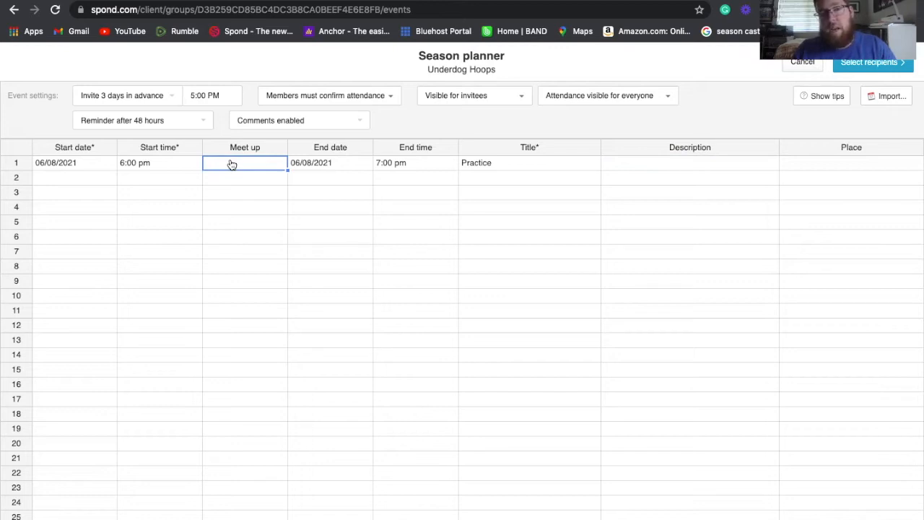
type("5")
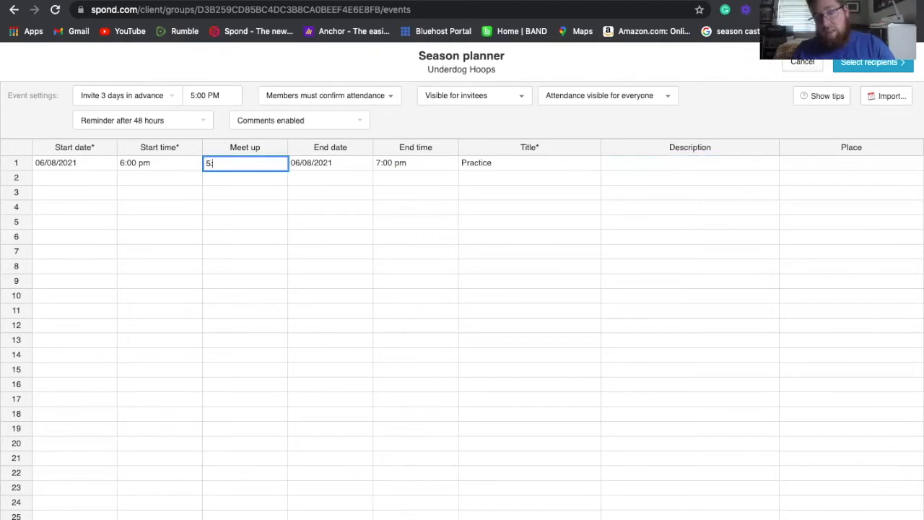
type(":45 p")
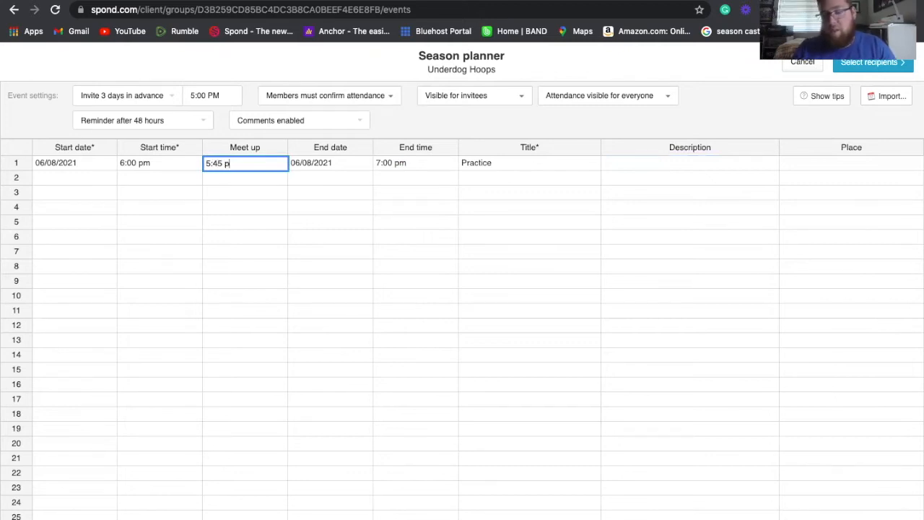
left_click(245, 207)
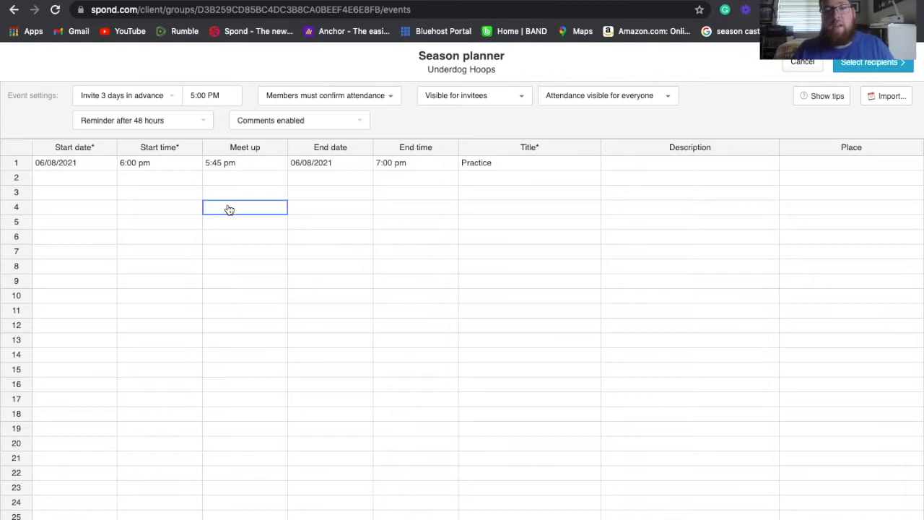
mouse_move(251, 179)
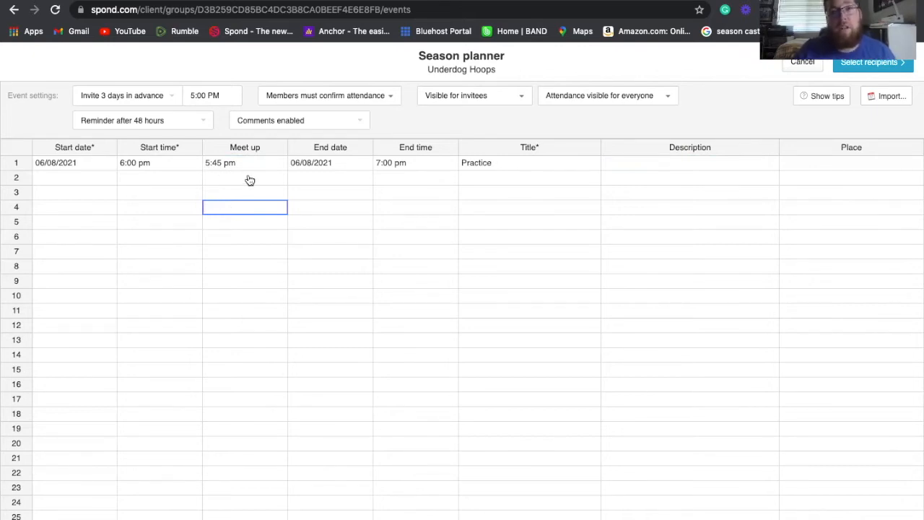
mouse_move(311, 173)
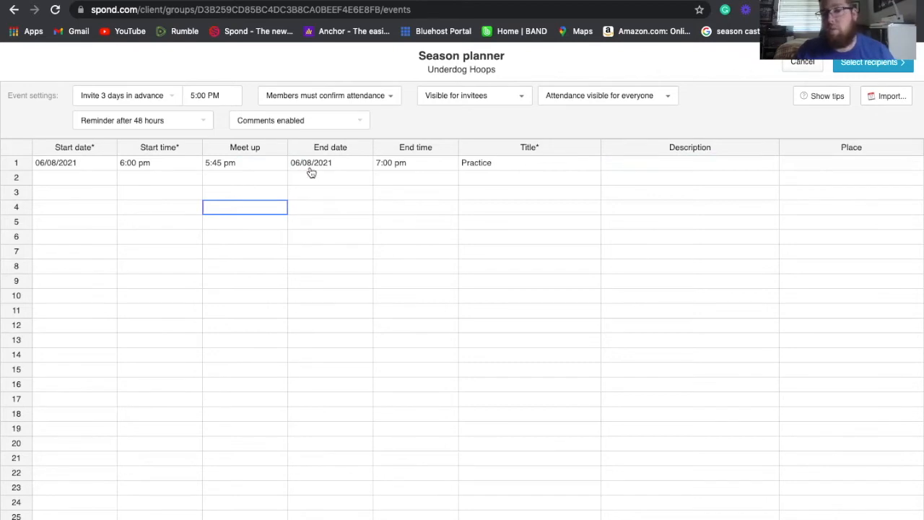
mouse_move(593, 168)
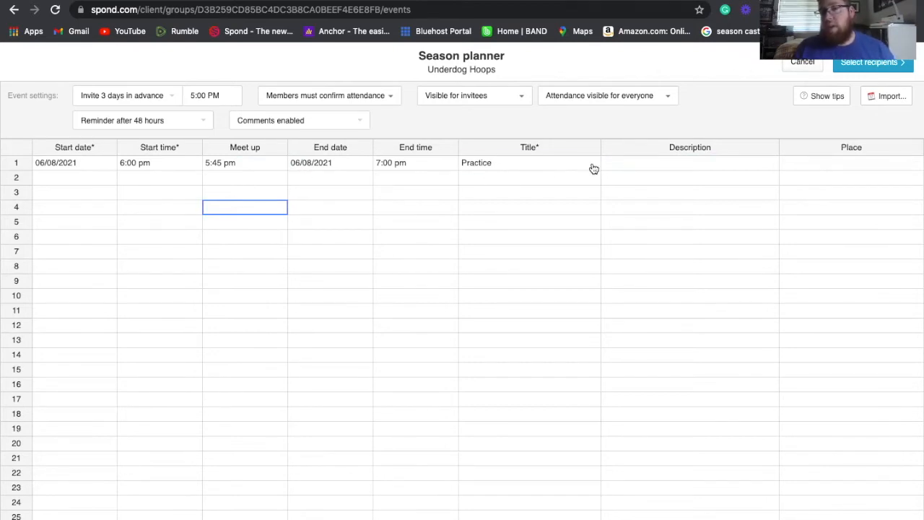
left_click(685, 162)
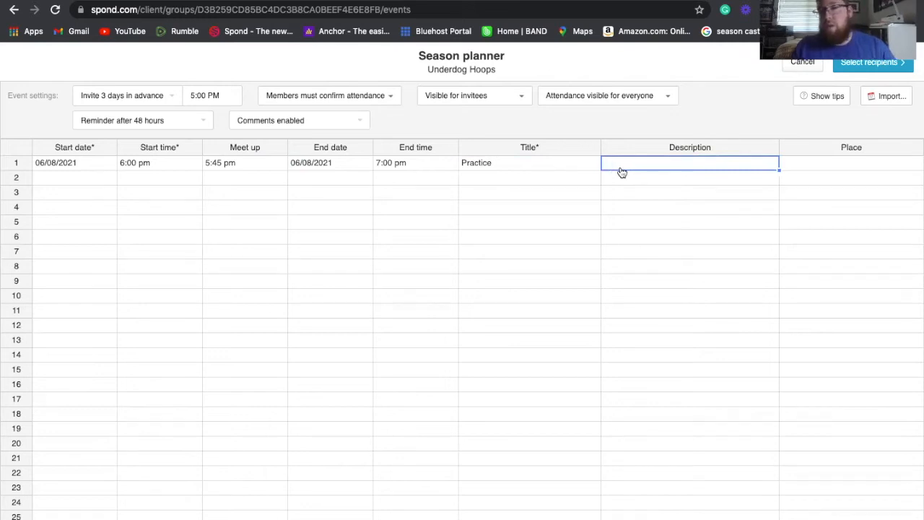
left_click(850, 162)
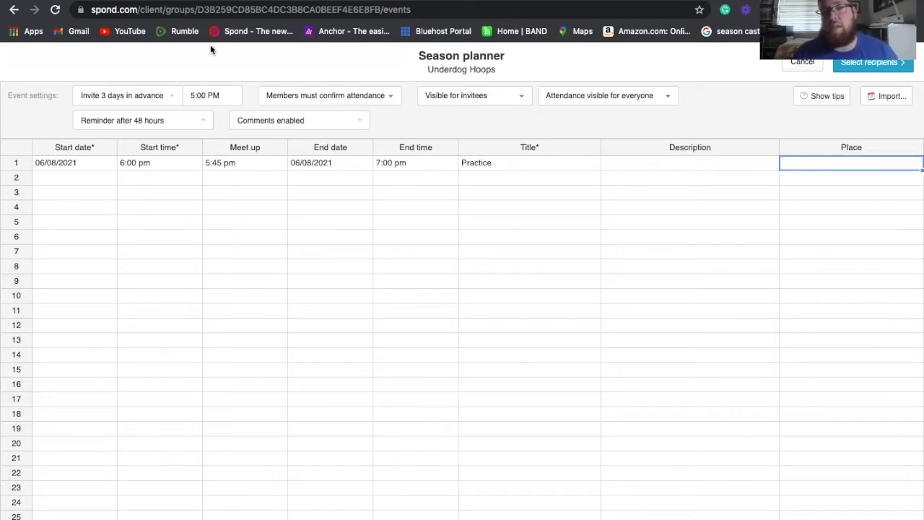
Change invitations from 3 days to 1 day in advance, keeping 5:00 PM
left_click(127, 95)
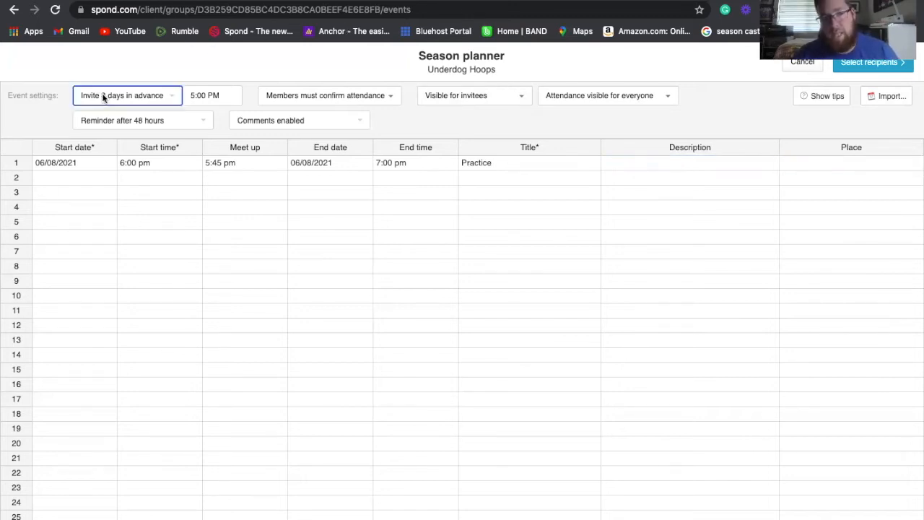
left_click(127, 96)
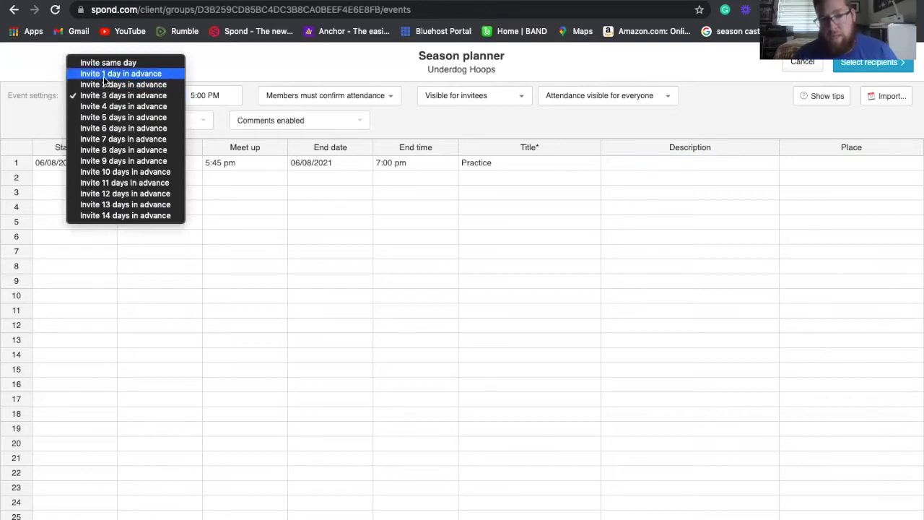
left_click(123, 95)
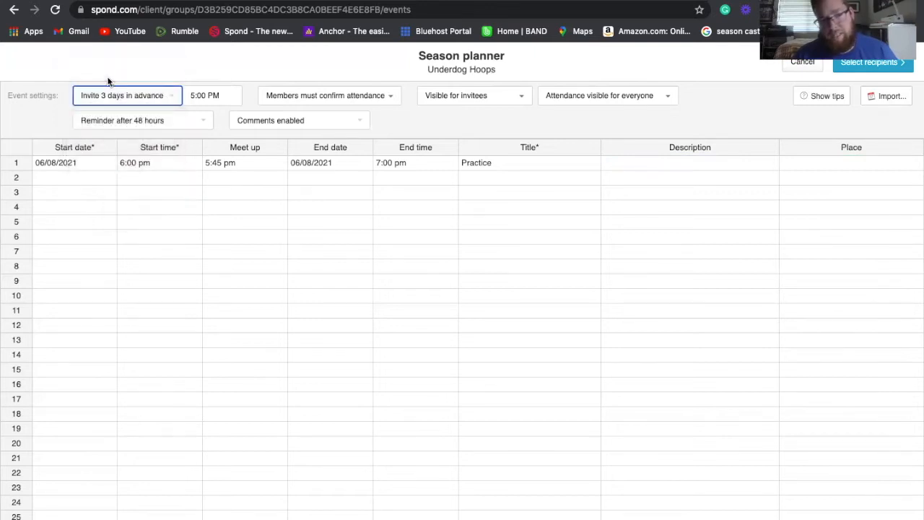
left_click(126, 96)
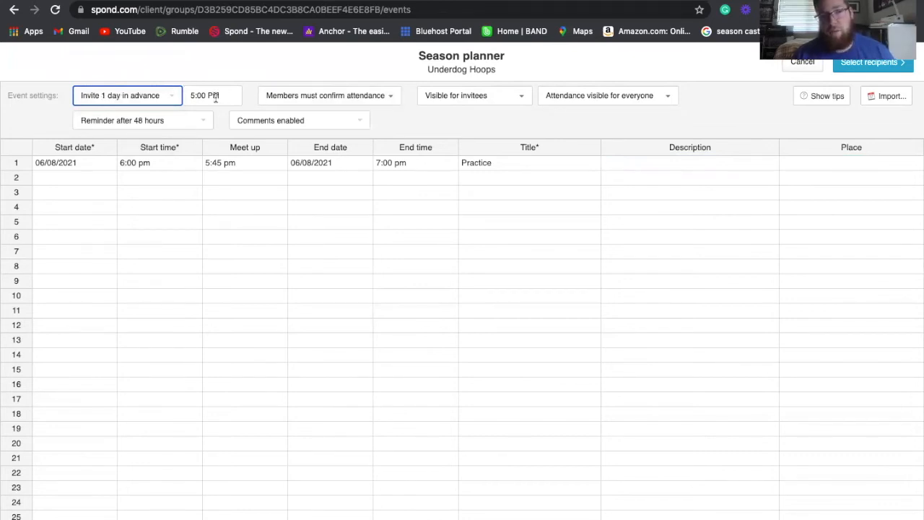
left_click(212, 95)
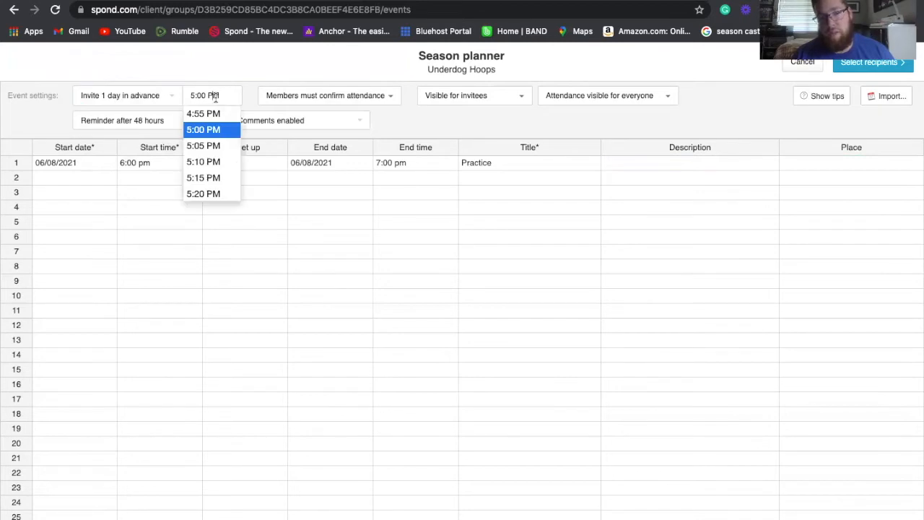
left_click(220, 162)
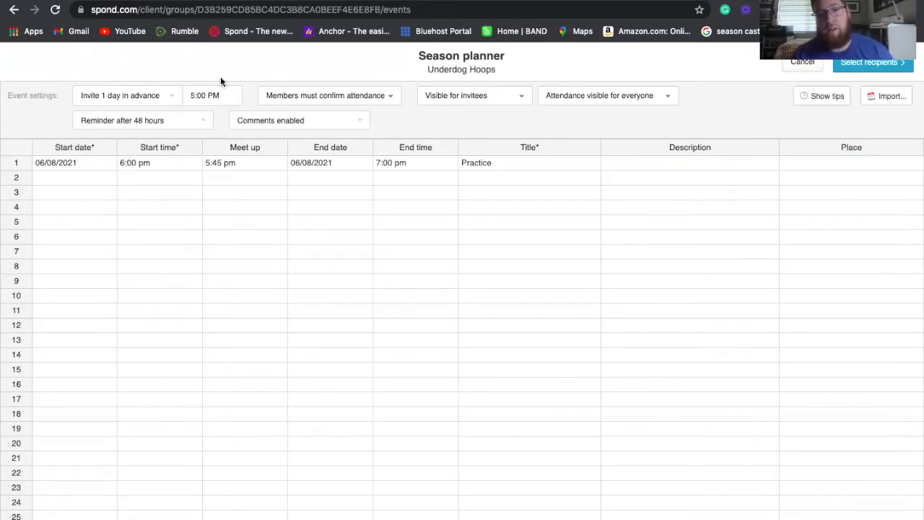
mouse_move(314, 99)
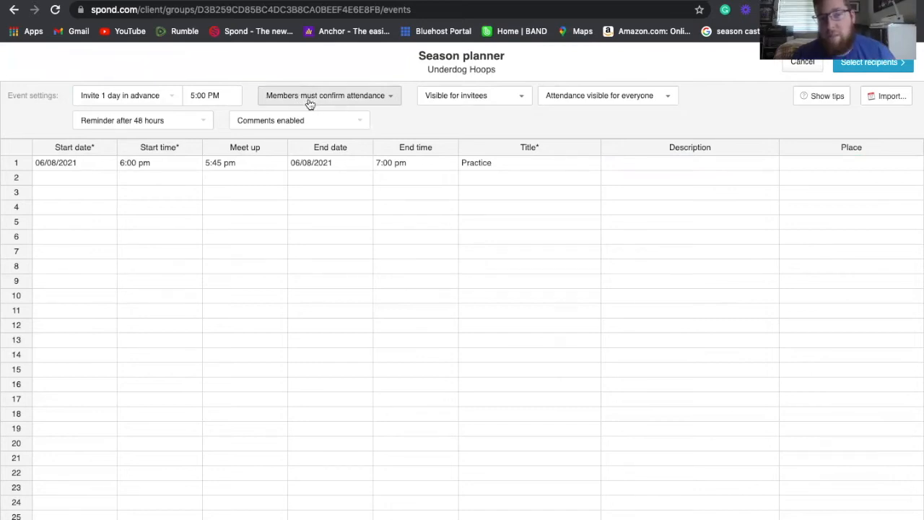
mouse_move(322, 101)
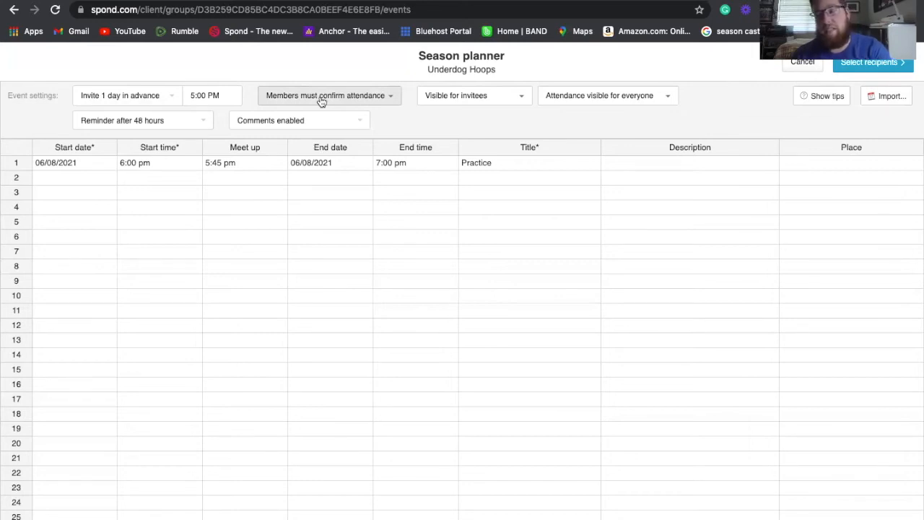
mouse_move(310, 98)
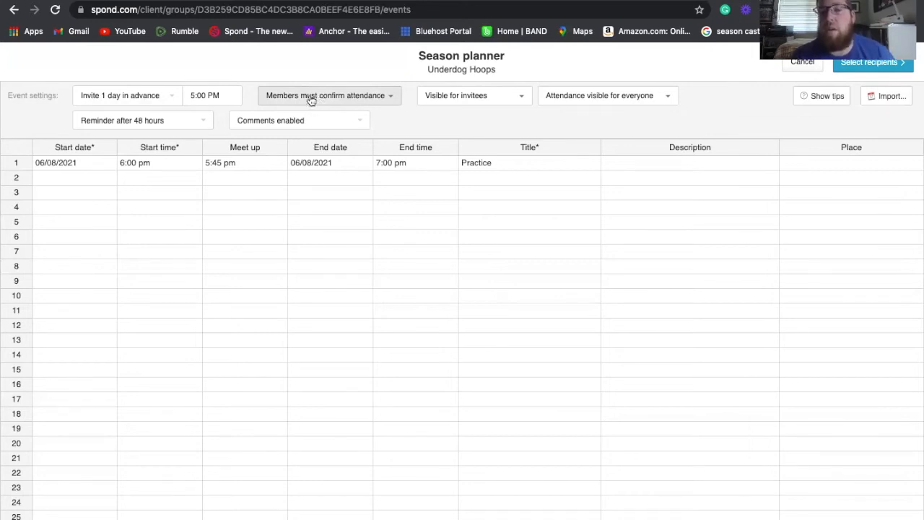
Switch attendance from 'Members must confirm' to 'Members are attending by default'
left_click(329, 96)
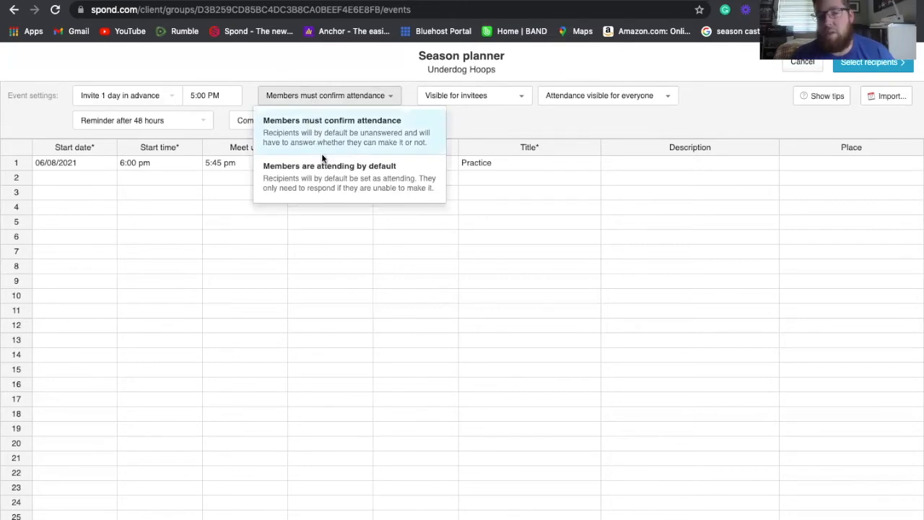
left_click(329, 168)
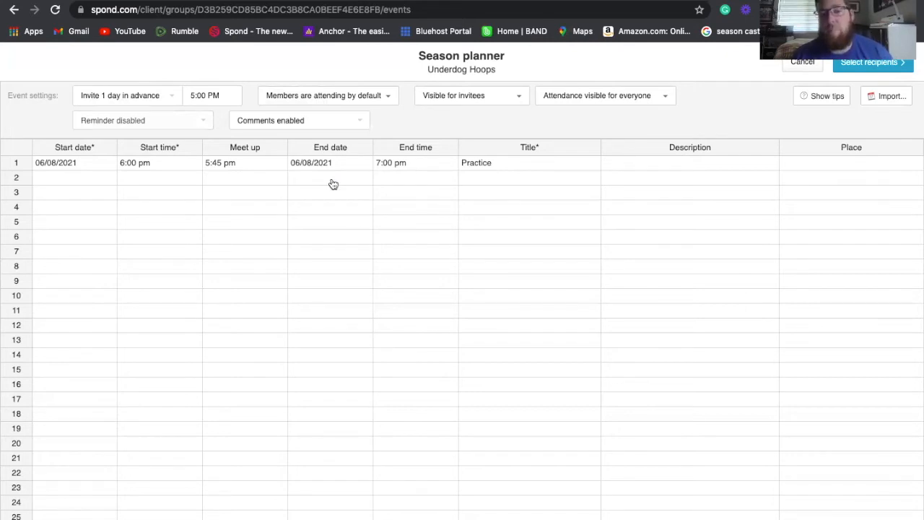
mouse_move(336, 109)
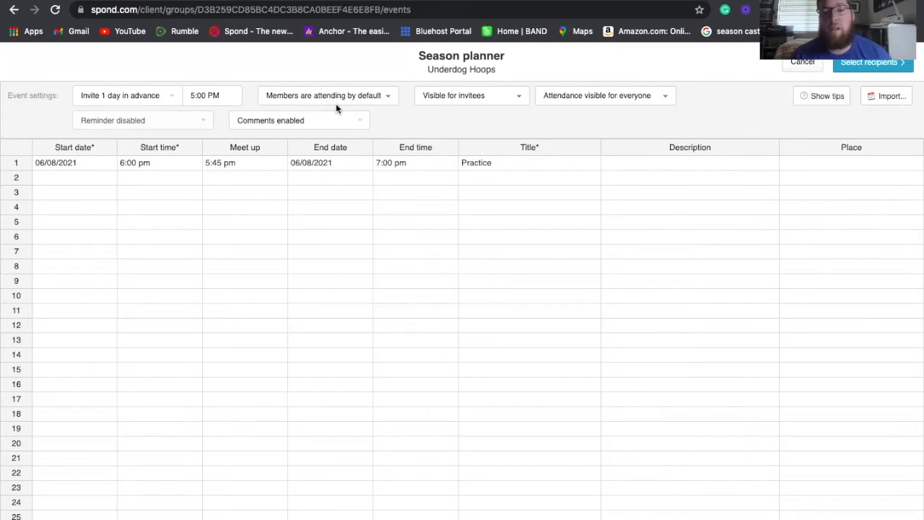
mouse_move(294, 137)
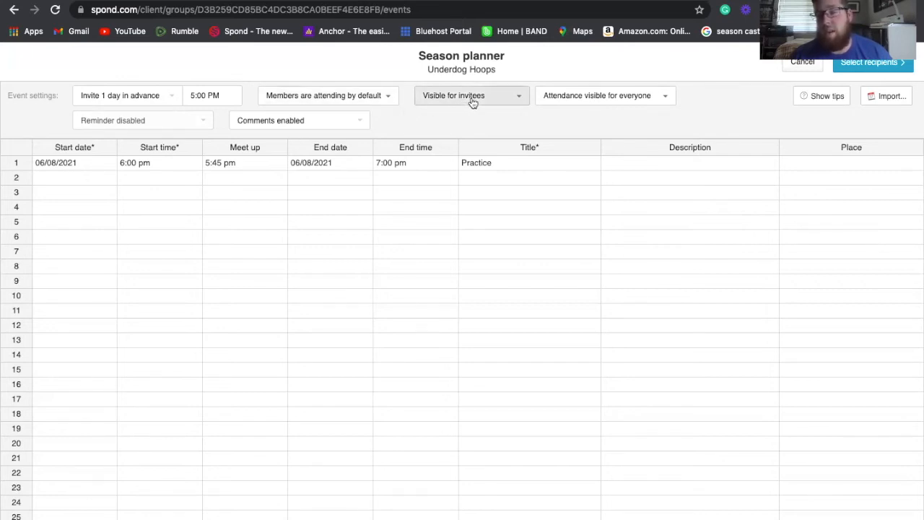
left_click(471, 95)
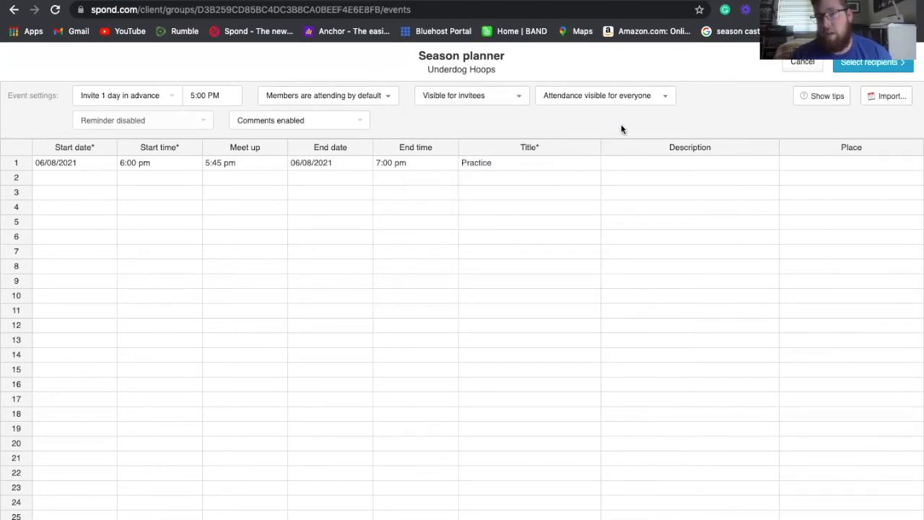
left_click(605, 95)
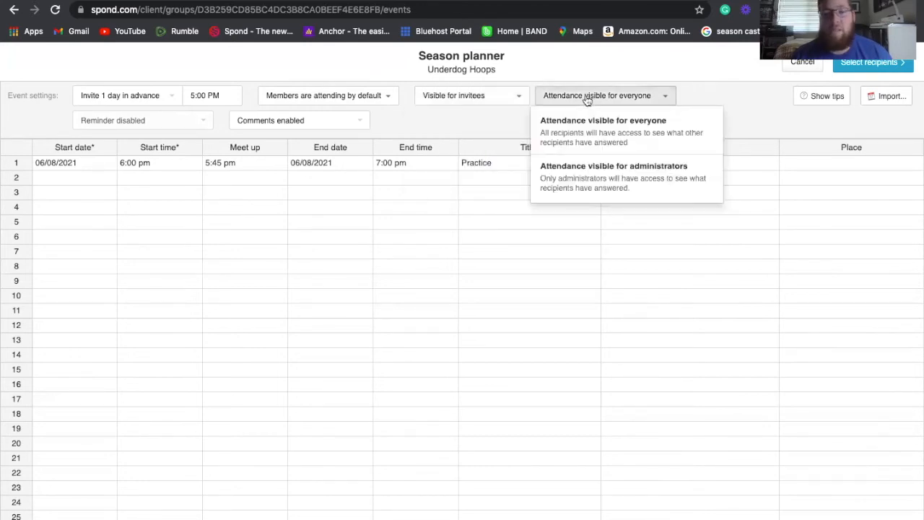
left_click(613, 177)
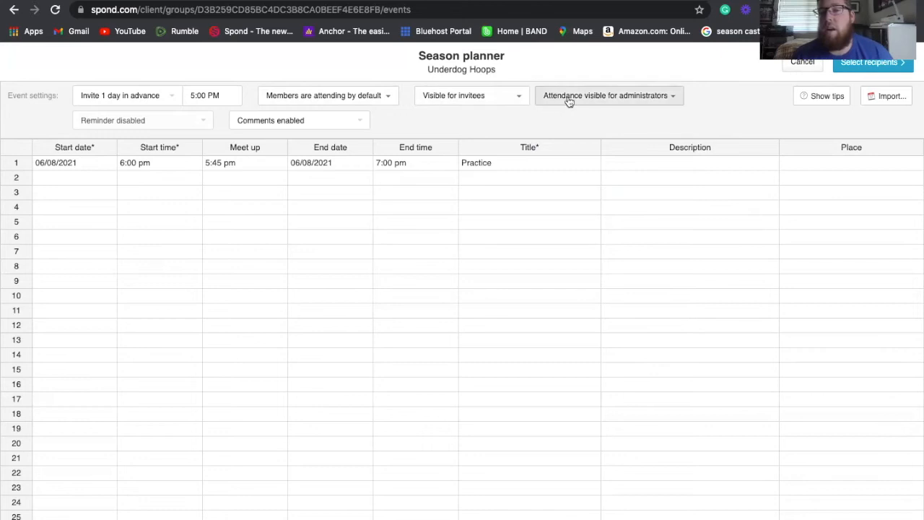
left_click(609, 95)
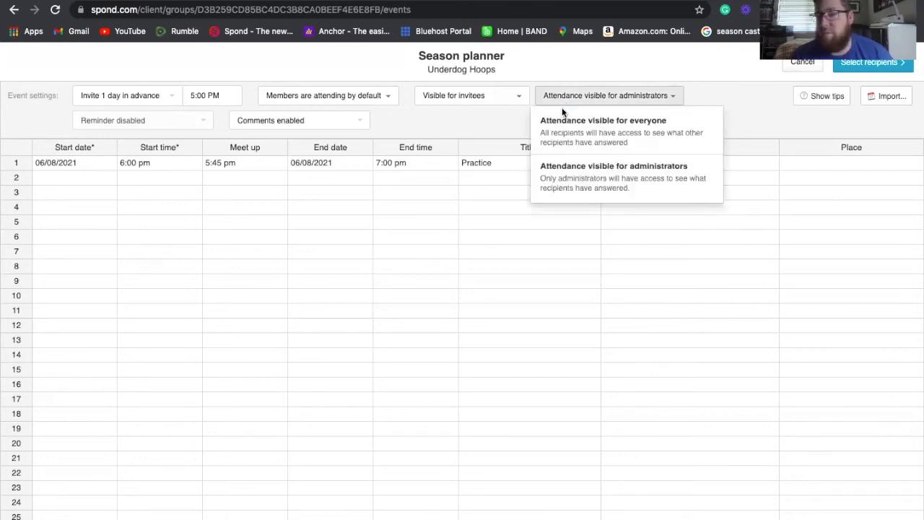
left_click(603, 120)
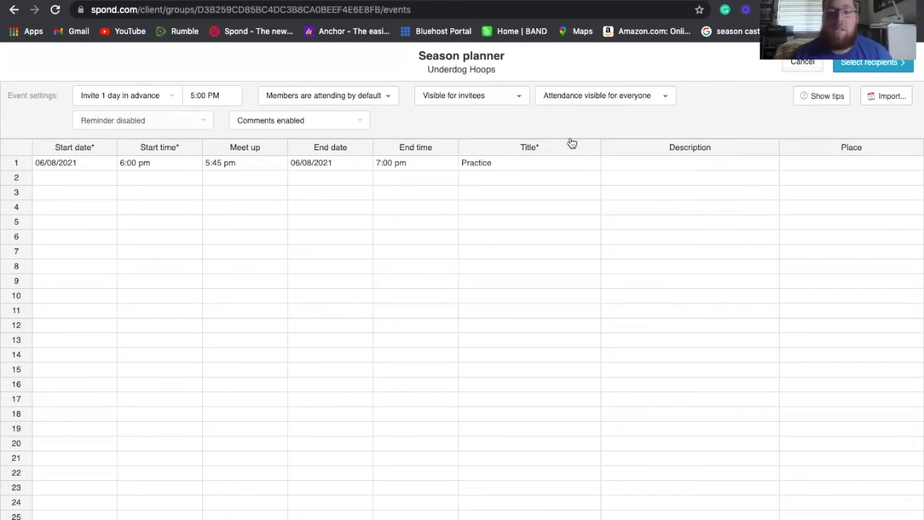
left_click(603, 95)
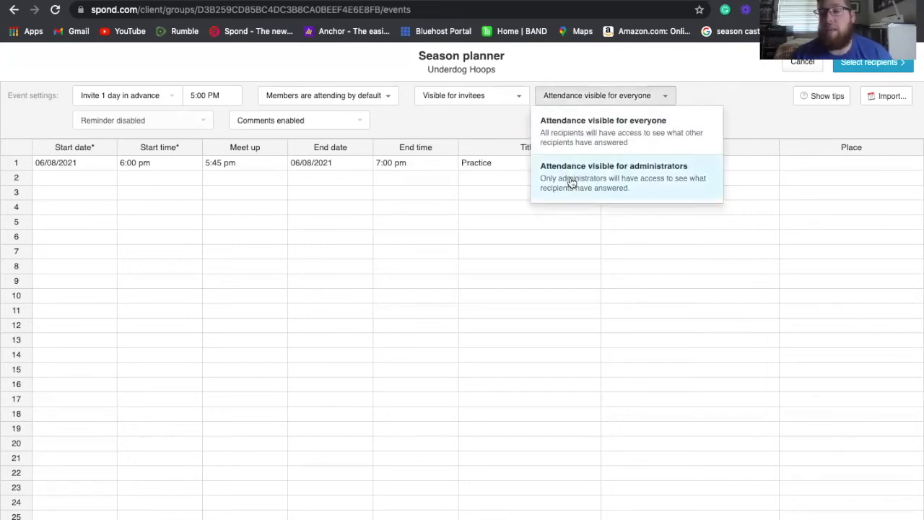
left_click(613, 176)
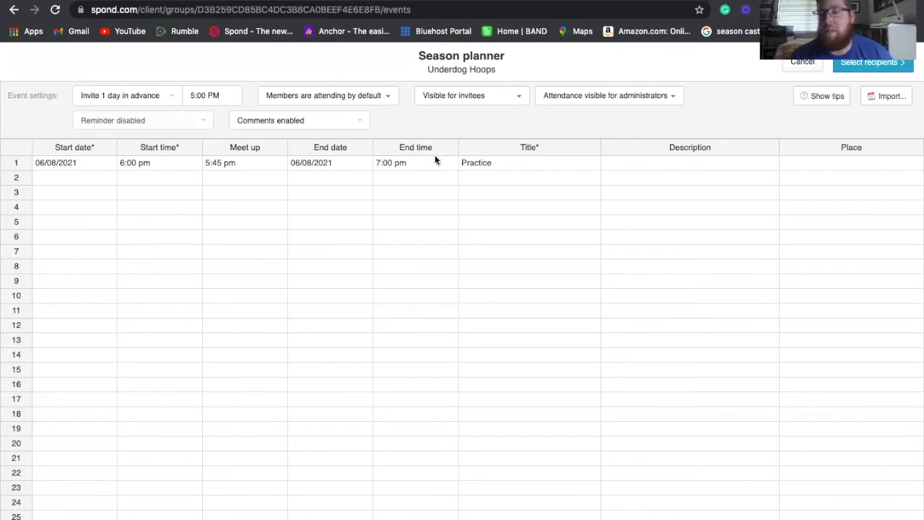
mouse_move(285, 177)
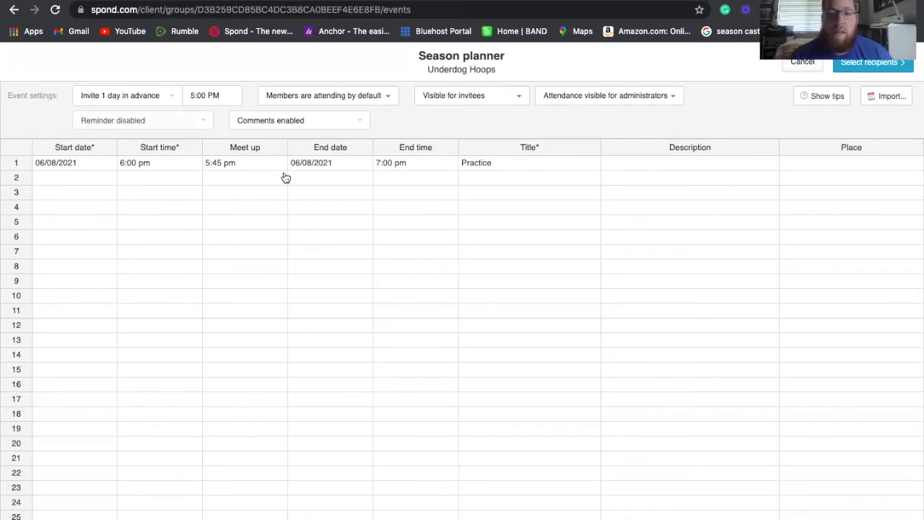
mouse_move(77, 85)
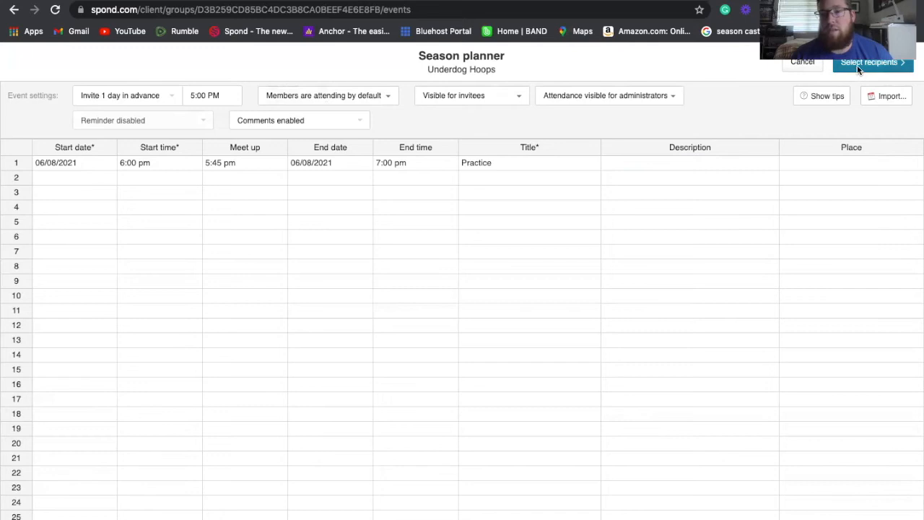
Skip recipients, check event hosts, save, and show the imported Practice event
left_click(869, 61)
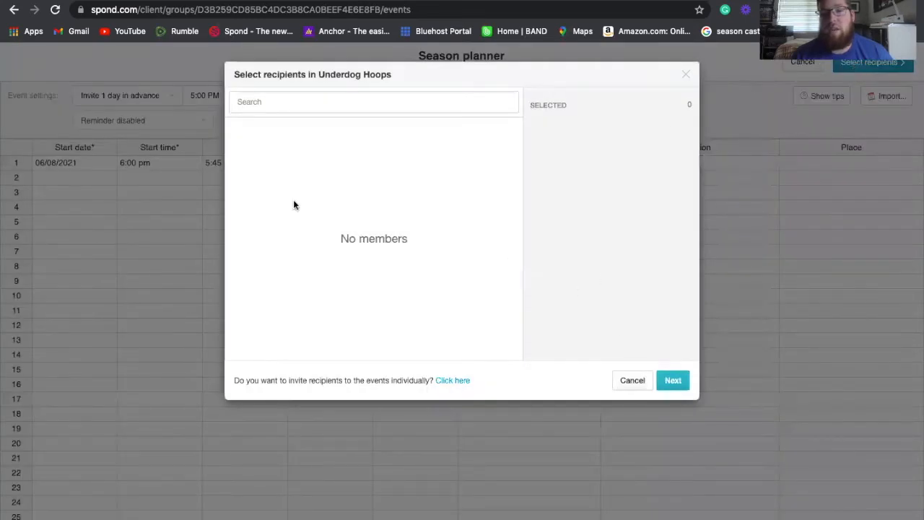
left_click(672, 380)
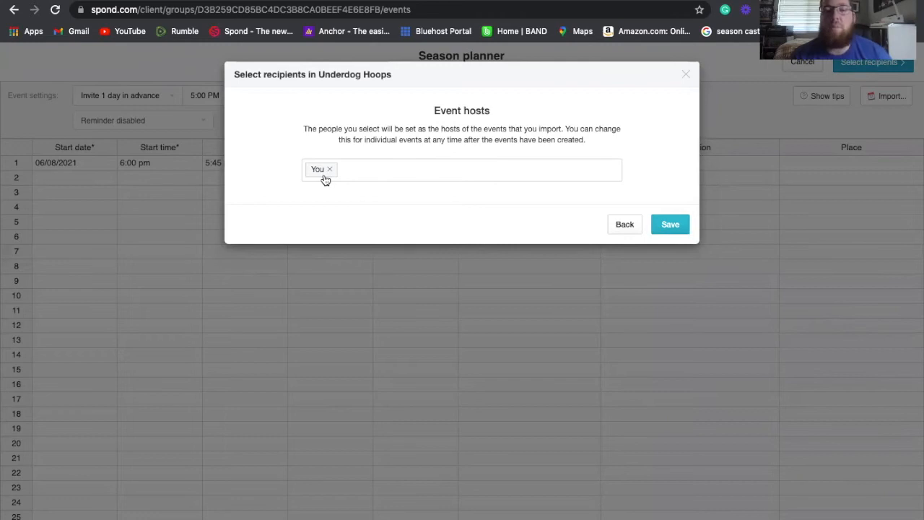
left_click(470, 169)
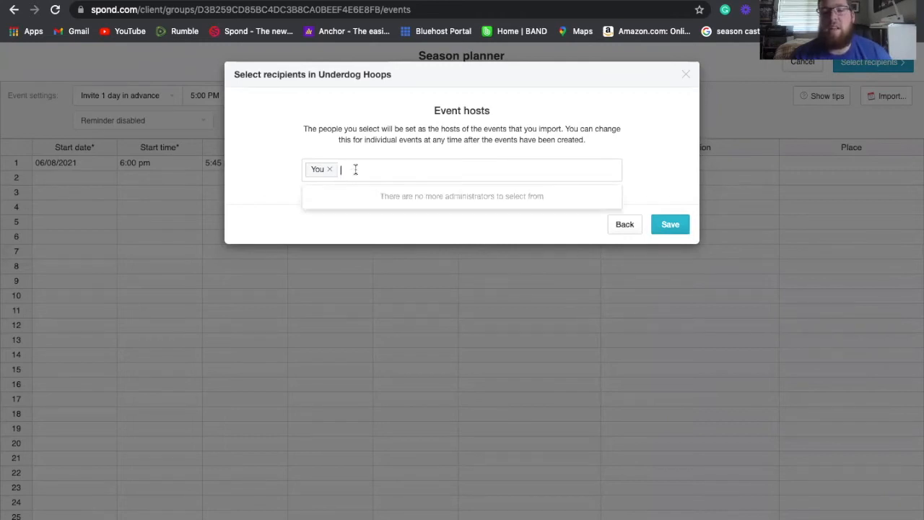
mouse_move(375, 157)
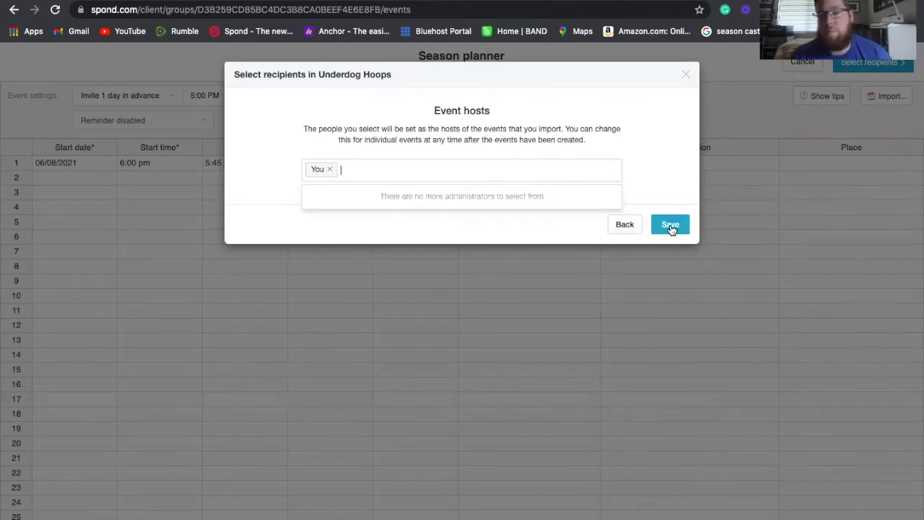
left_click(669, 224)
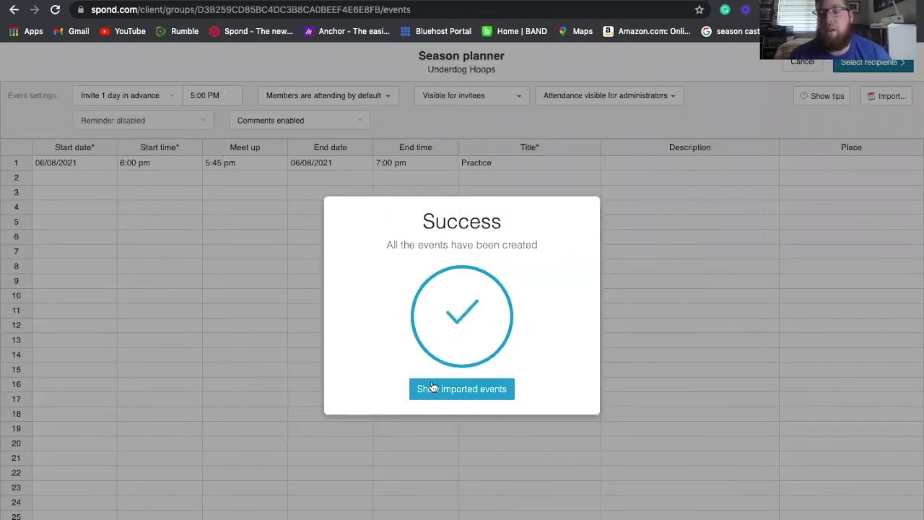
left_click(461, 389)
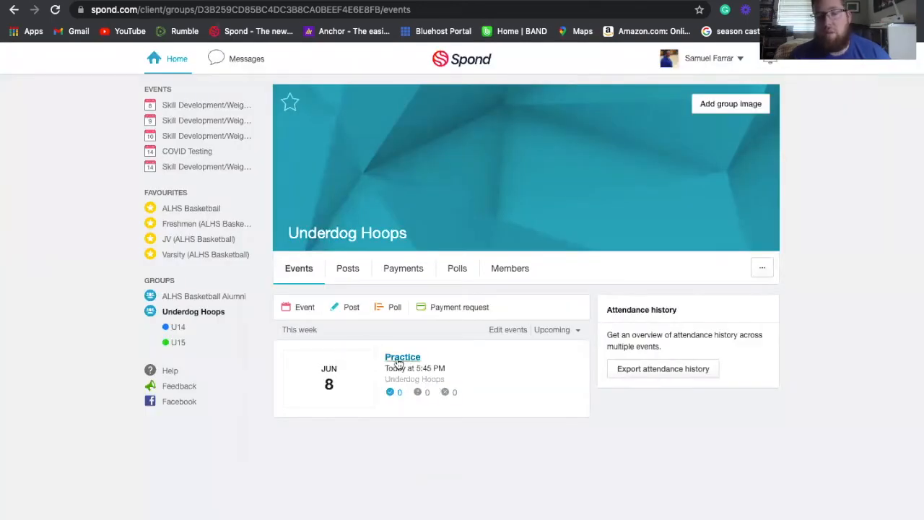
mouse_move(421, 379)
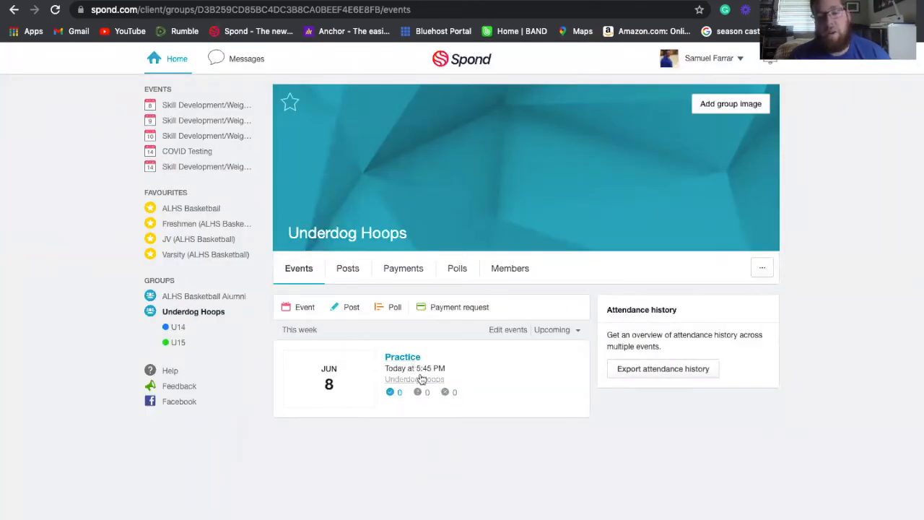
mouse_move(594, 474)
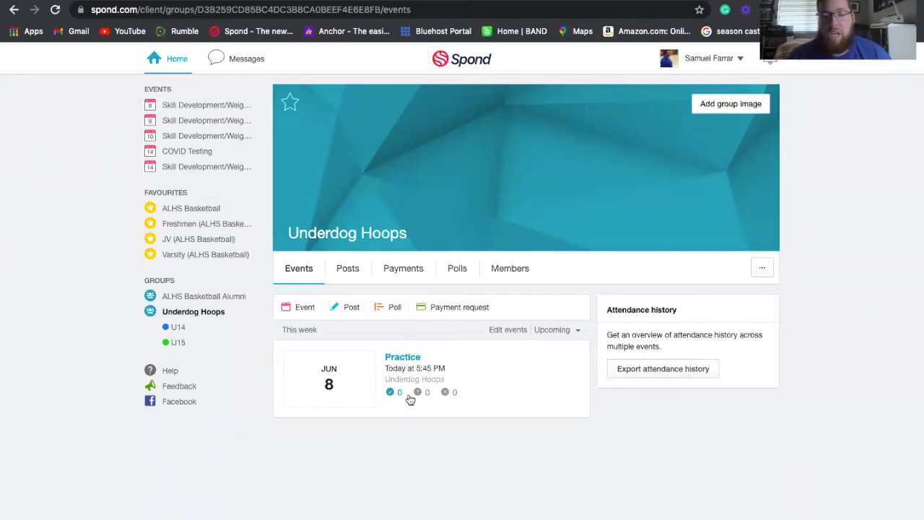
mouse_move(391, 398)
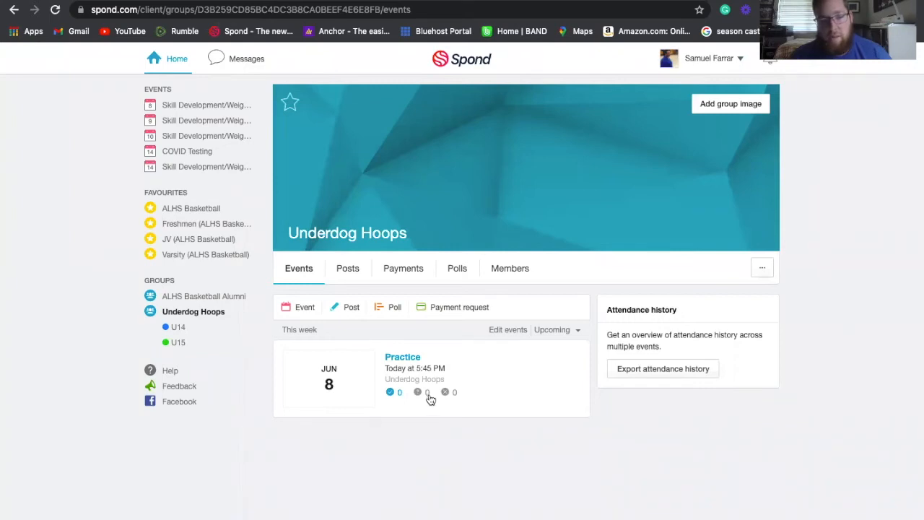
mouse_move(423, 395)
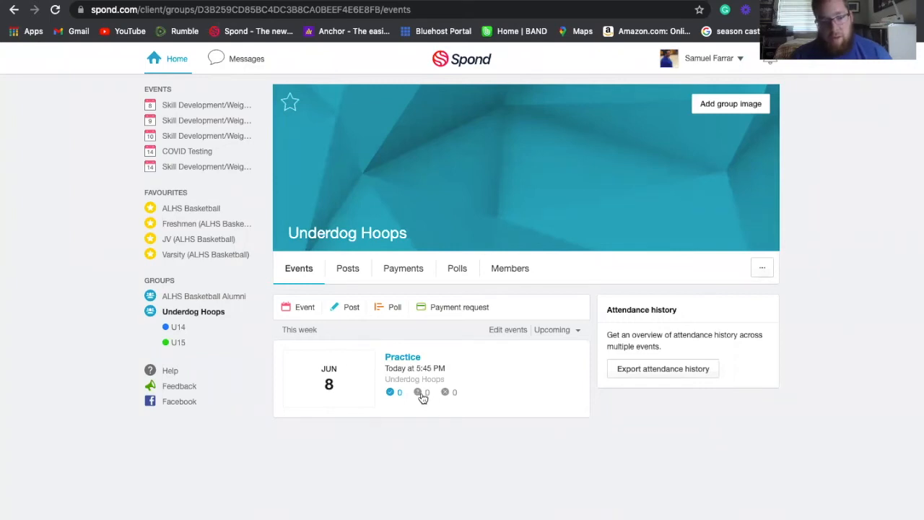
left_click(403, 356)
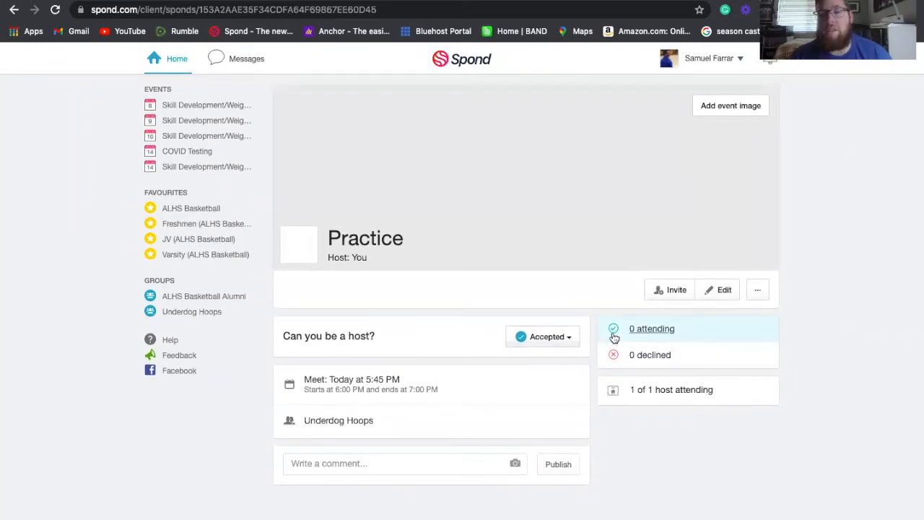
mouse_move(620, 361)
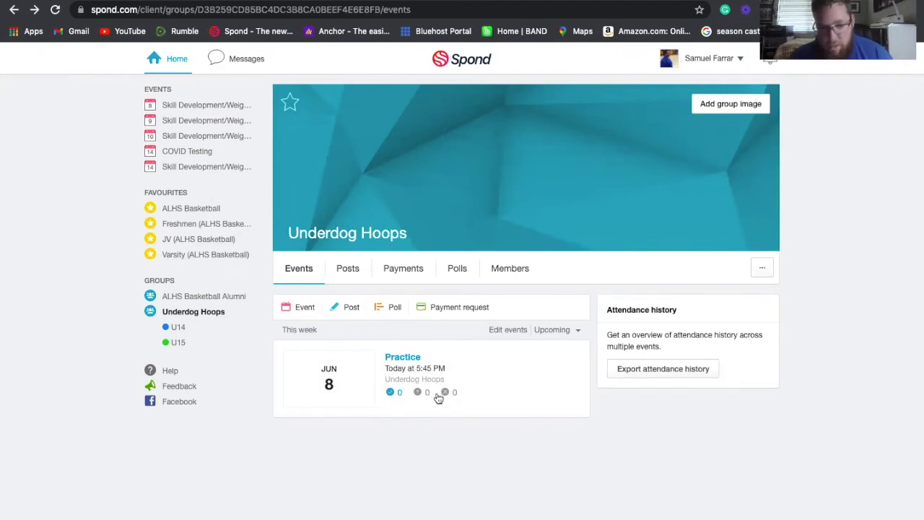
mouse_move(431, 397)
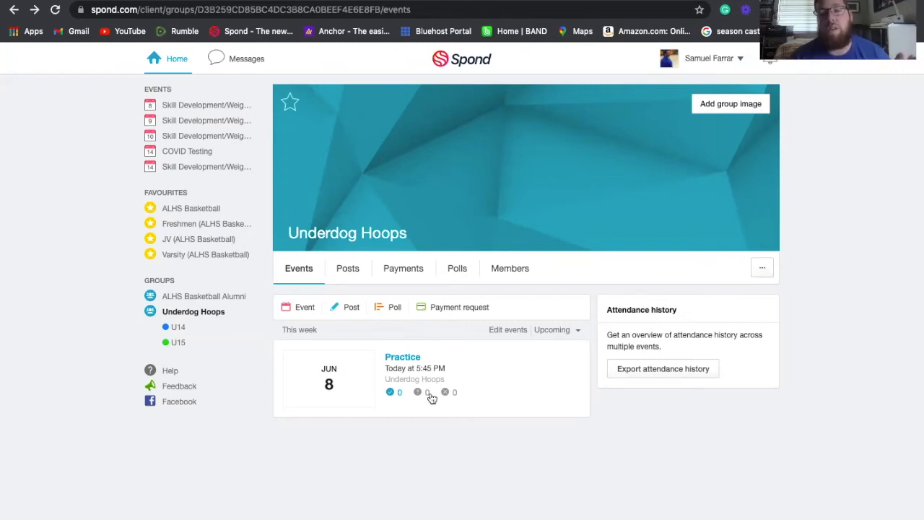
mouse_move(404, 431)
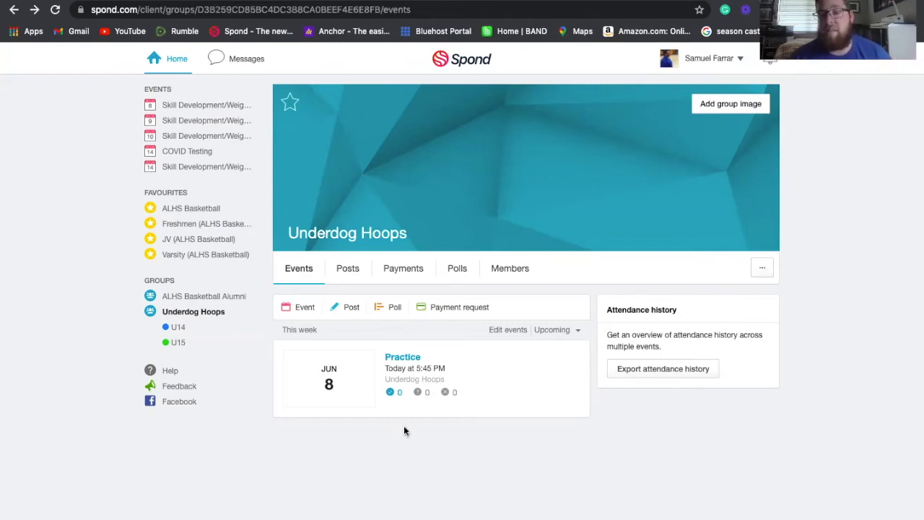
mouse_move(431, 391)
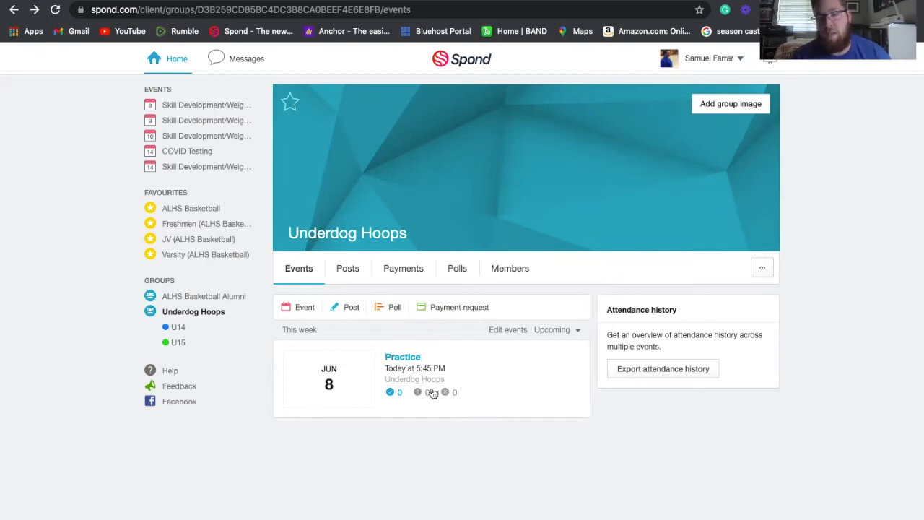
mouse_move(450, 398)
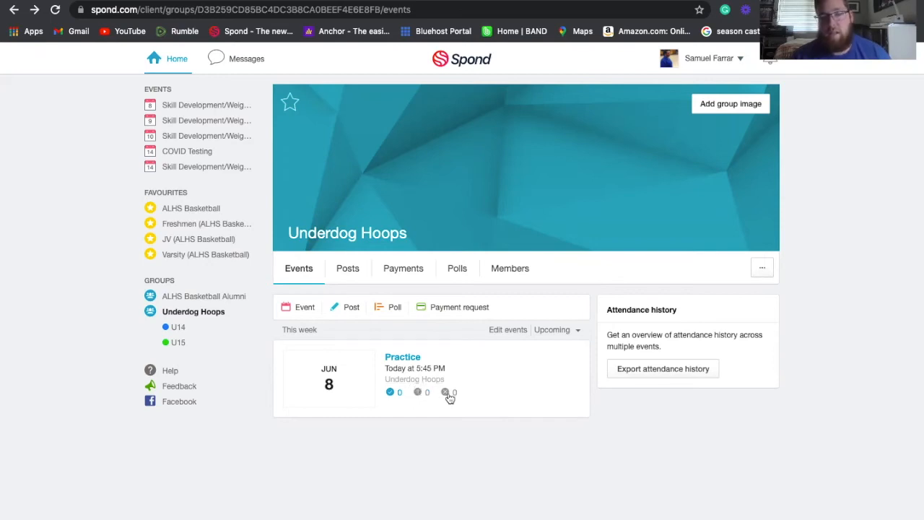
mouse_move(456, 401)
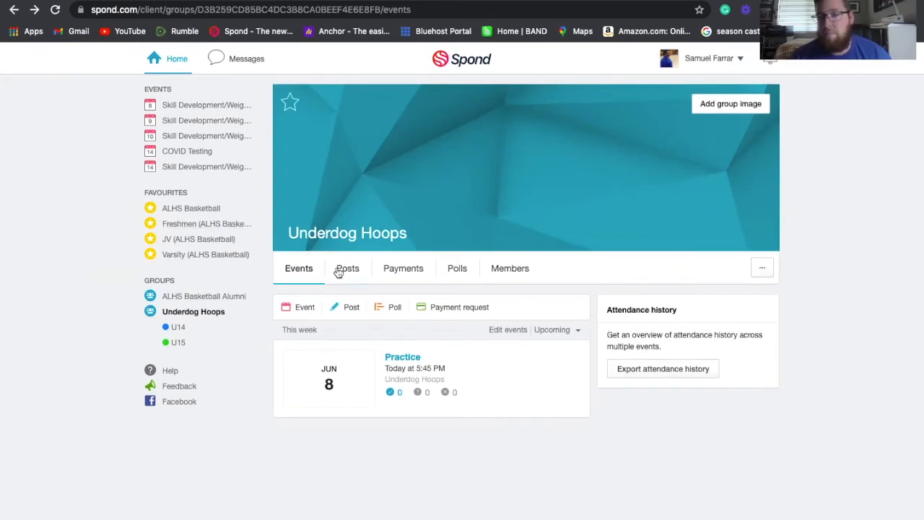
Start a new main-group post in Posts titled 'Example'
left_click(347, 267)
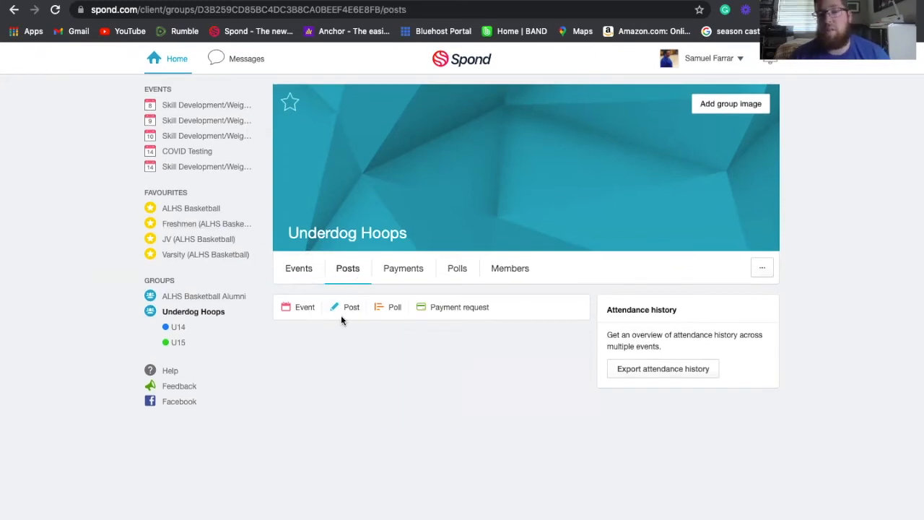
left_click(351, 306)
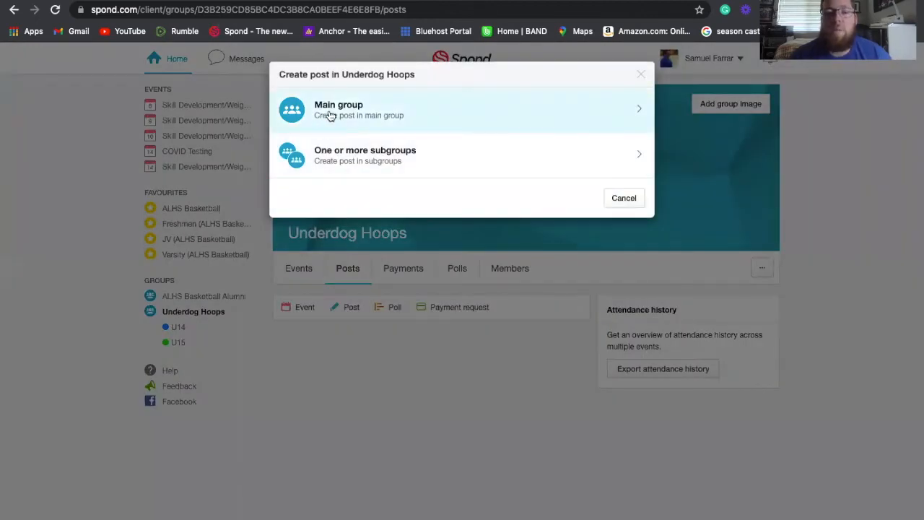
mouse_move(406, 155)
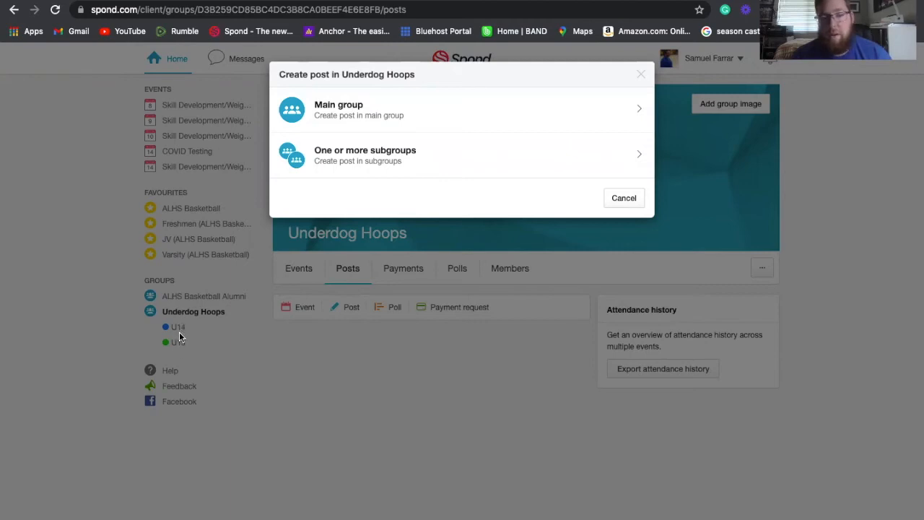
mouse_move(360, 110)
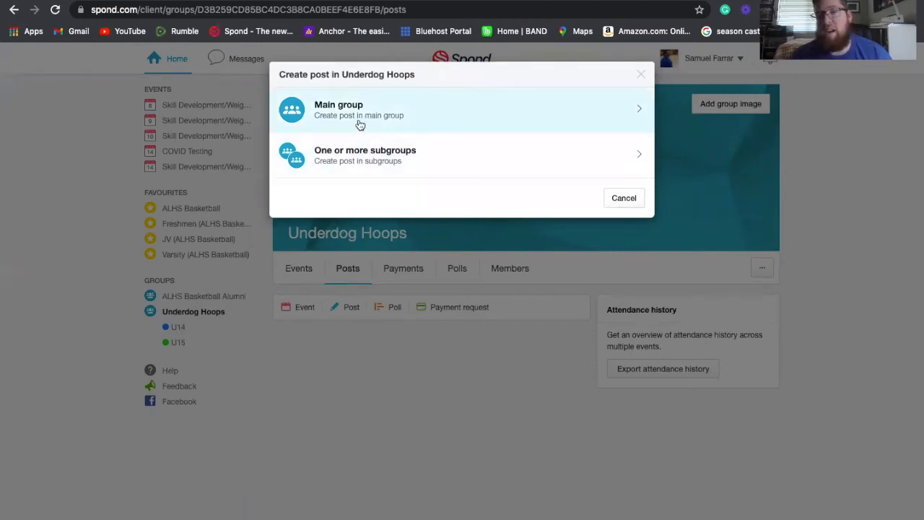
left_click(364, 154)
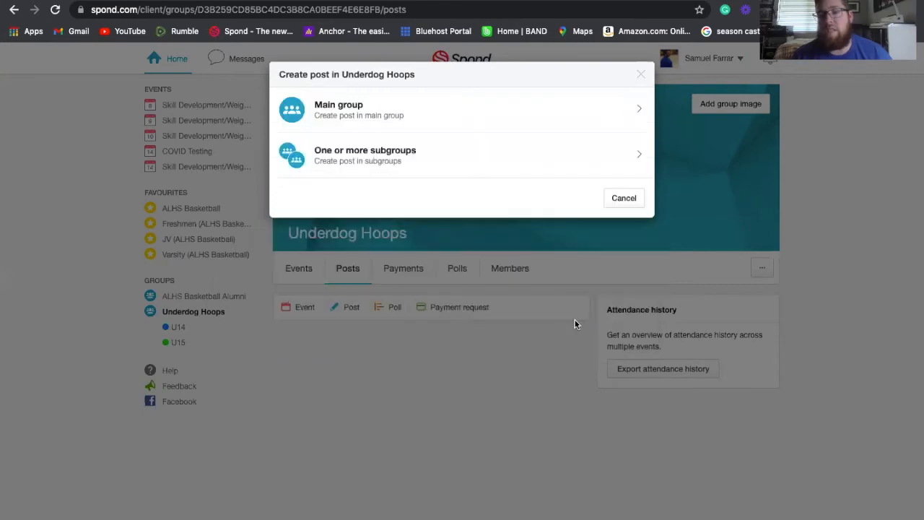
mouse_move(320, 126)
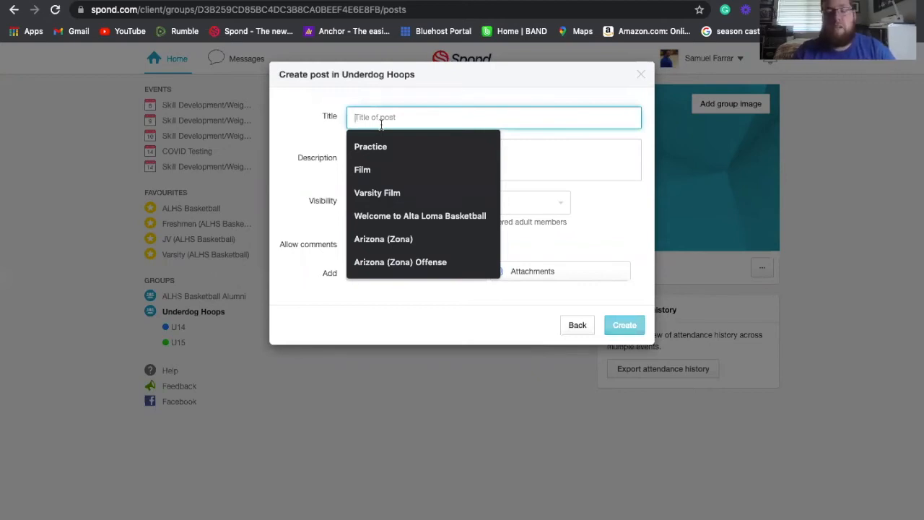
type("E")
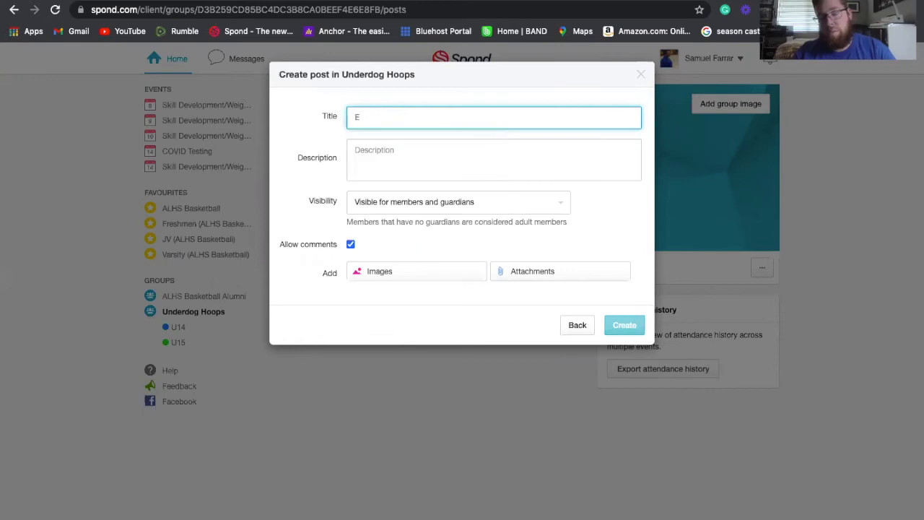
type("x")
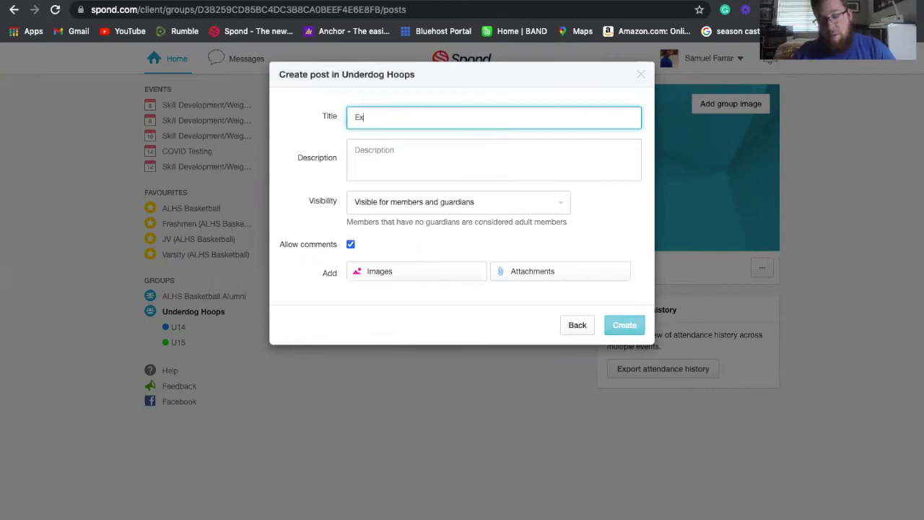
type("ample")
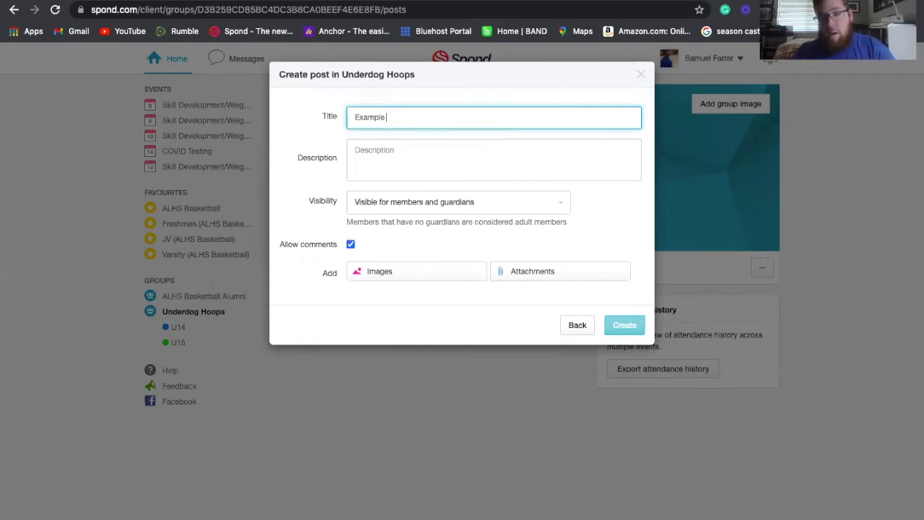
left_click(493, 160)
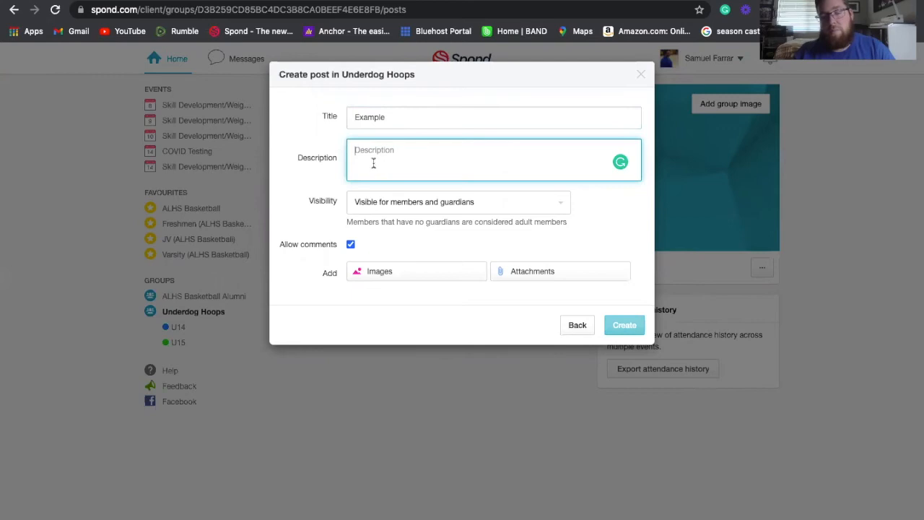
Type 'Here is how you create a post!!' as the post description
type("Here is")
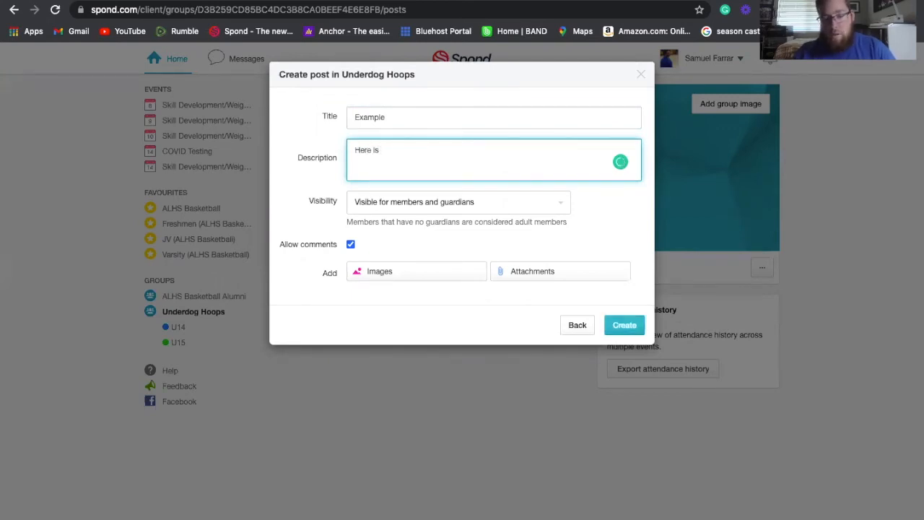
type("how you create a")
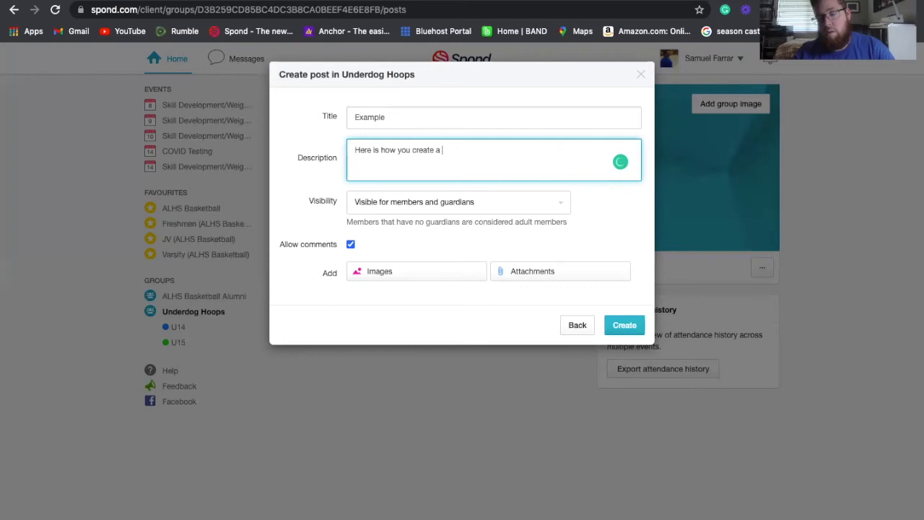
type("post!")
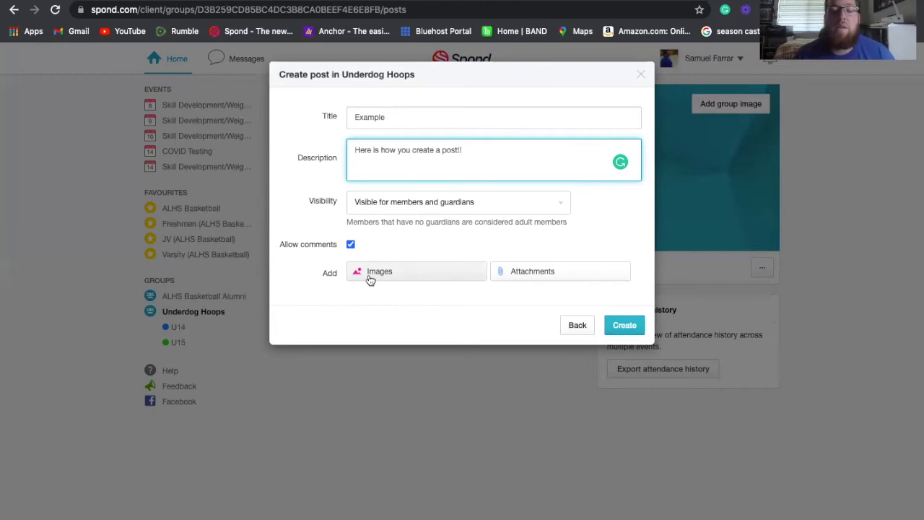
mouse_move(394, 303)
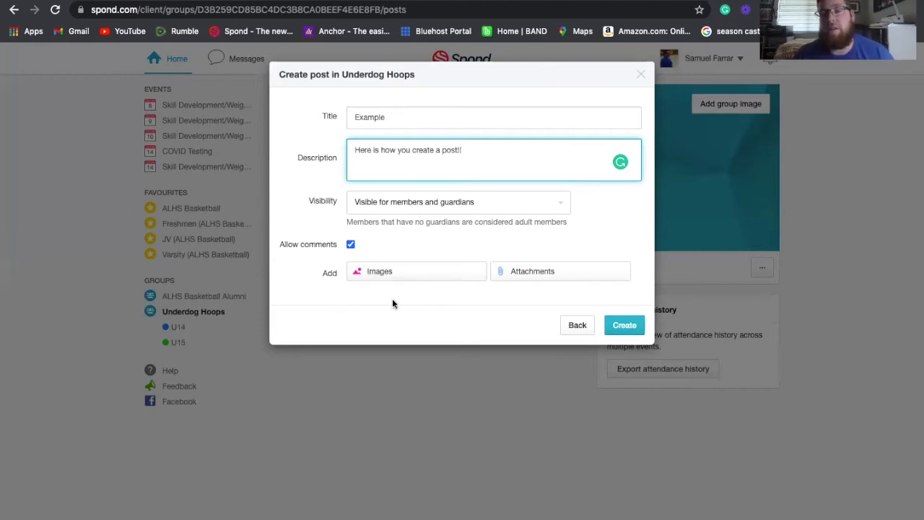
mouse_move(507, 277)
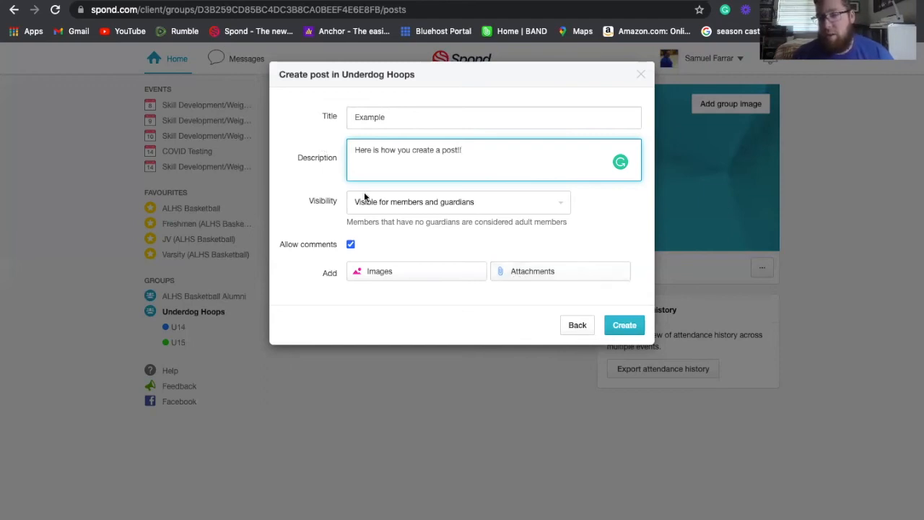
left_click(458, 201)
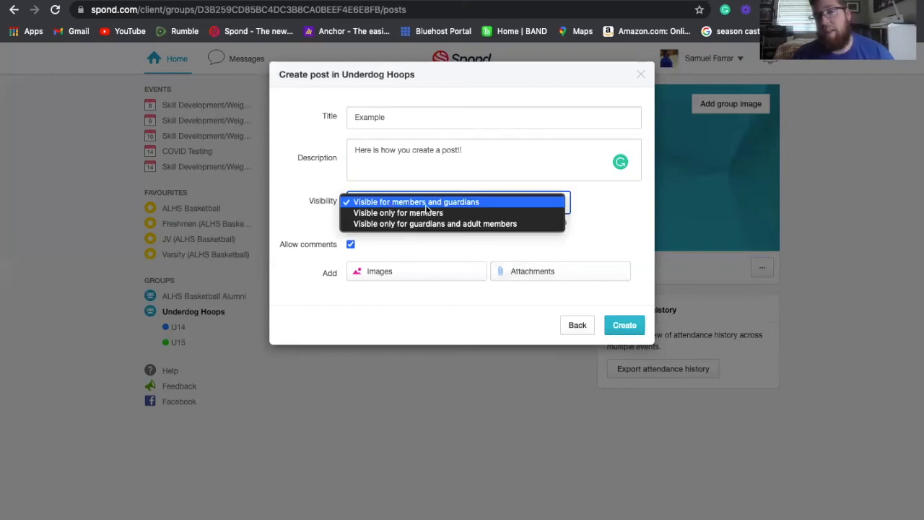
mouse_move(399, 213)
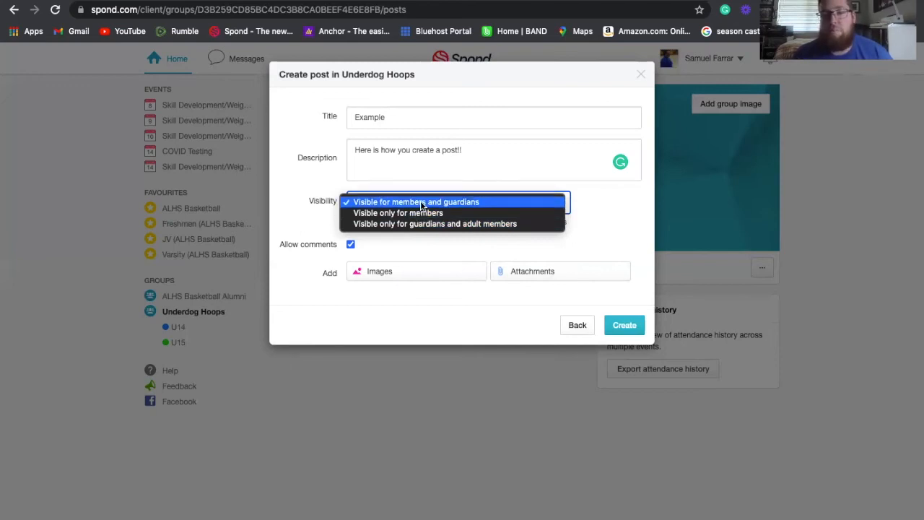
mouse_move(414, 213)
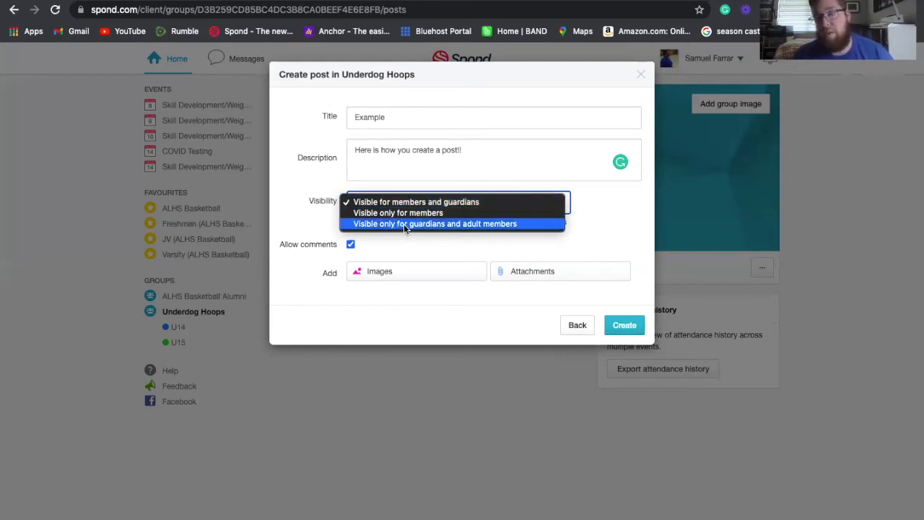
mouse_move(408, 212)
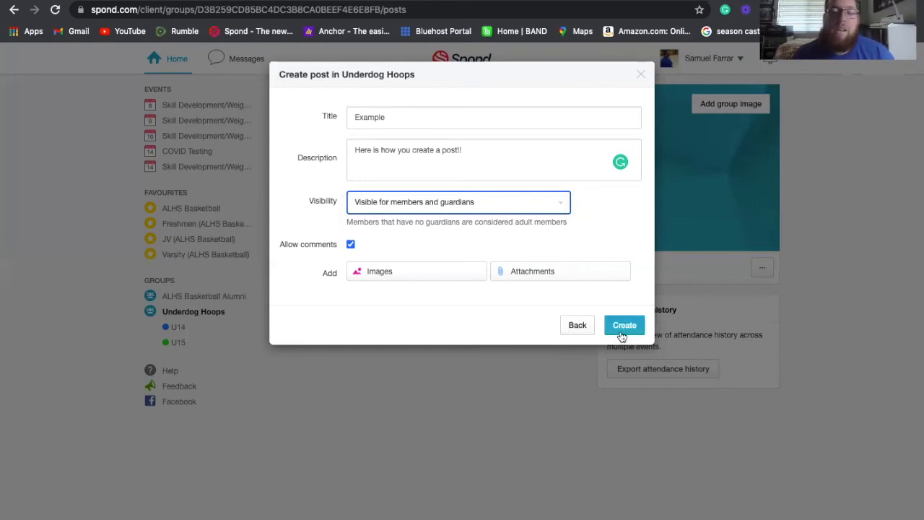
Publish the Example post, then view and close its 'Seen by 1 person' list
left_click(623, 325)
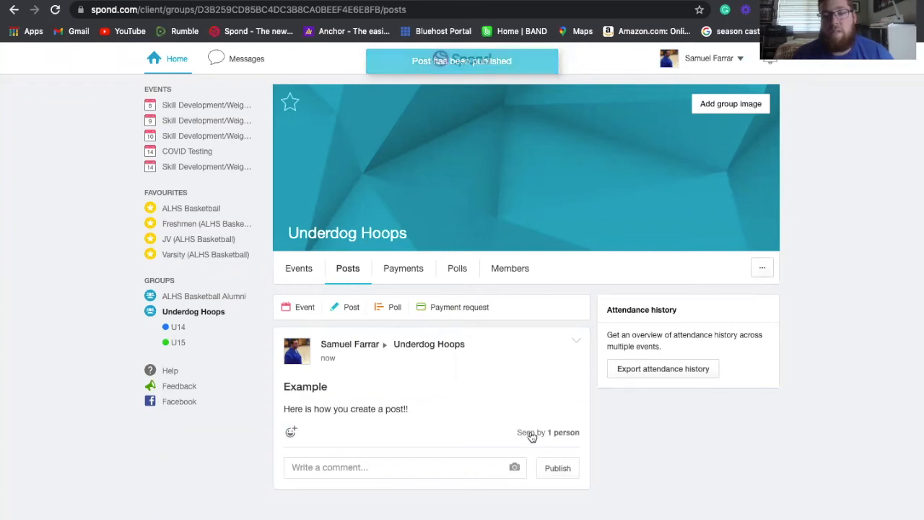
left_click(547, 432)
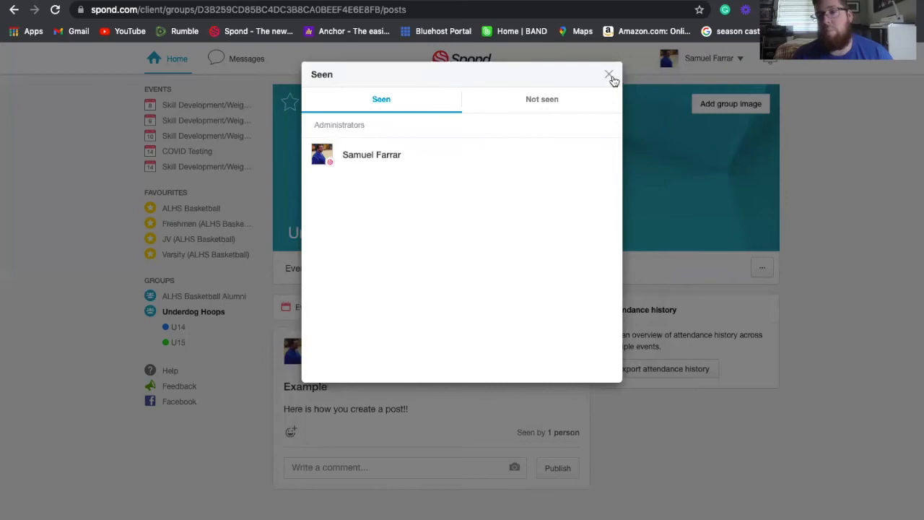
left_click(609, 75)
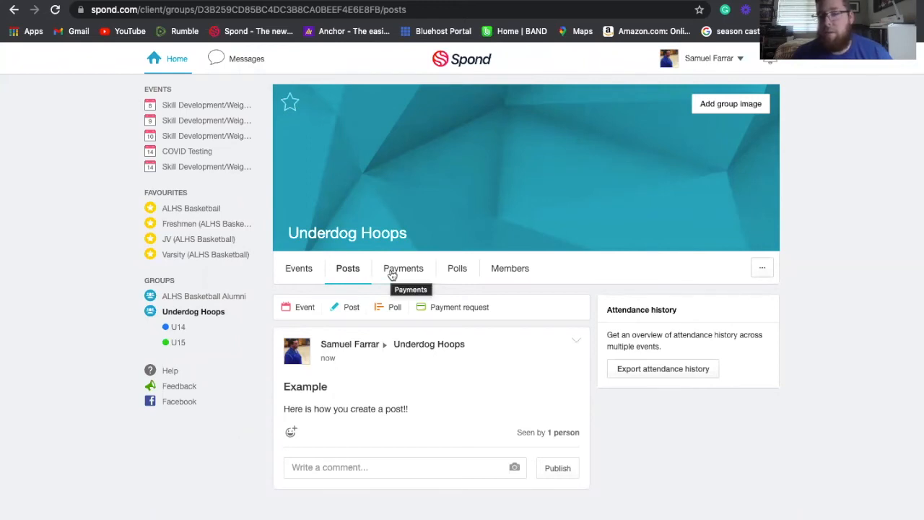
Start a payment request past the empty member list; try Type and Payout method
left_click(402, 268)
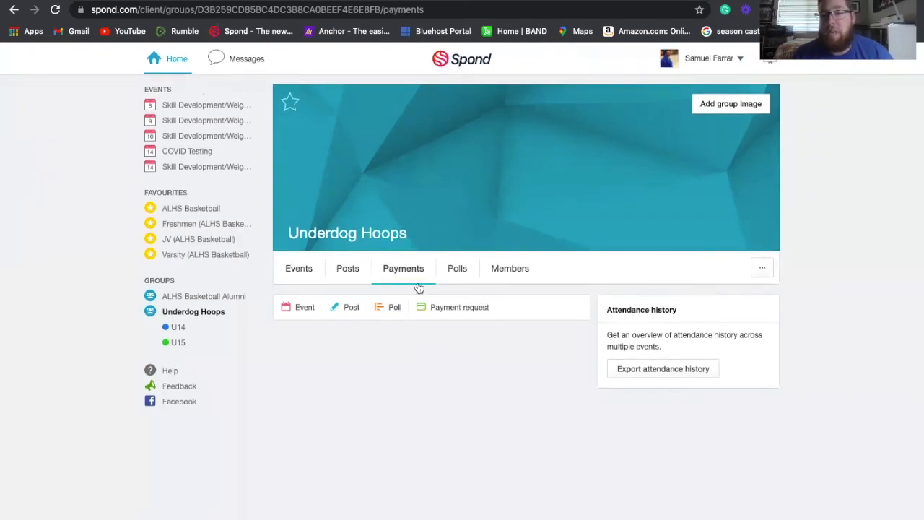
mouse_move(447, 311)
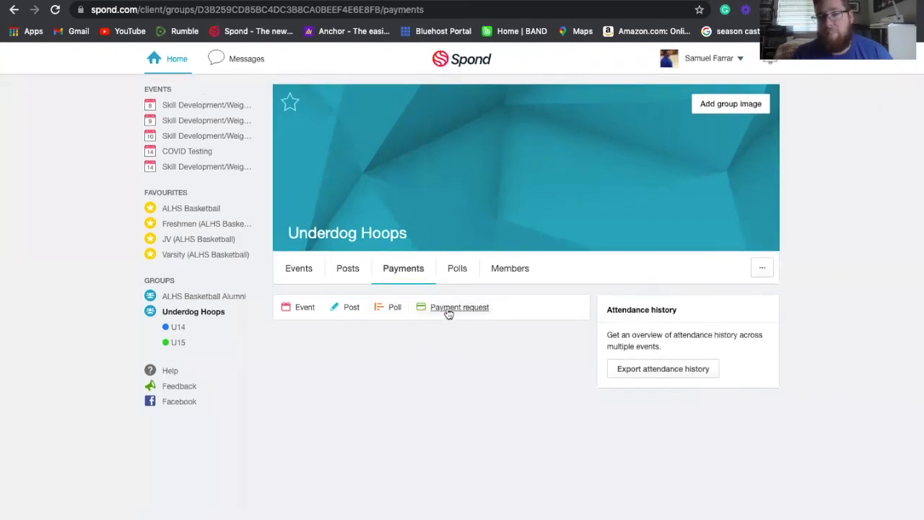
left_click(460, 306)
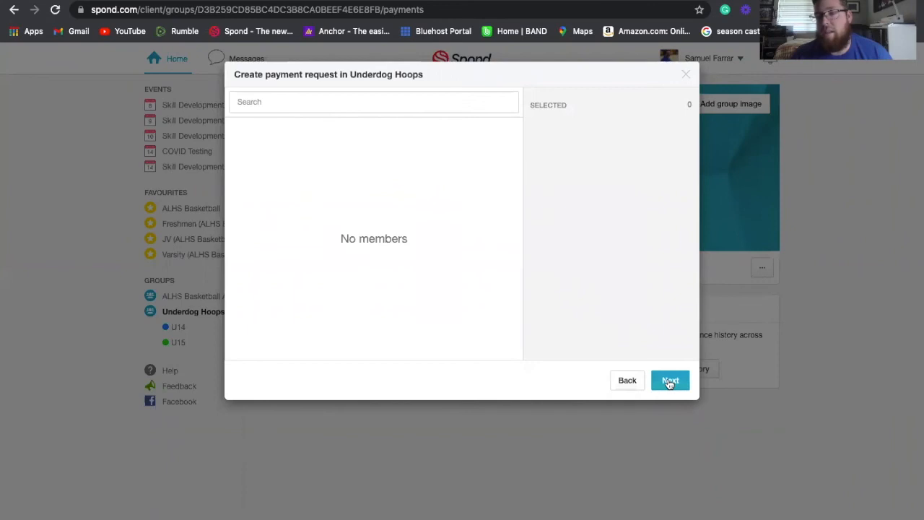
left_click(669, 380)
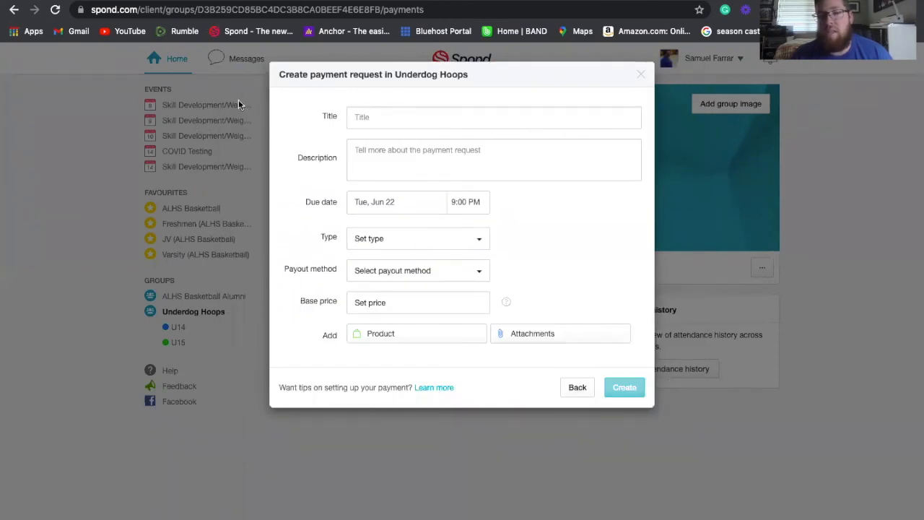
mouse_move(393, 193)
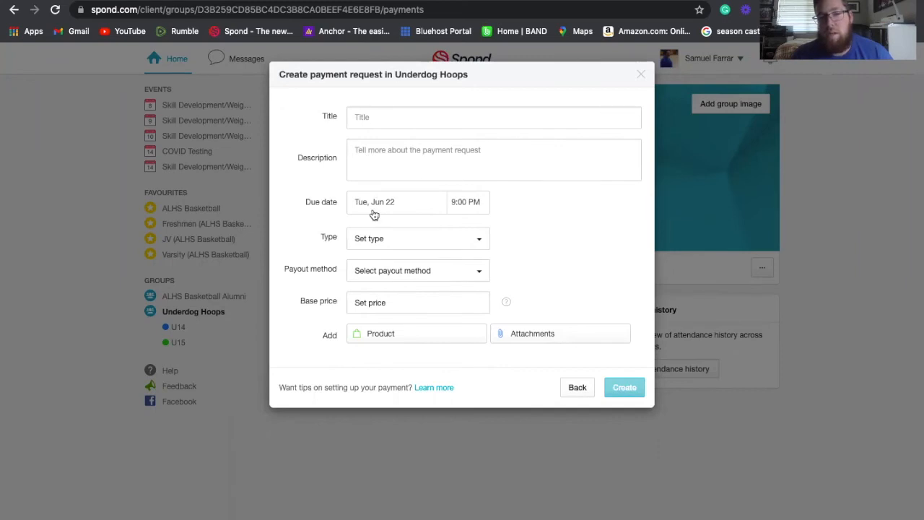
mouse_move(377, 250)
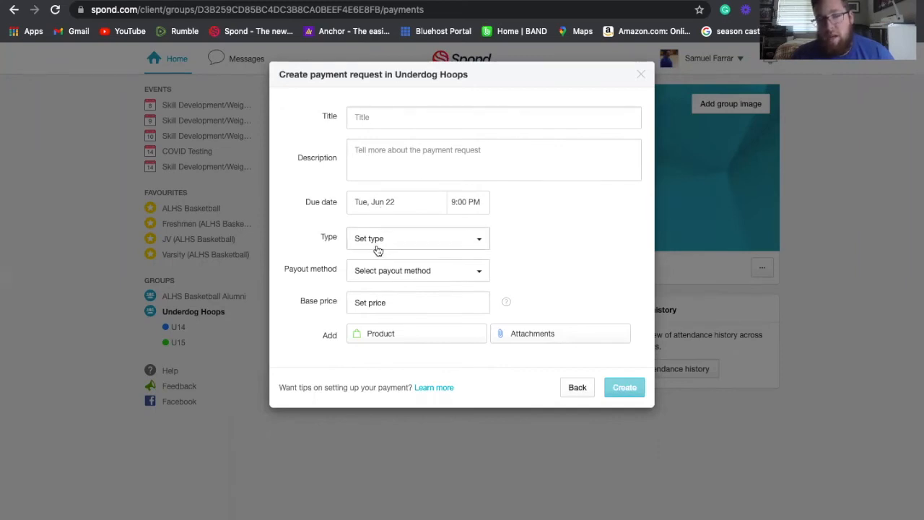
left_click(417, 238)
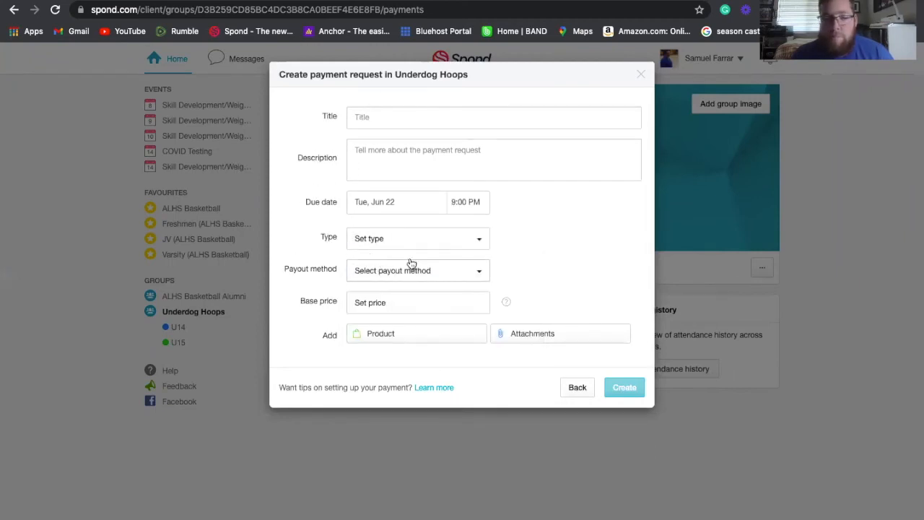
left_click(417, 270)
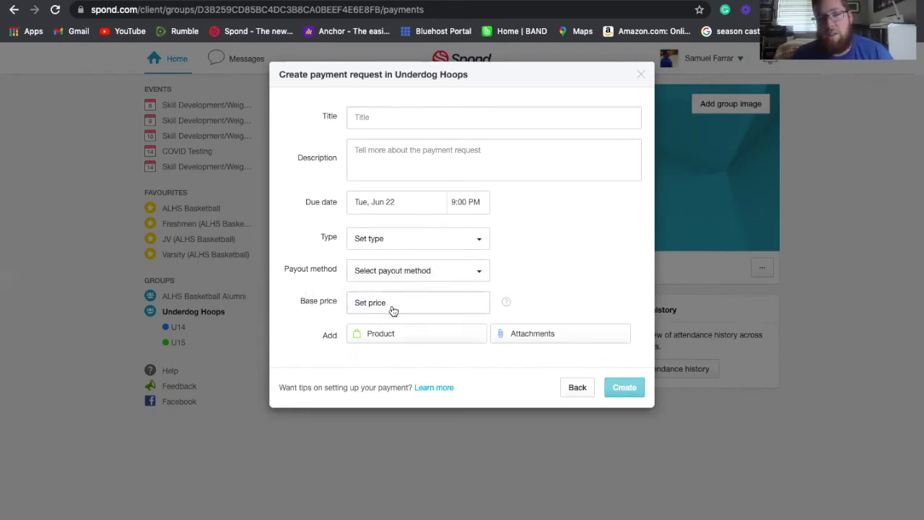
Try setting a base price, dismiss the payout method and product warnings, then close the dialog
left_click(417, 302)
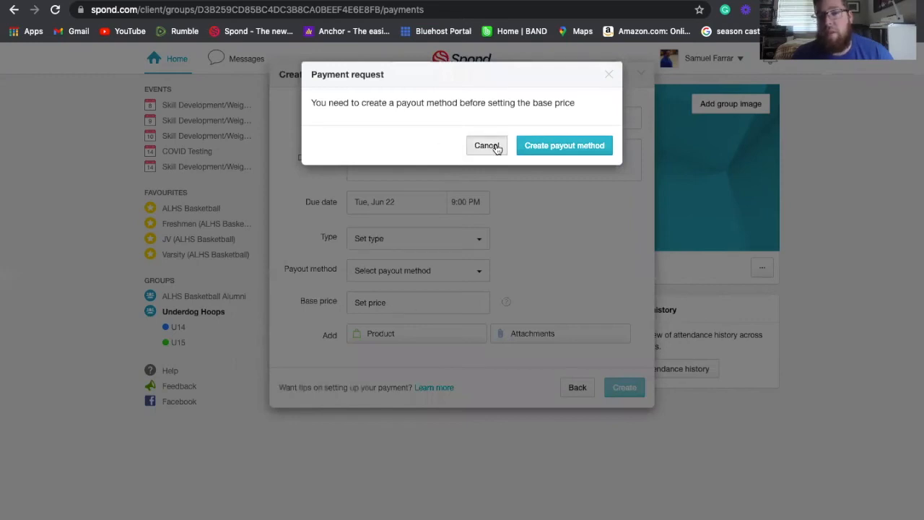
left_click(486, 145)
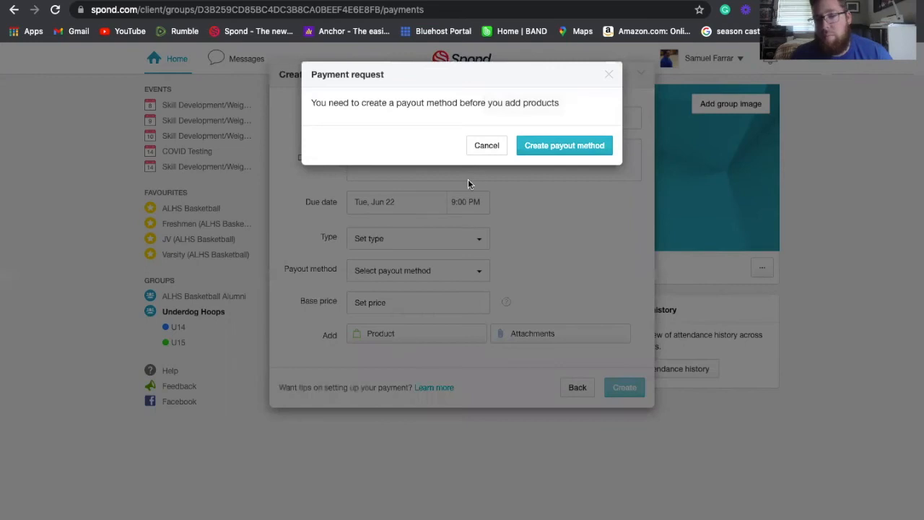
left_click(486, 146)
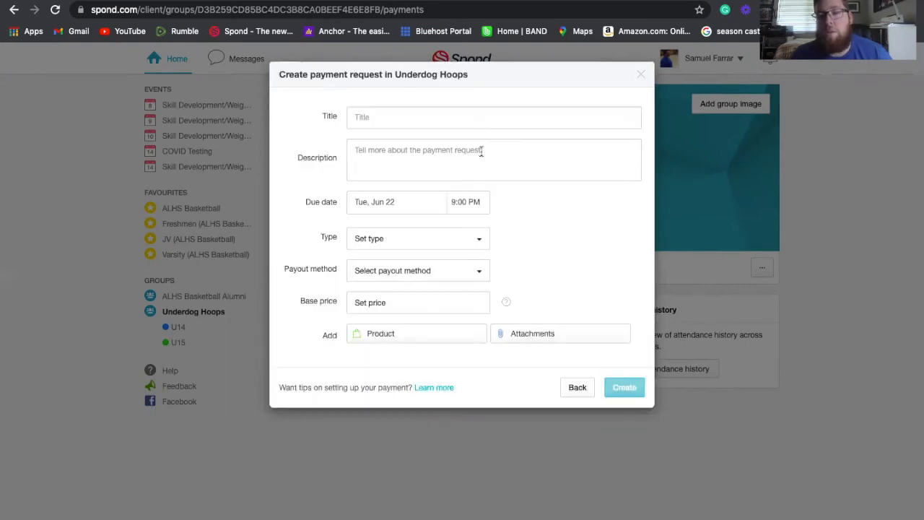
mouse_move(531, 299)
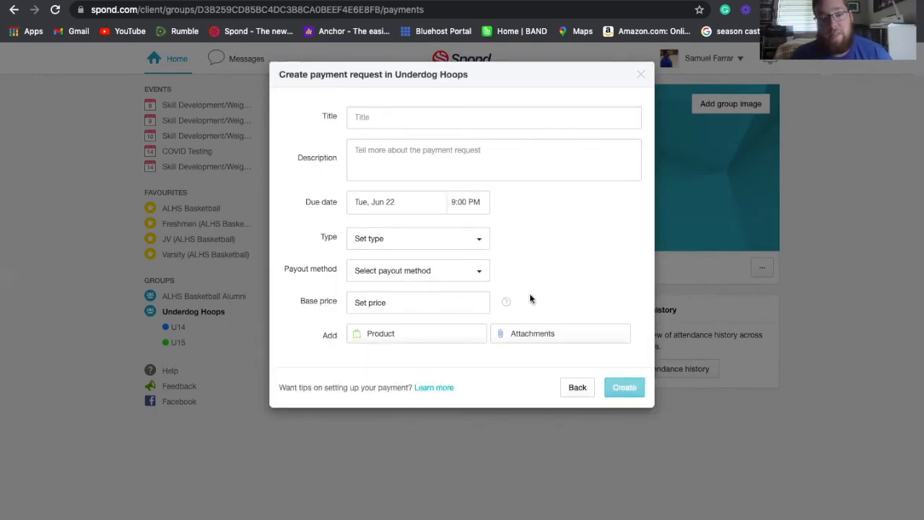
mouse_move(576, 387)
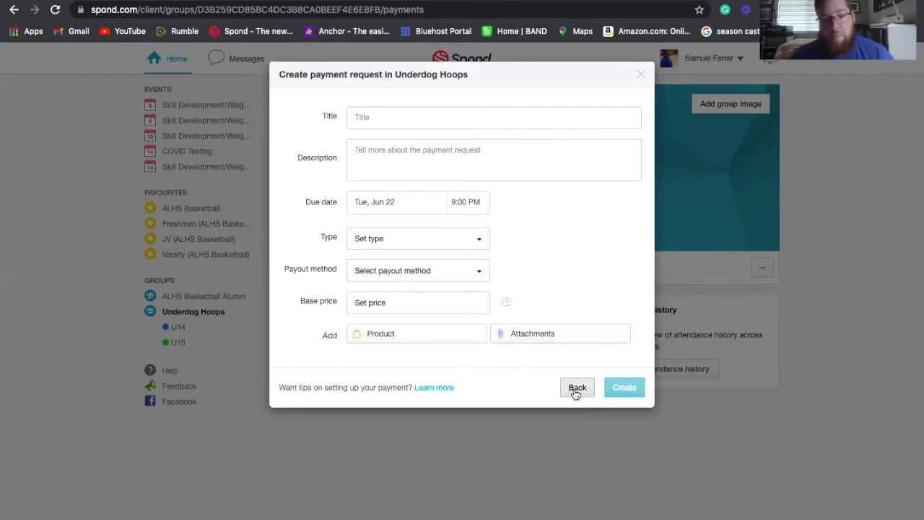
mouse_move(576, 390)
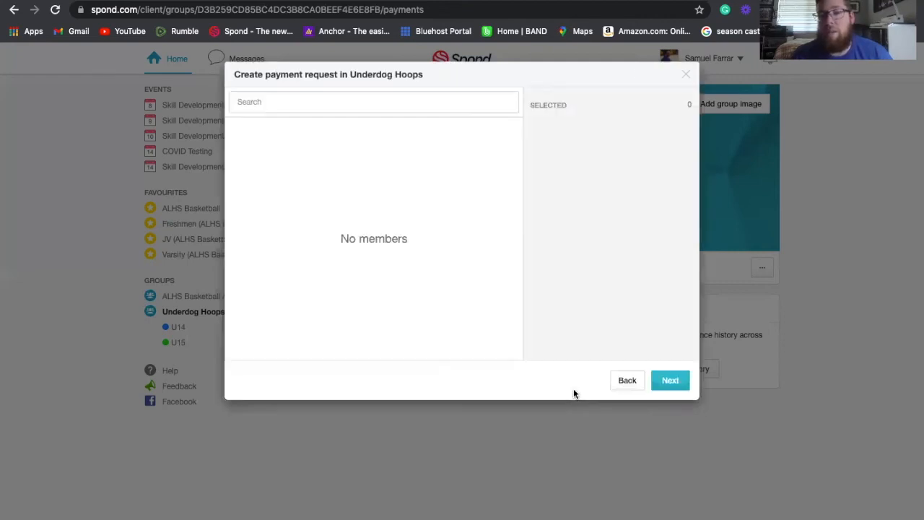
left_click(626, 379)
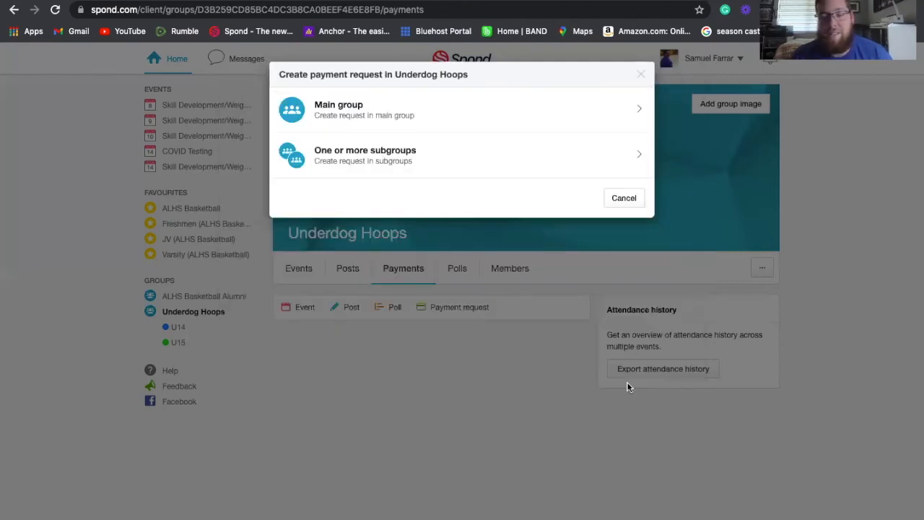
mouse_move(638, 75)
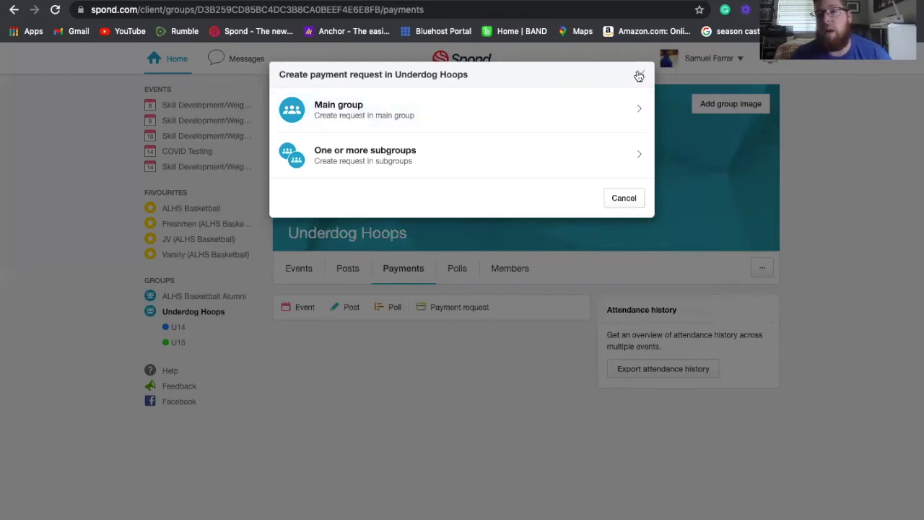
left_click(638, 75)
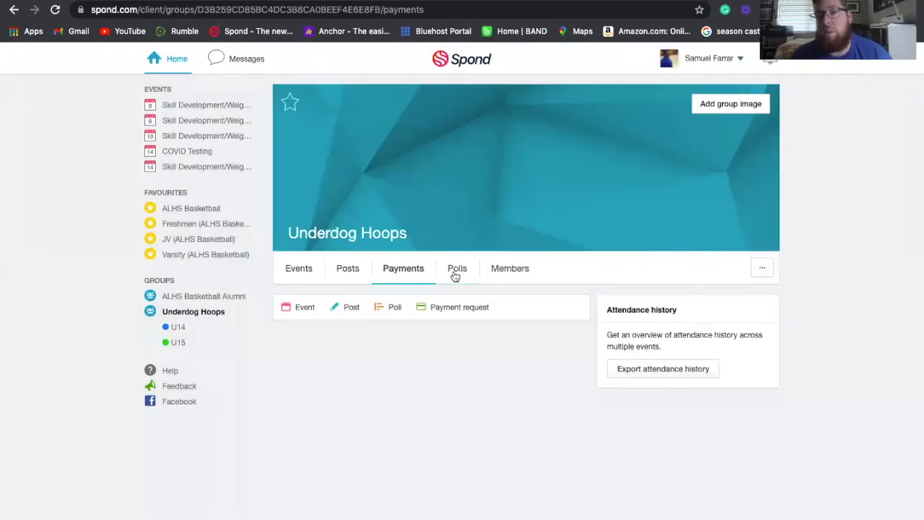
From the Polls tab, start a new text poll for the Underdog Hoops main group
left_click(457, 268)
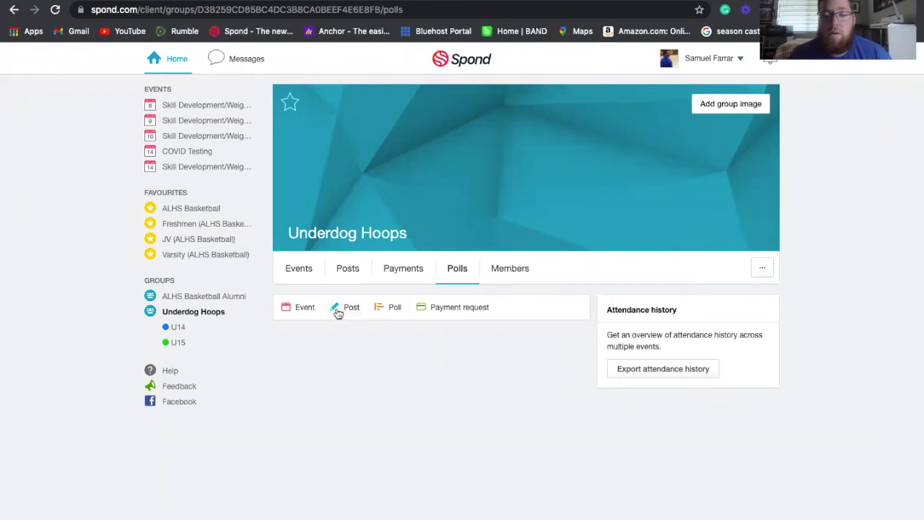
mouse_move(324, 306)
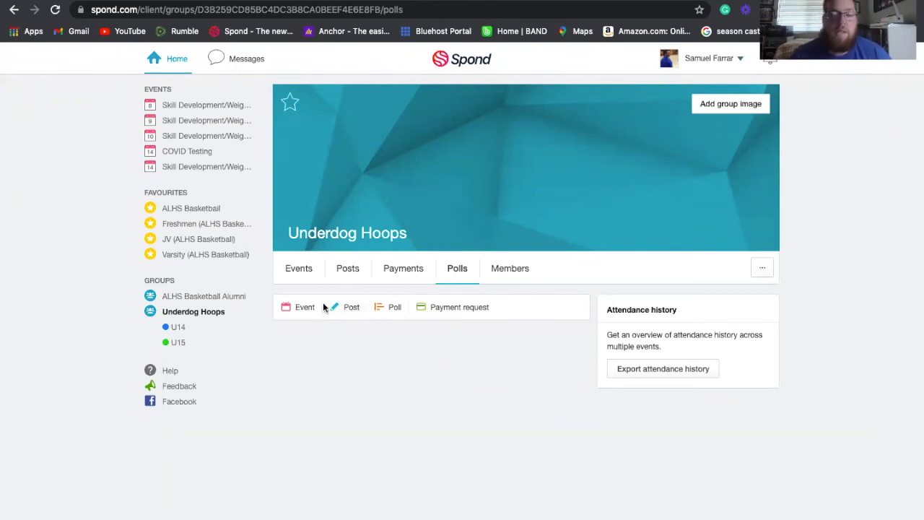
mouse_move(373, 312)
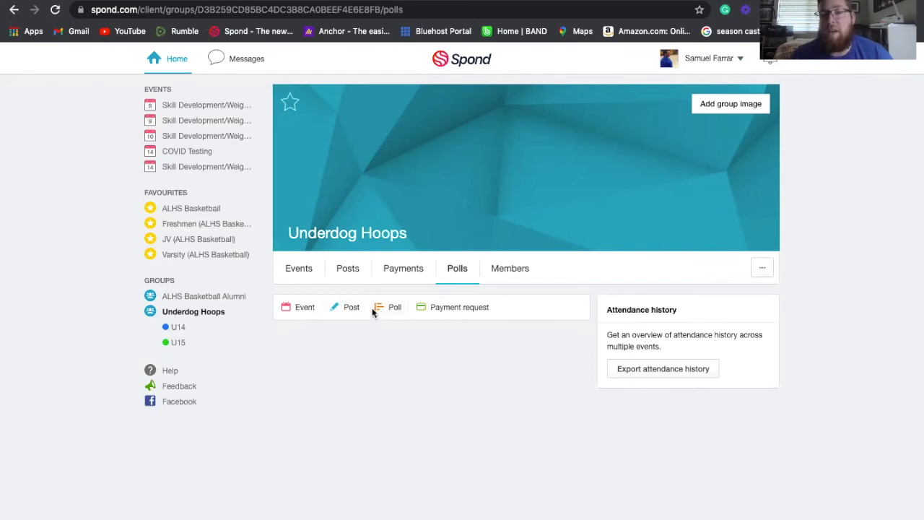
mouse_move(395, 306)
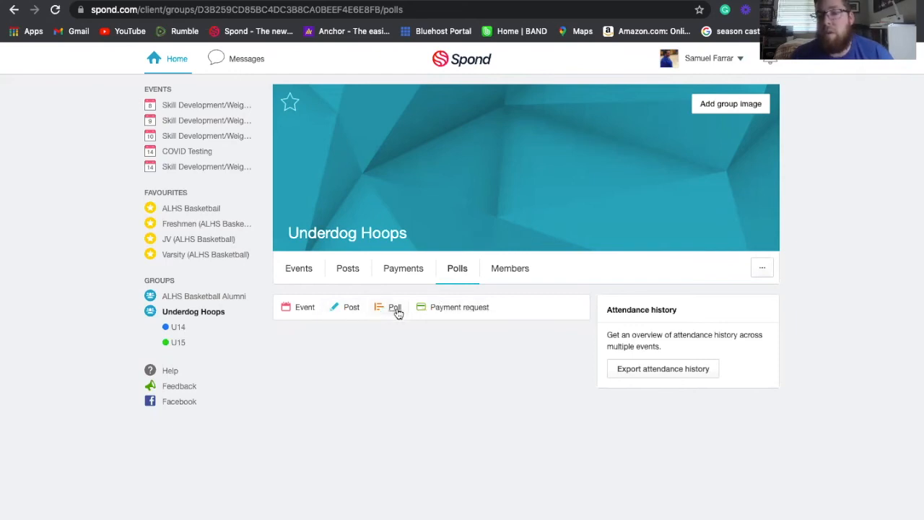
left_click(395, 307)
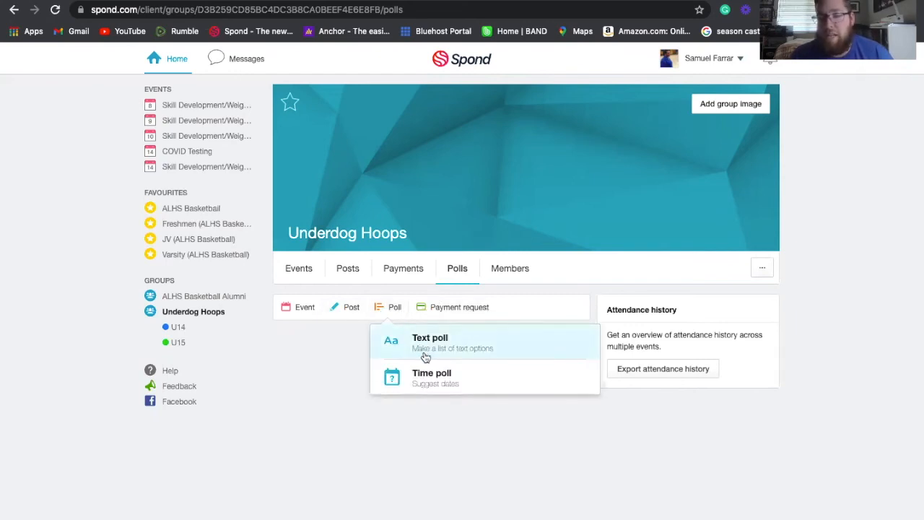
mouse_move(421, 378)
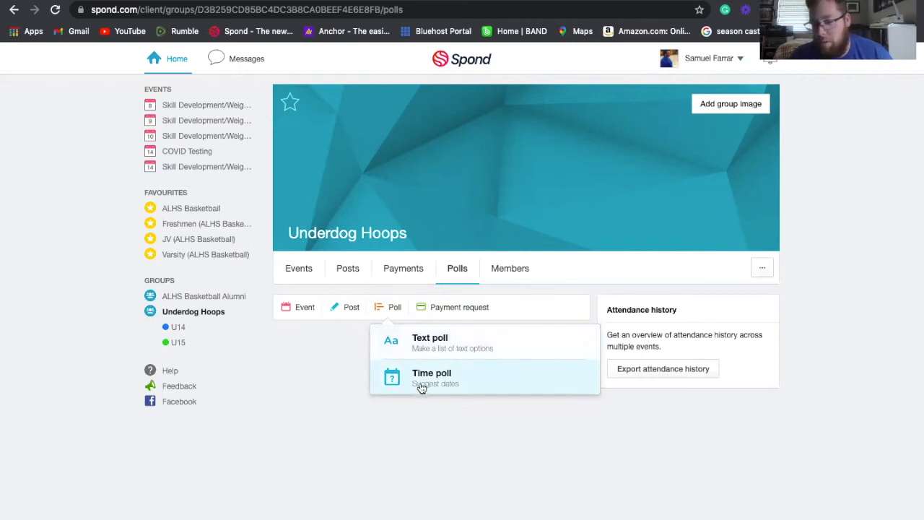
mouse_move(552, 380)
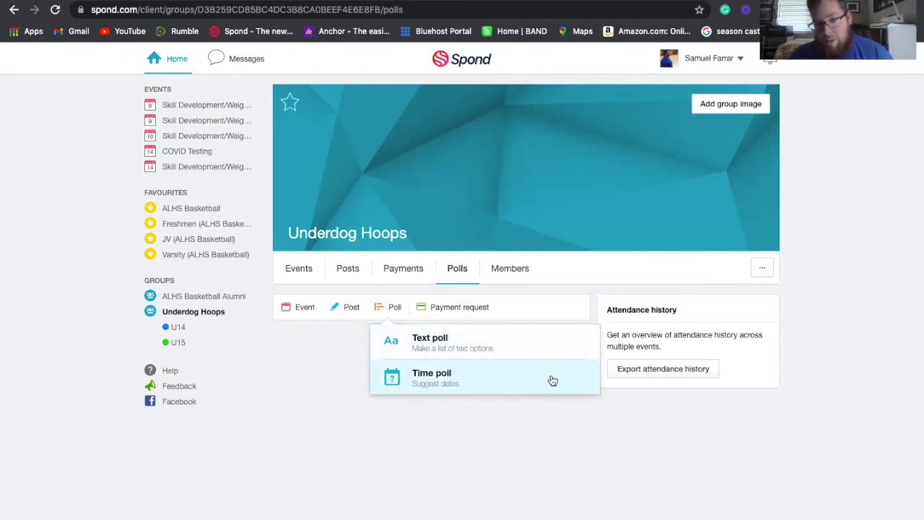
mouse_move(455, 376)
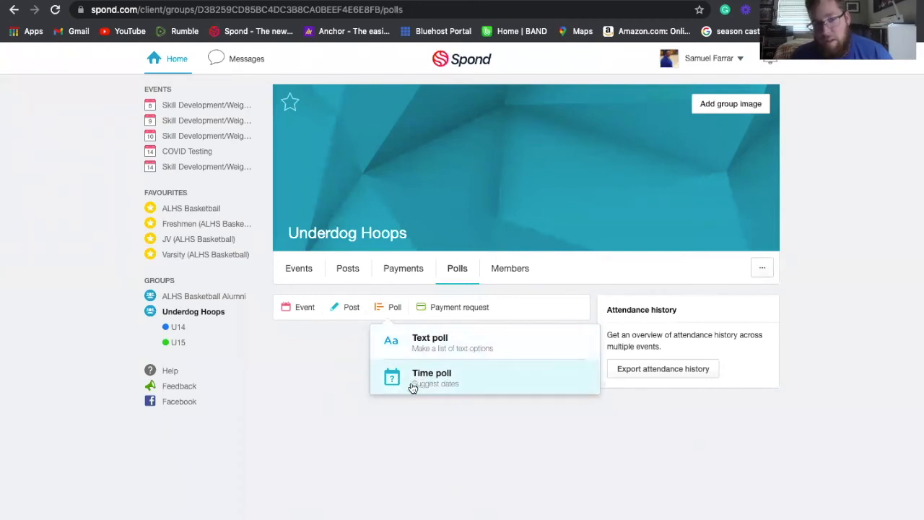
mouse_move(440, 383)
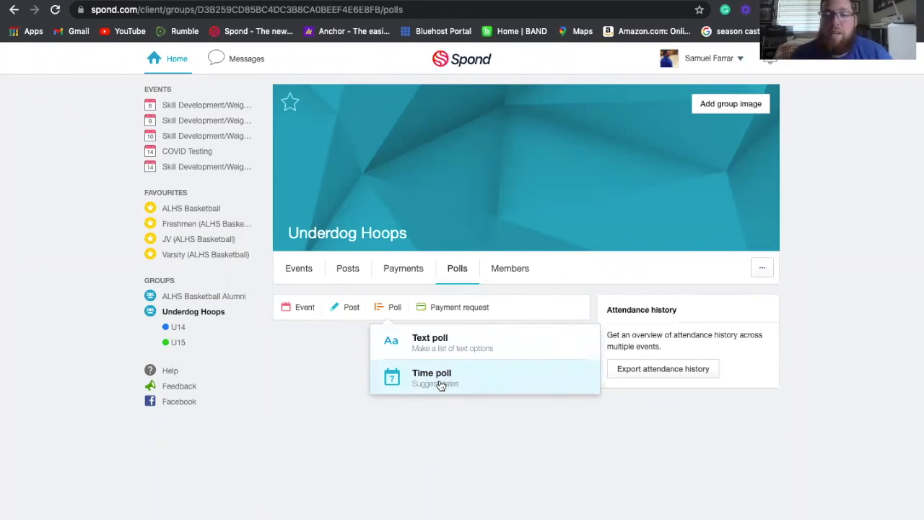
mouse_move(436, 388)
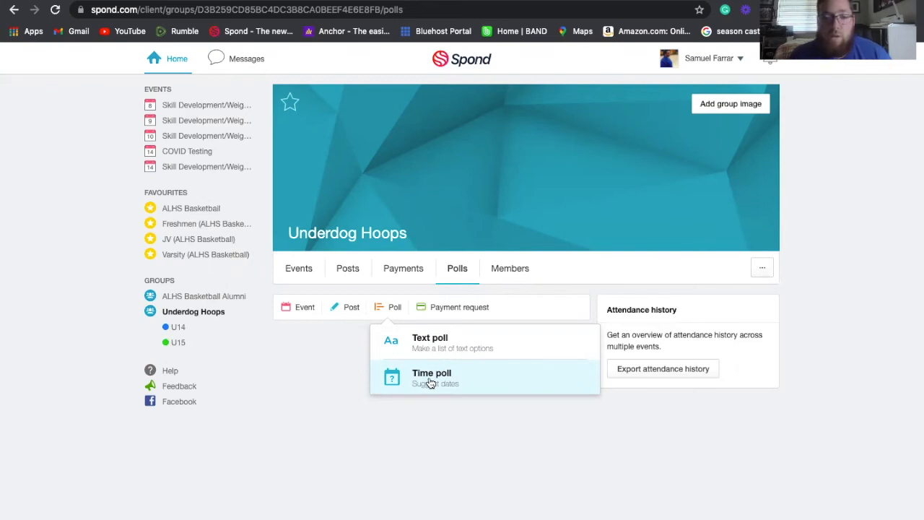
mouse_move(408, 342)
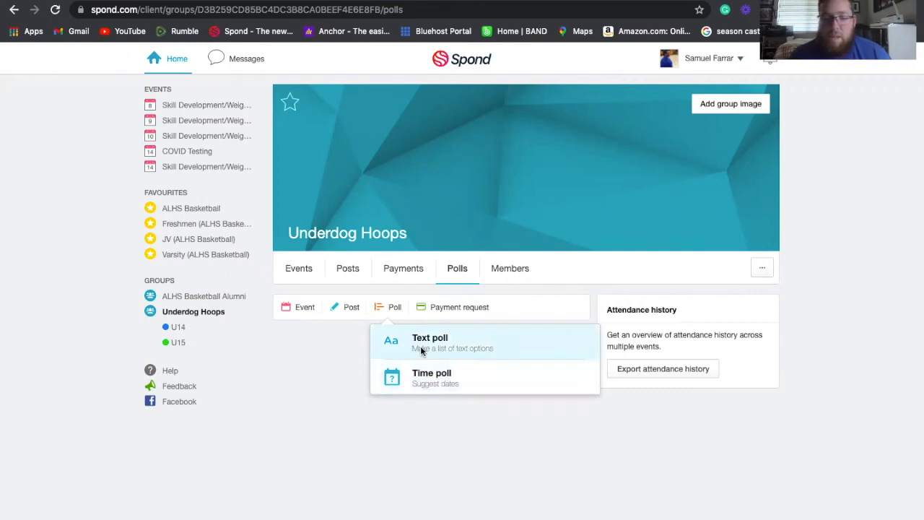
left_click(429, 337)
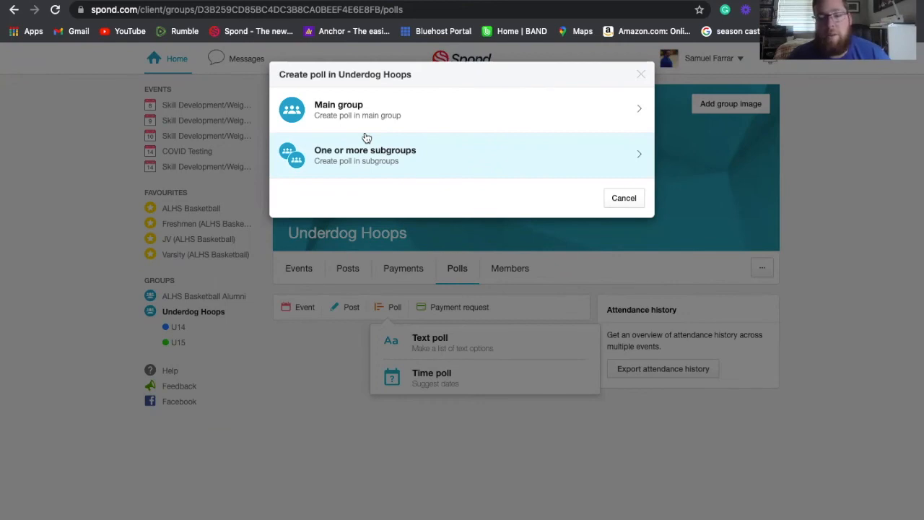
mouse_move(404, 189)
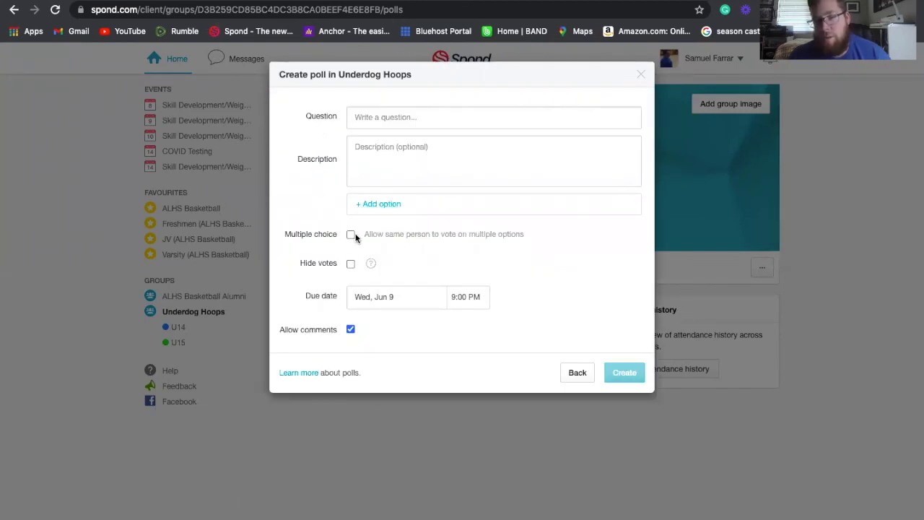
Hide votes, correct the question to 'Captains', and leave multiple choice off
left_click(351, 263)
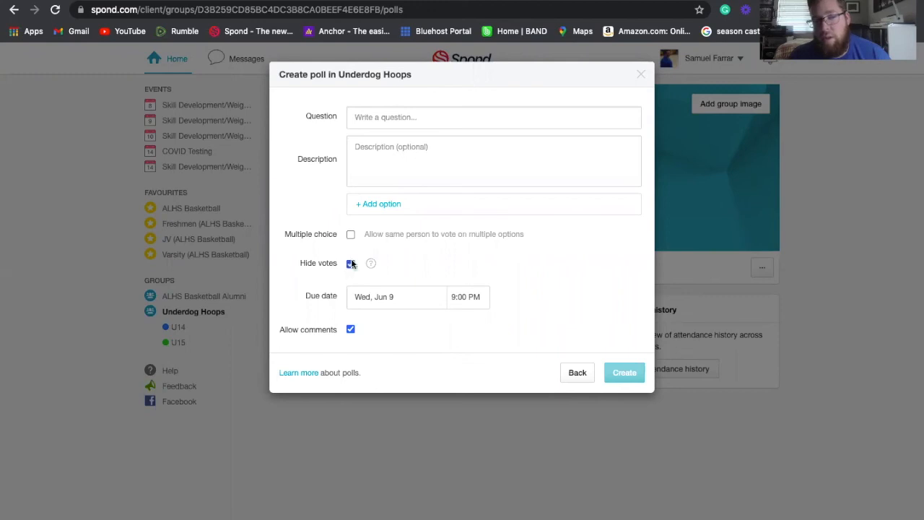
left_click(493, 117)
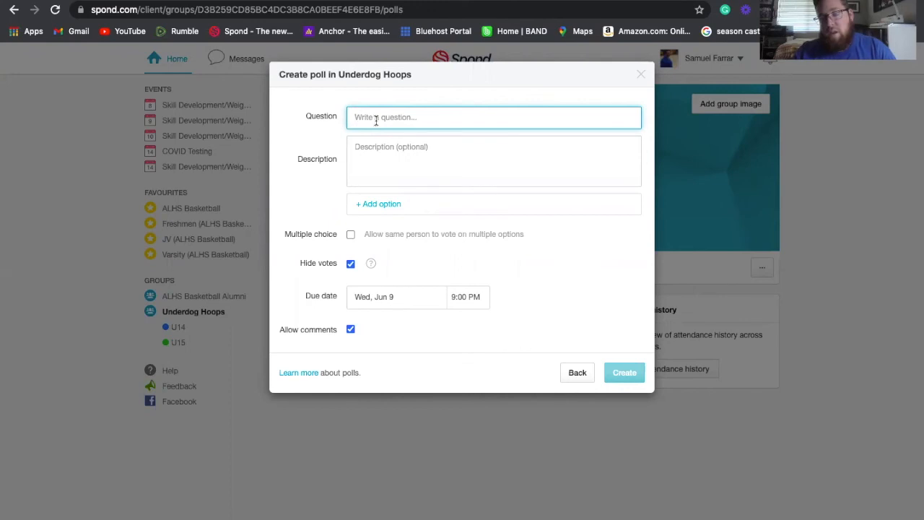
type("C")
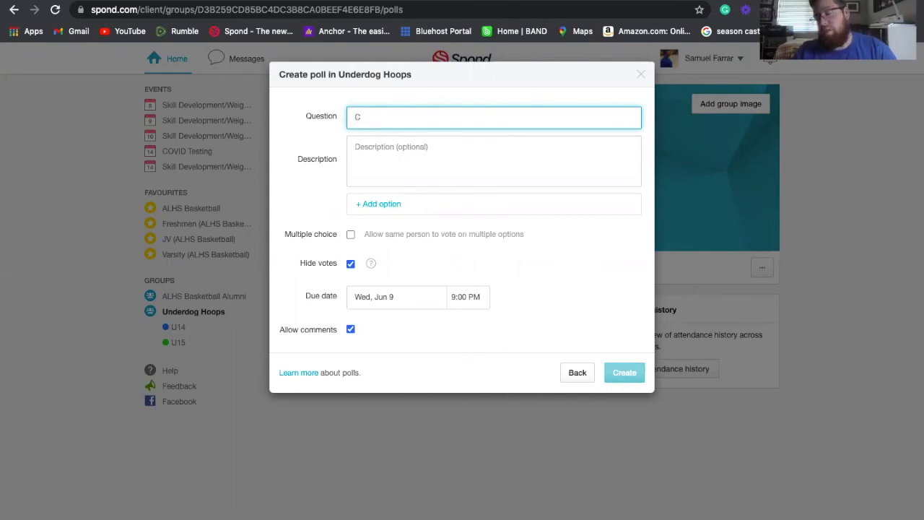
type("aptins")
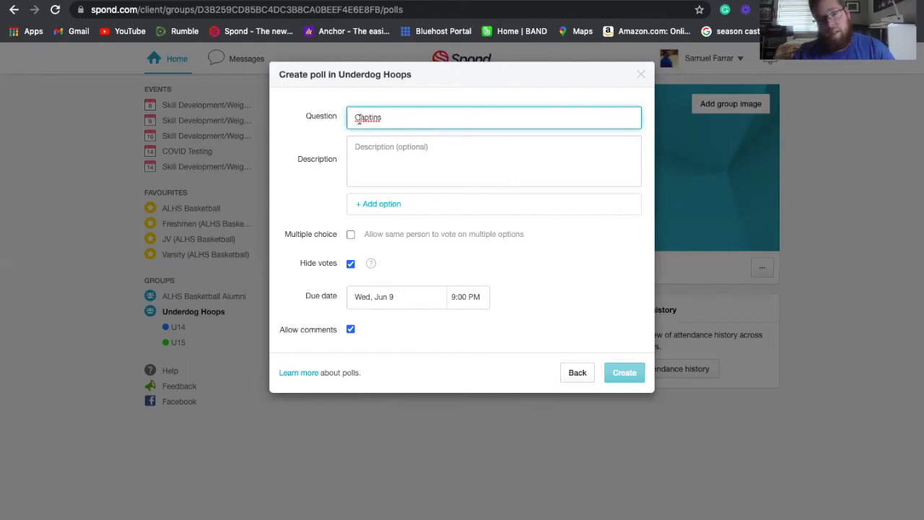
right_click(367, 117)
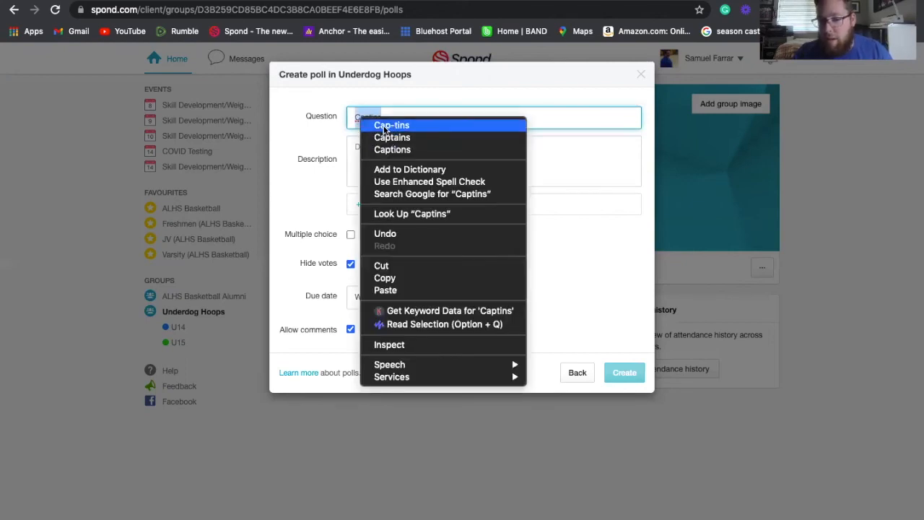
left_click(392, 137)
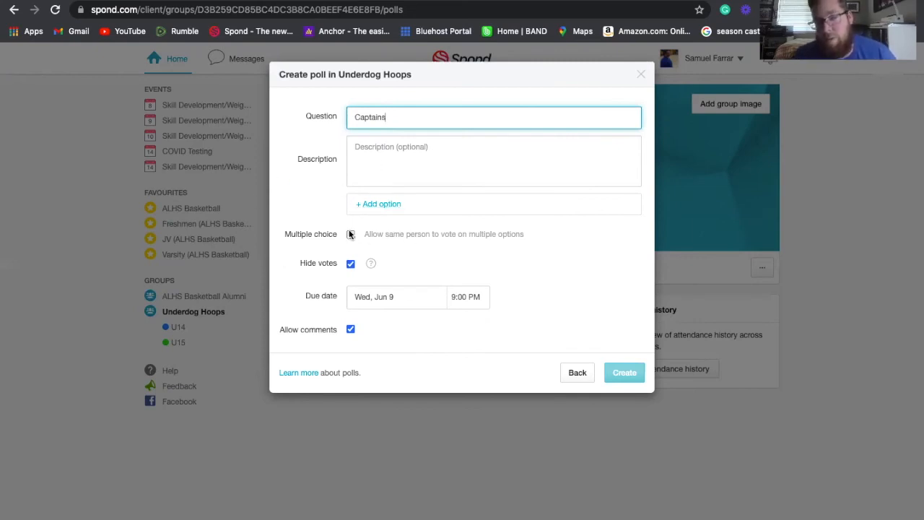
left_click(350, 234)
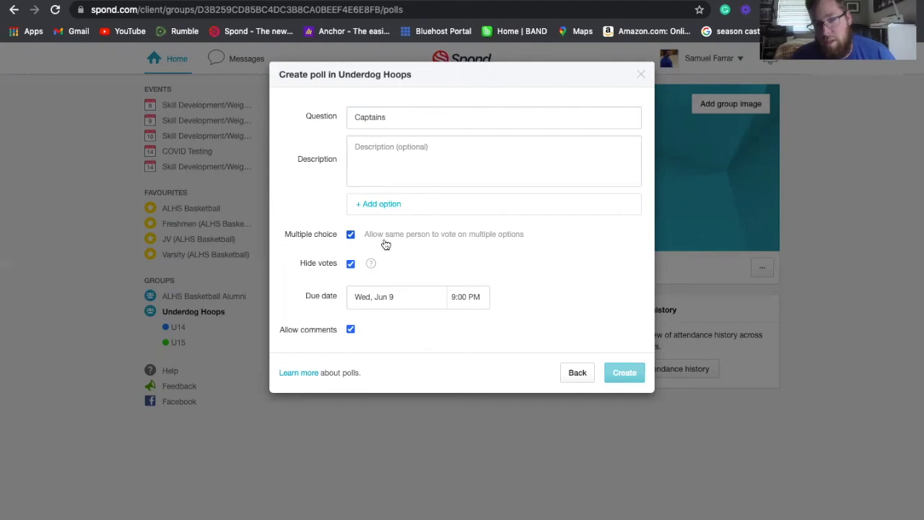
left_click(350, 234)
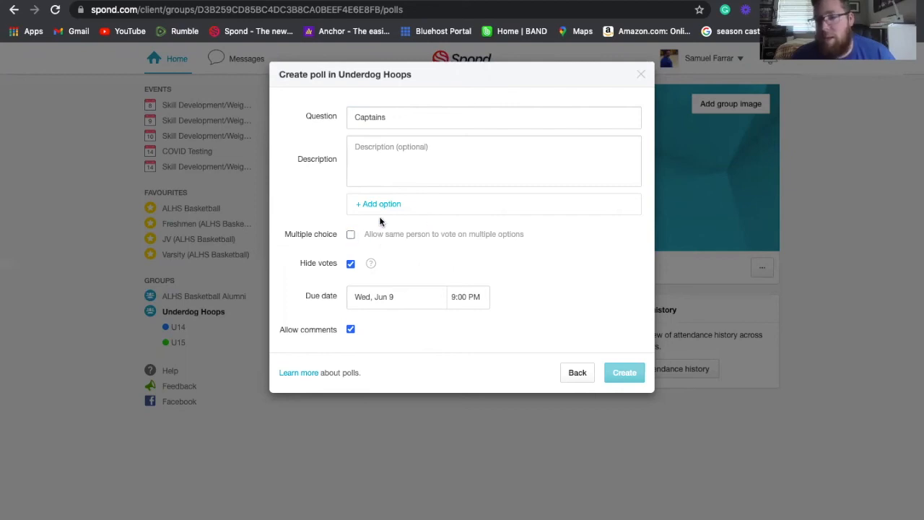
mouse_move(521, 245)
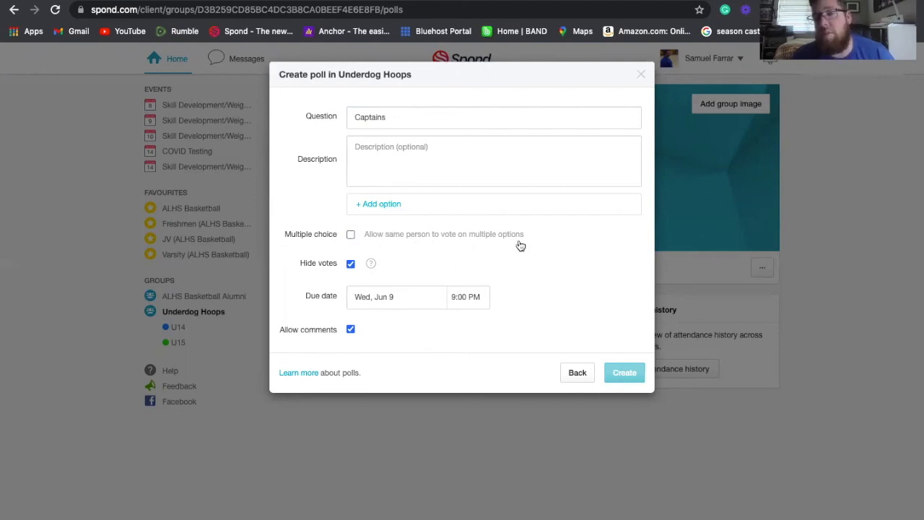
mouse_move(289, 228)
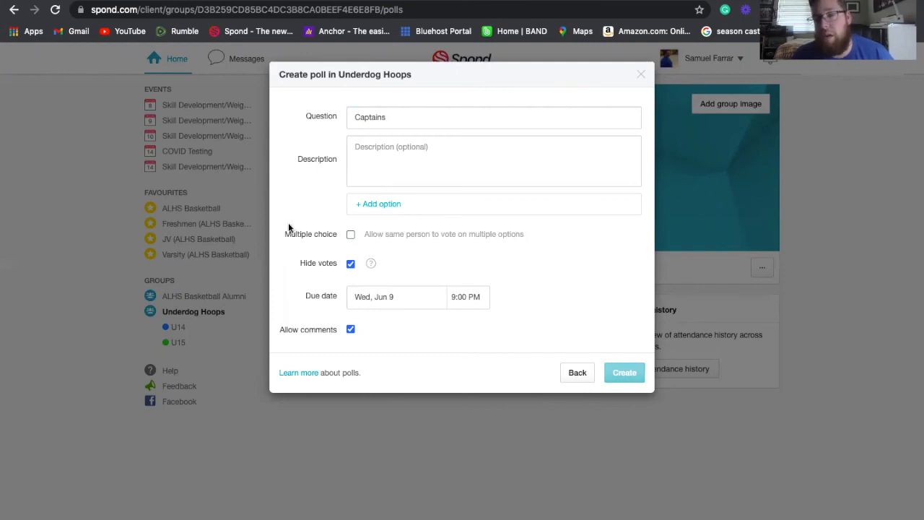
mouse_move(386, 303)
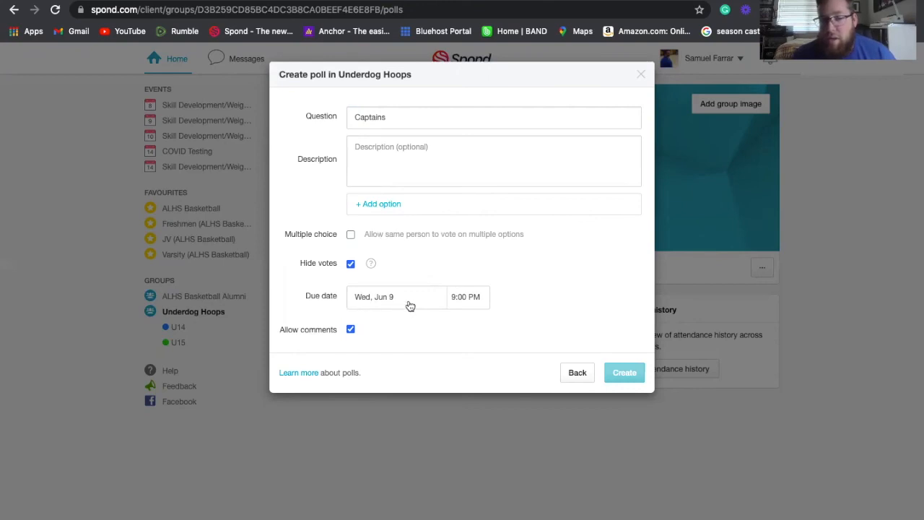
mouse_move(436, 294)
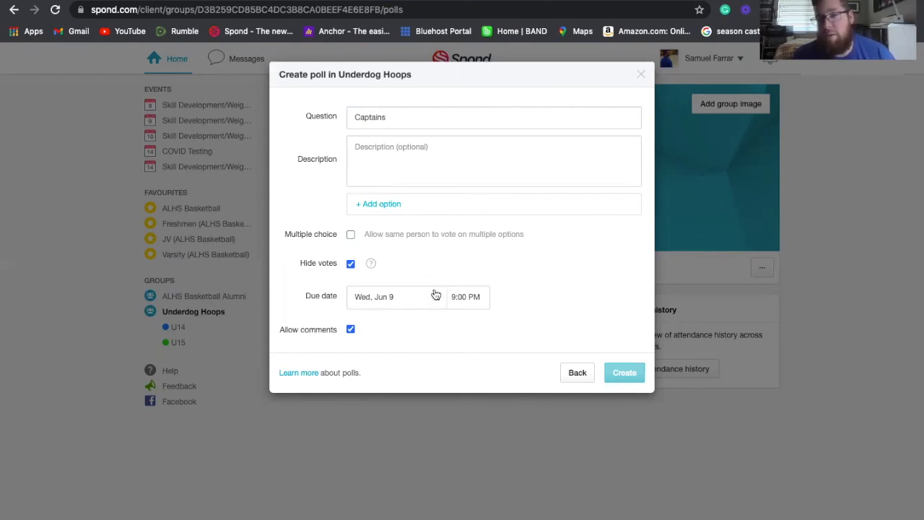
mouse_move(522, 334)
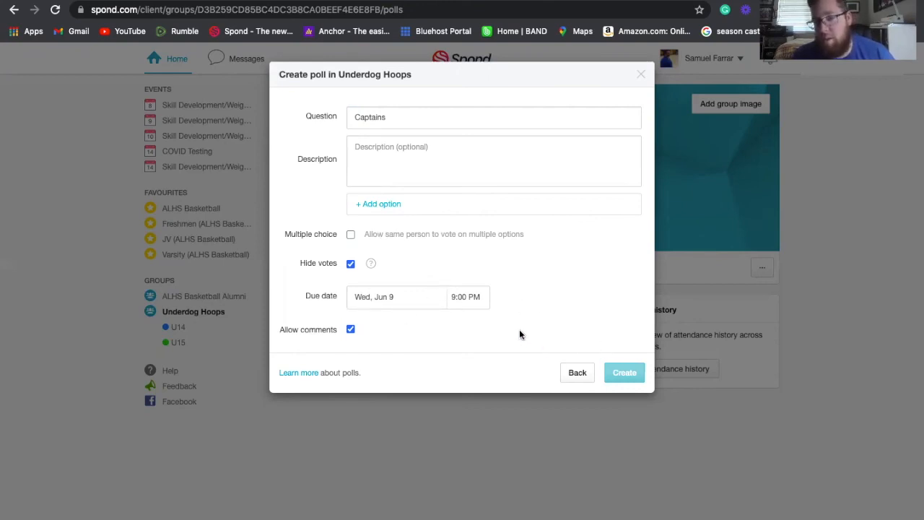
Move the due date to Thu, Jun 10 at 9:00 PM and add options Name and Name 2
left_click(395, 297)
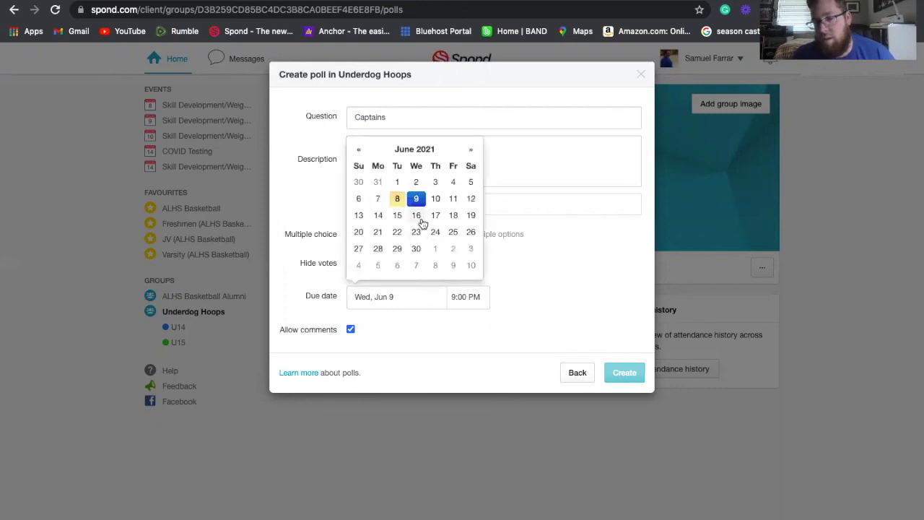
left_click(435, 199)
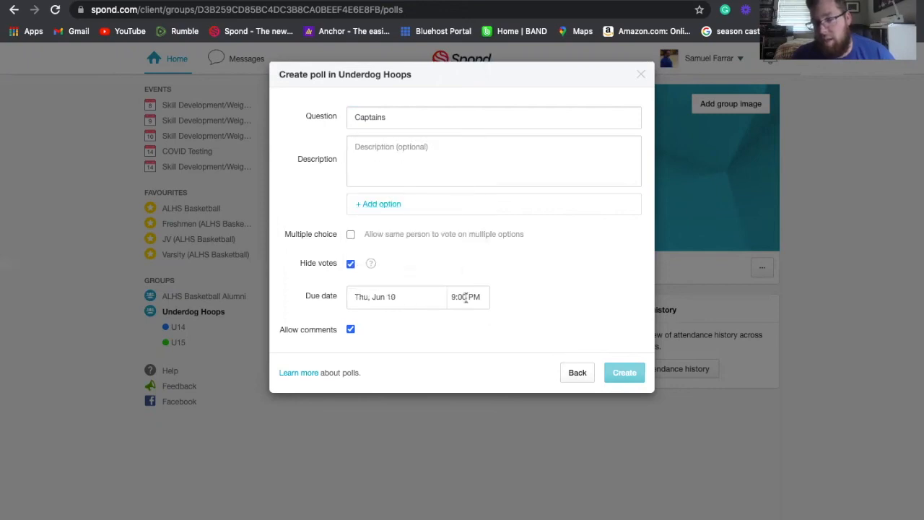
mouse_move(374, 203)
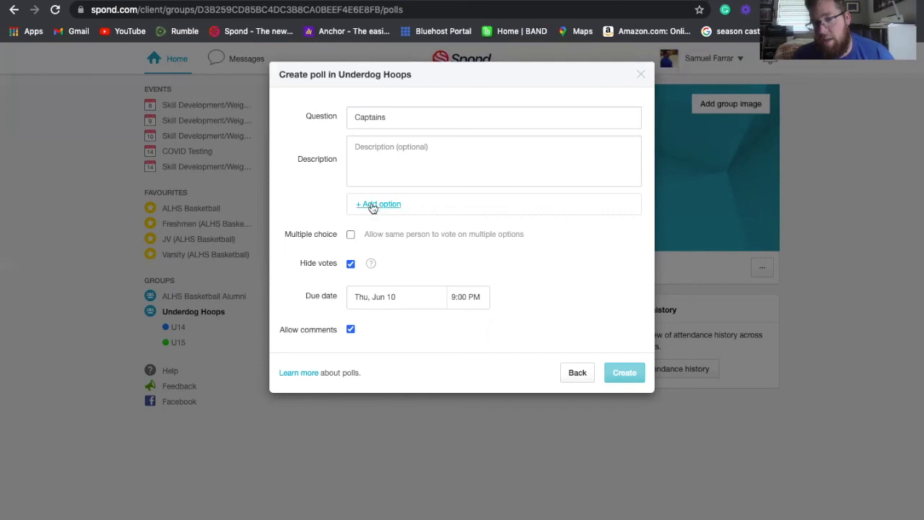
left_click(377, 203)
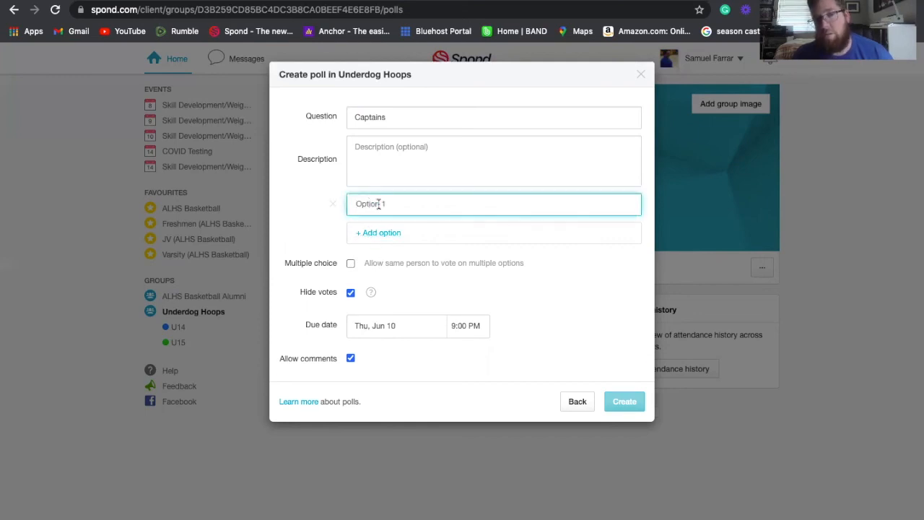
type("N")
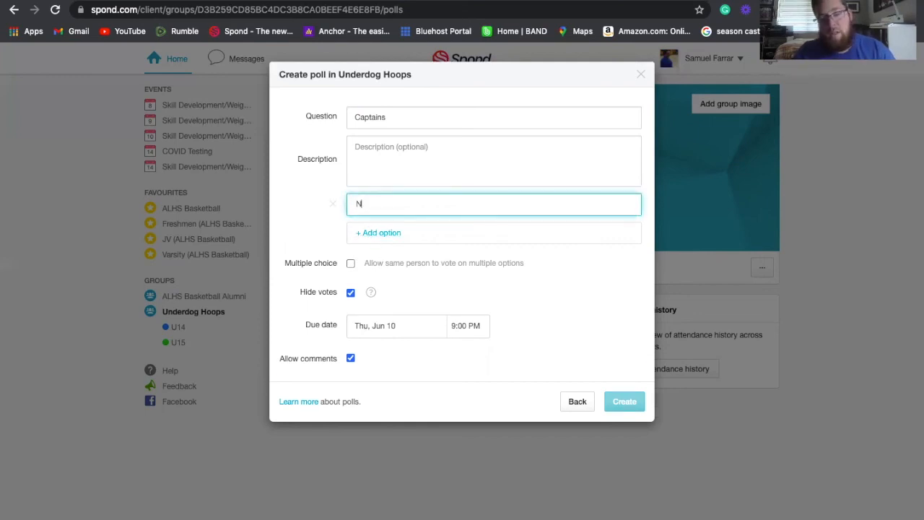
type("ame")
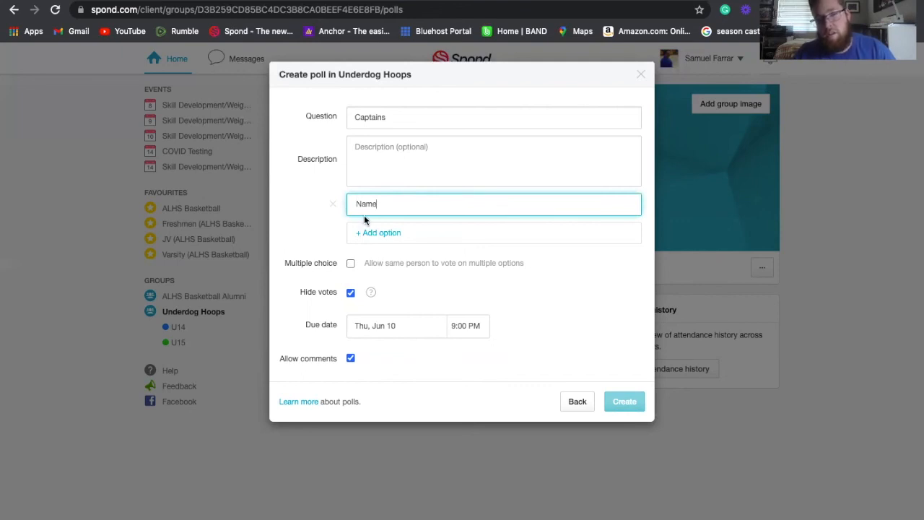
left_click(379, 233)
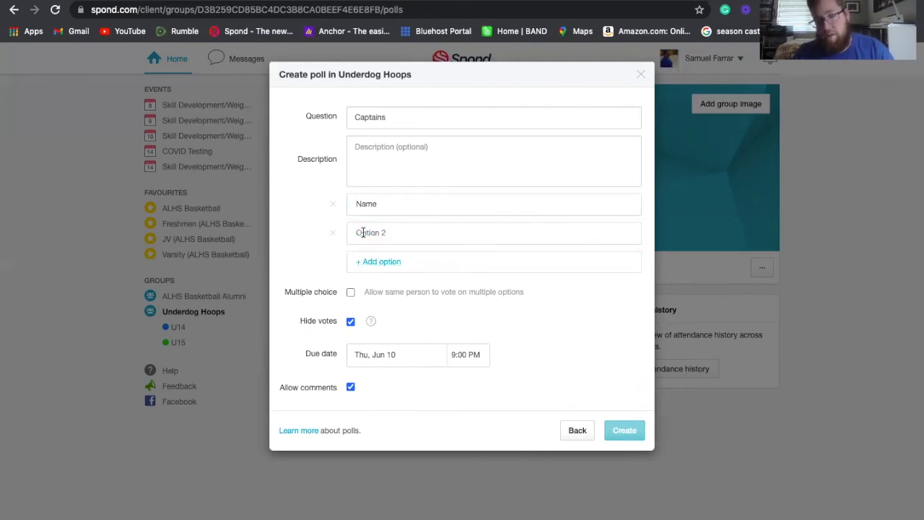
type("N")
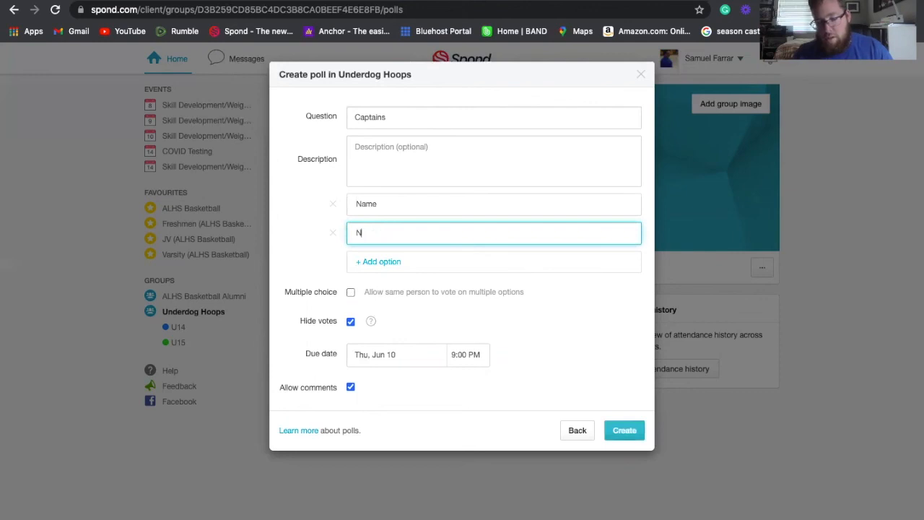
type("ame 2")
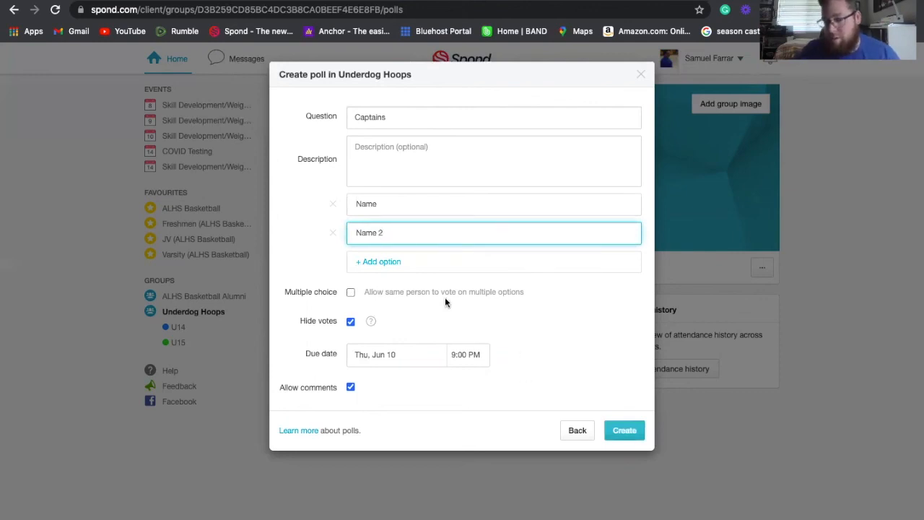
Publish the Captains poll, then view and close its empty vote breakdown
left_click(624, 429)
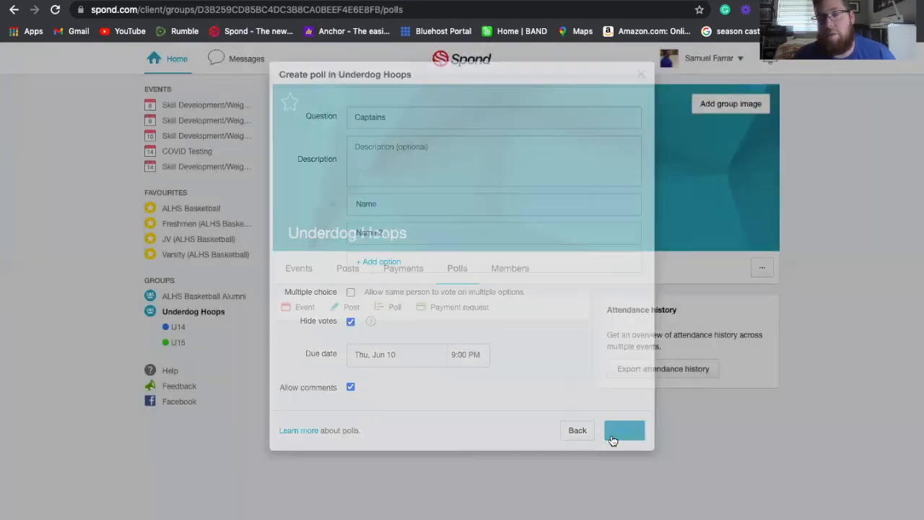
left_click(623, 430)
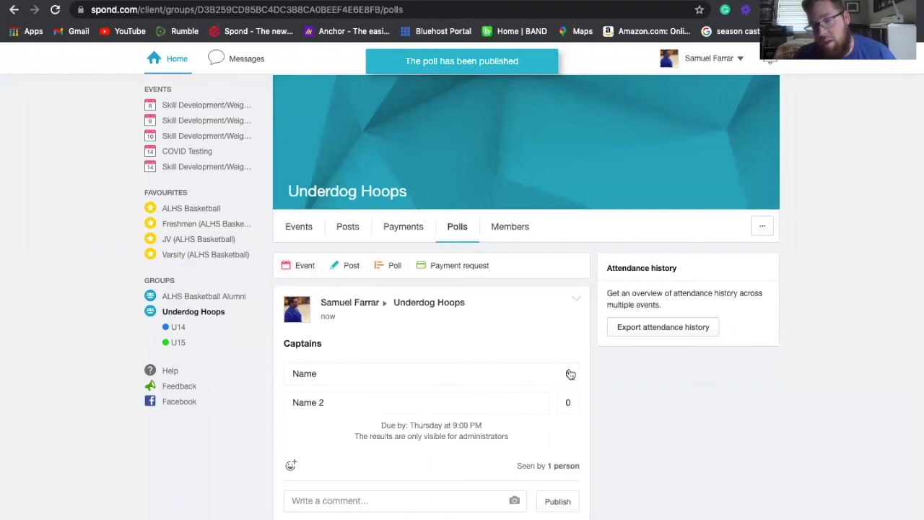
left_click(570, 373)
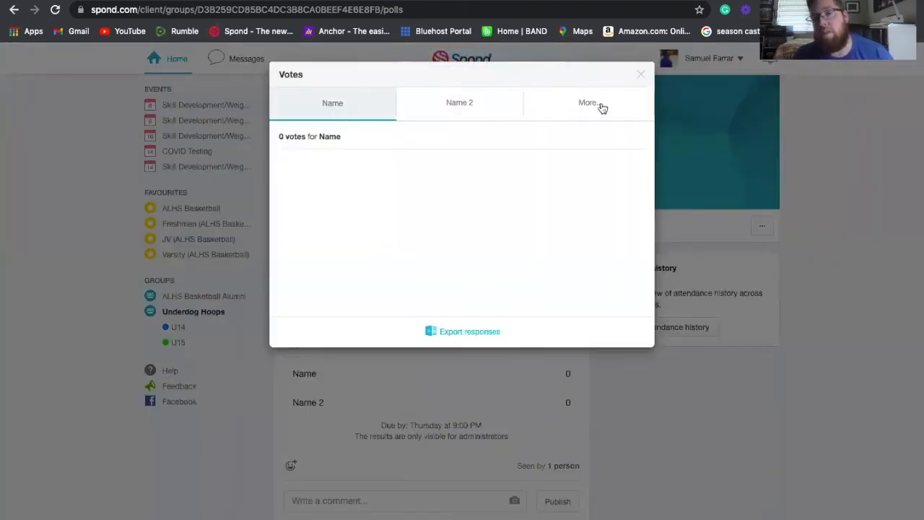
left_click(640, 73)
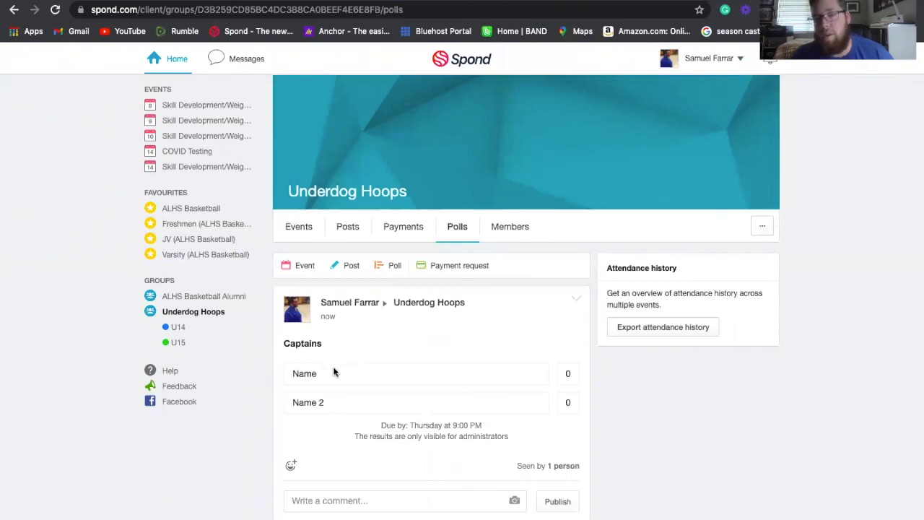
mouse_move(570, 386)
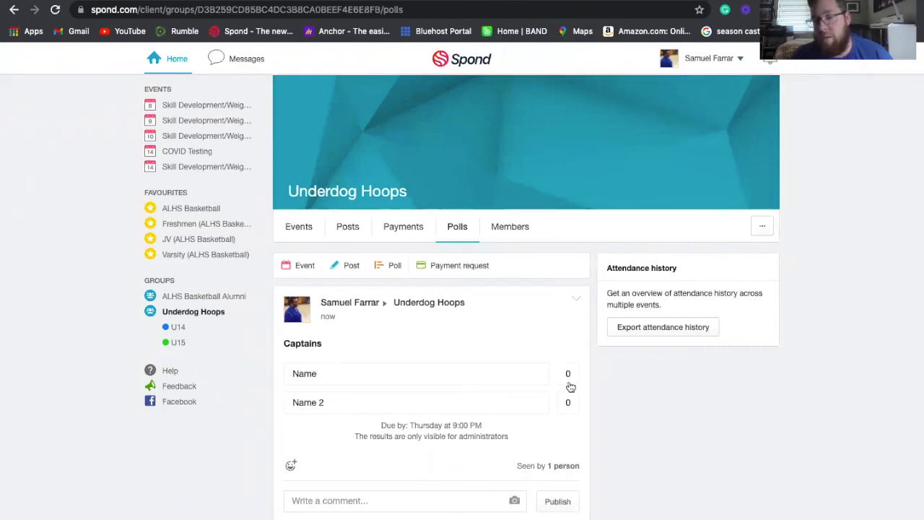
mouse_move(576, 404)
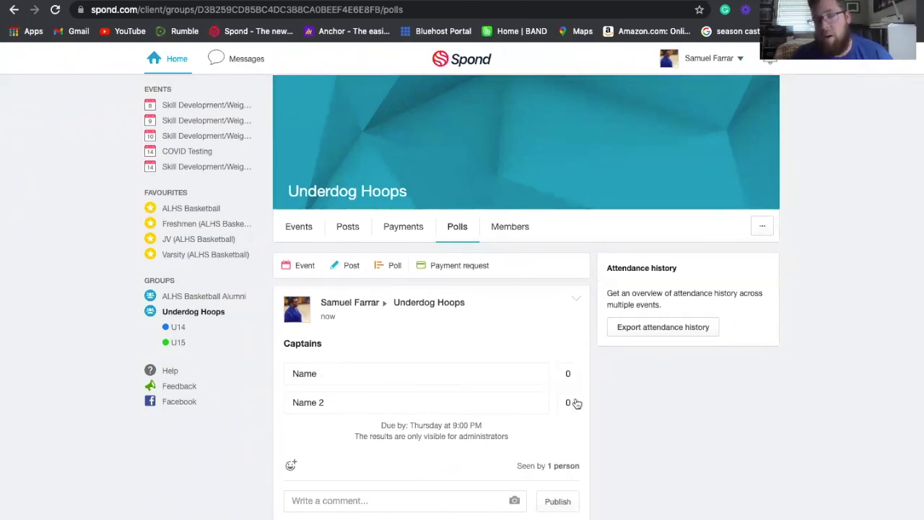
mouse_move(584, 363)
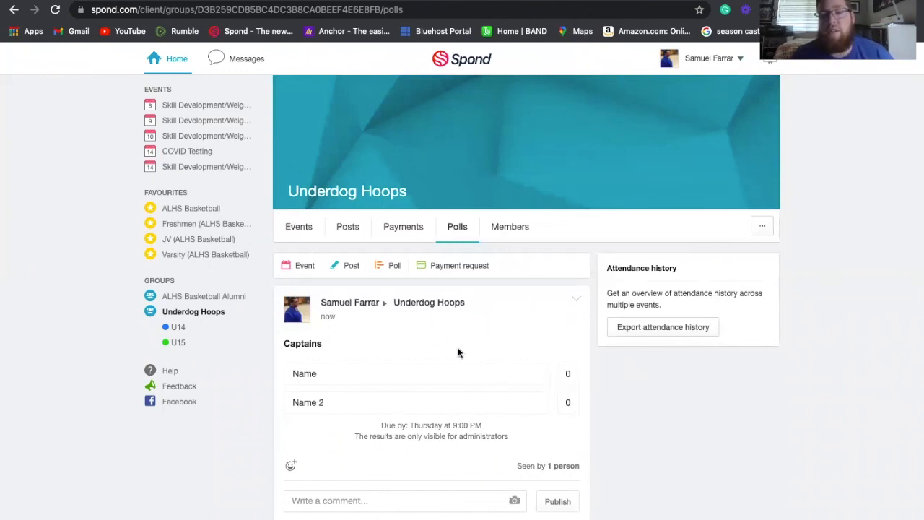
mouse_move(502, 223)
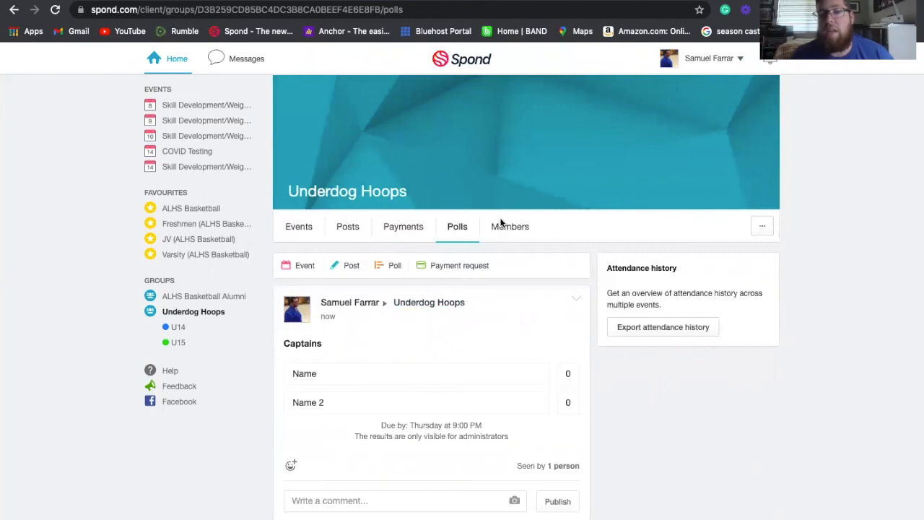
View the Underdog Hoops Members tab listing 0 members and 1 administrator
left_click(510, 226)
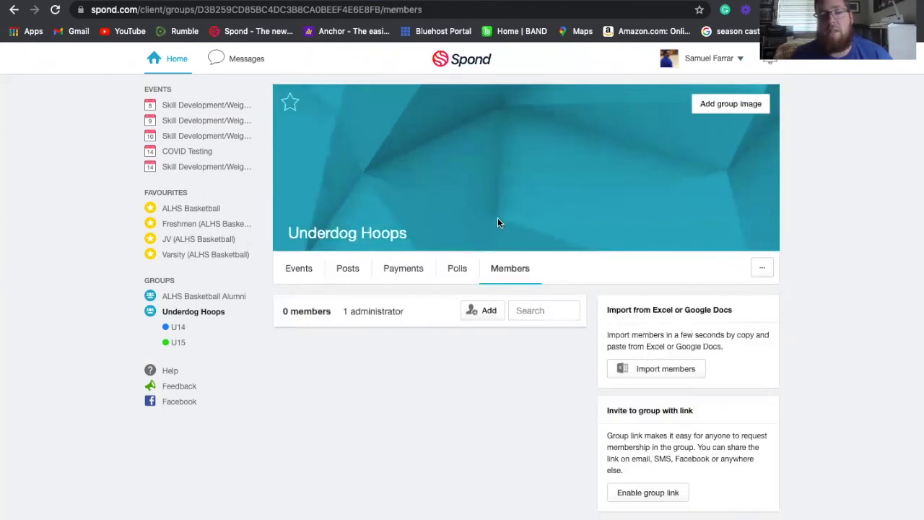
mouse_move(323, 309)
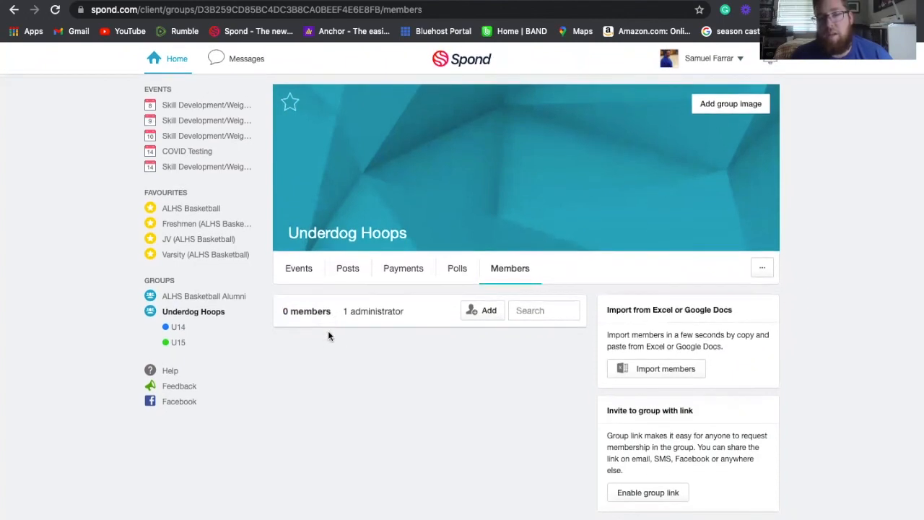
mouse_move(327, 441)
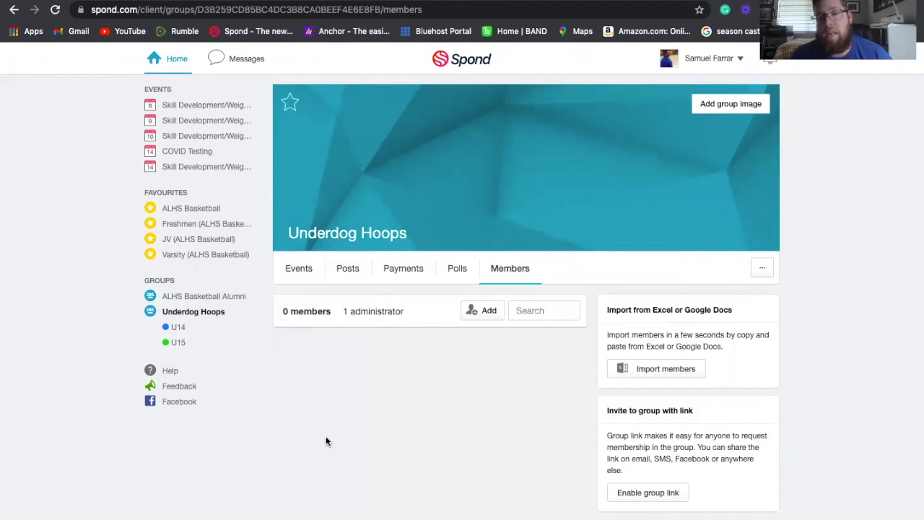
mouse_move(324, 400)
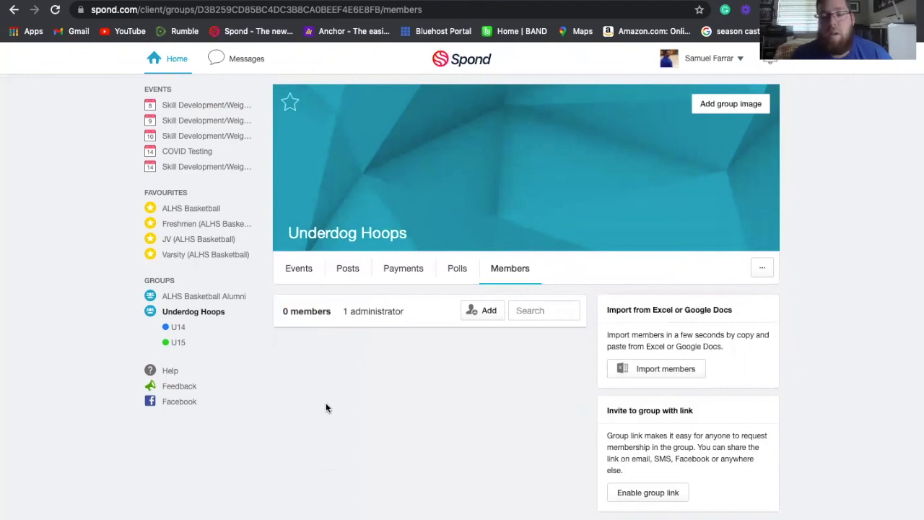
mouse_move(326, 397)
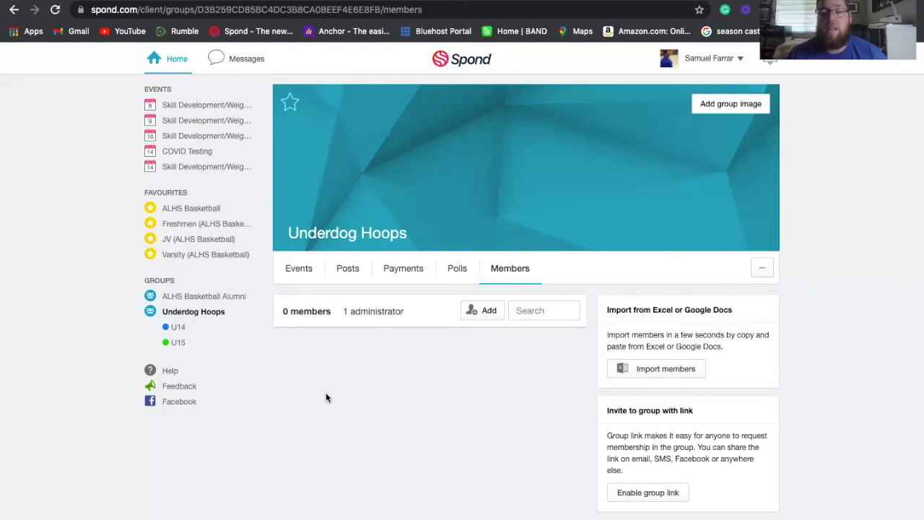
mouse_move(327, 413)
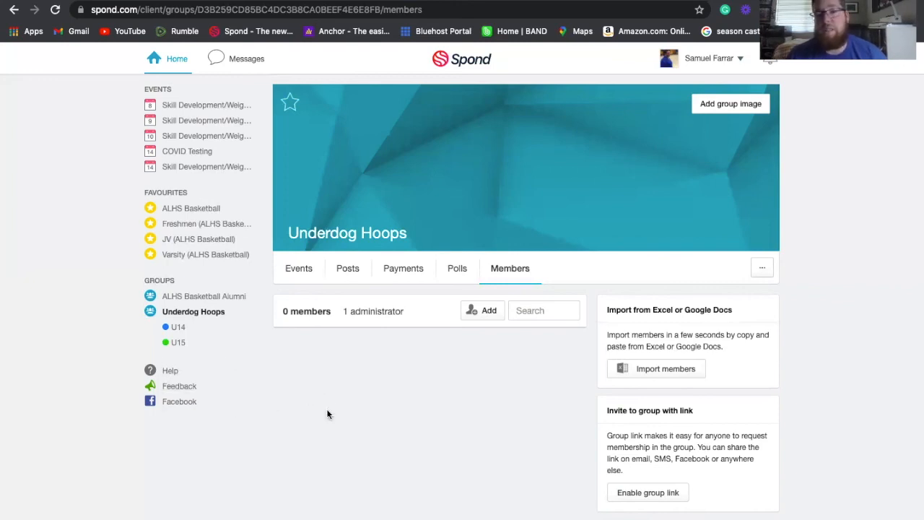
mouse_move(302, 322)
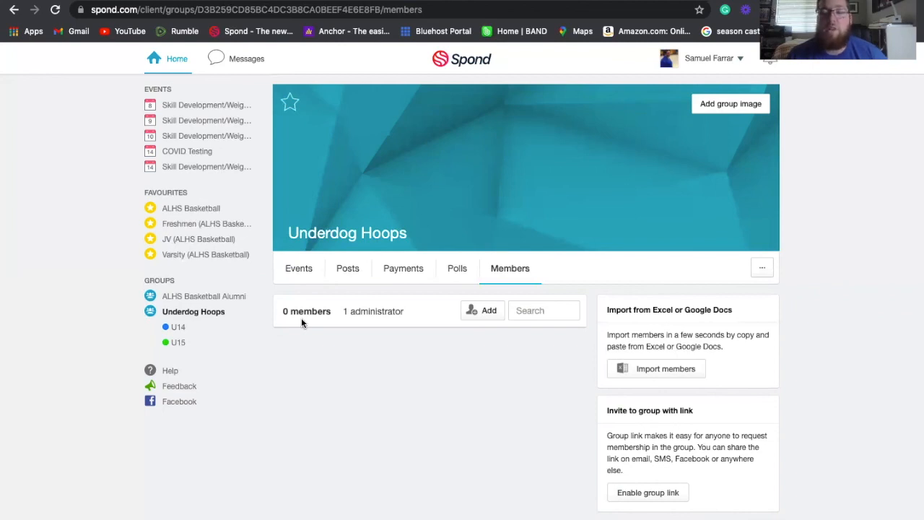
mouse_move(451, 136)
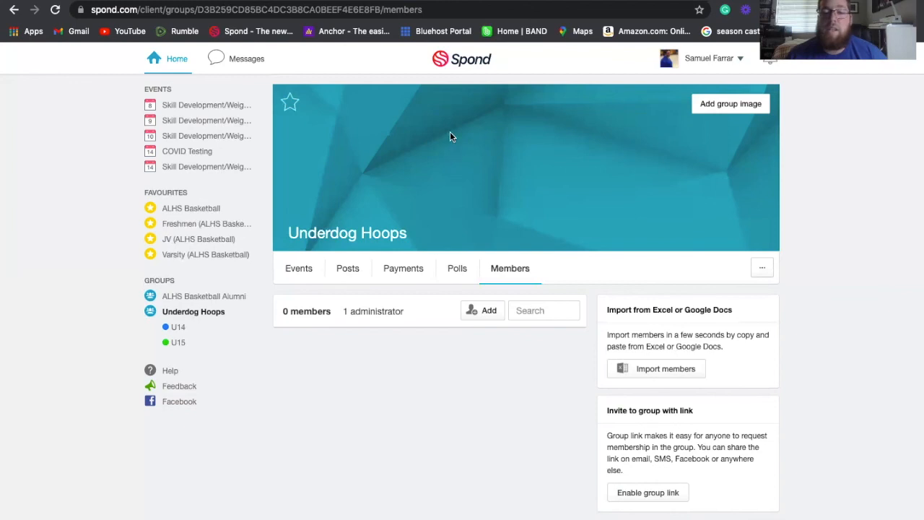
mouse_move(431, 63)
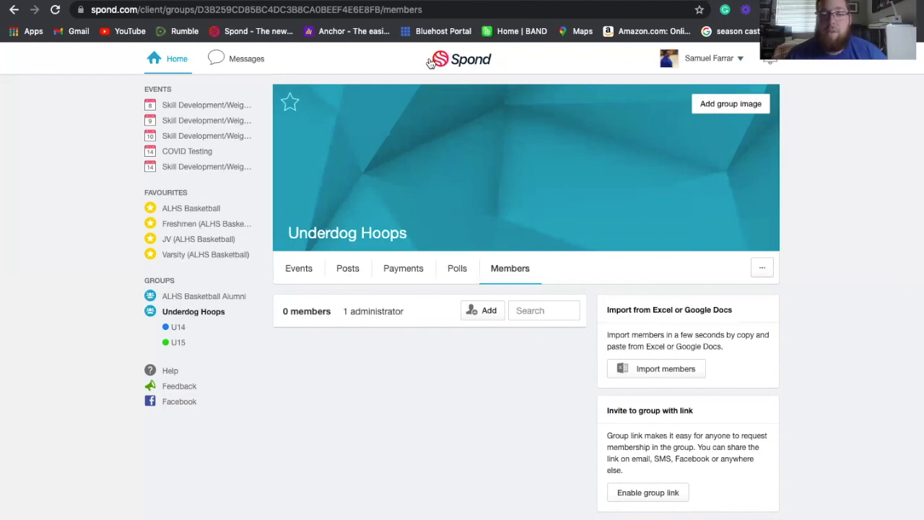
mouse_move(718, 125)
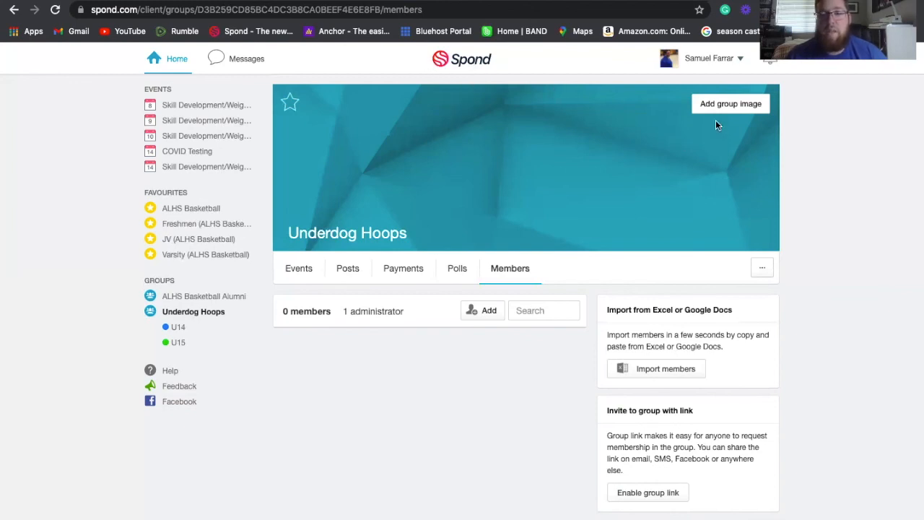